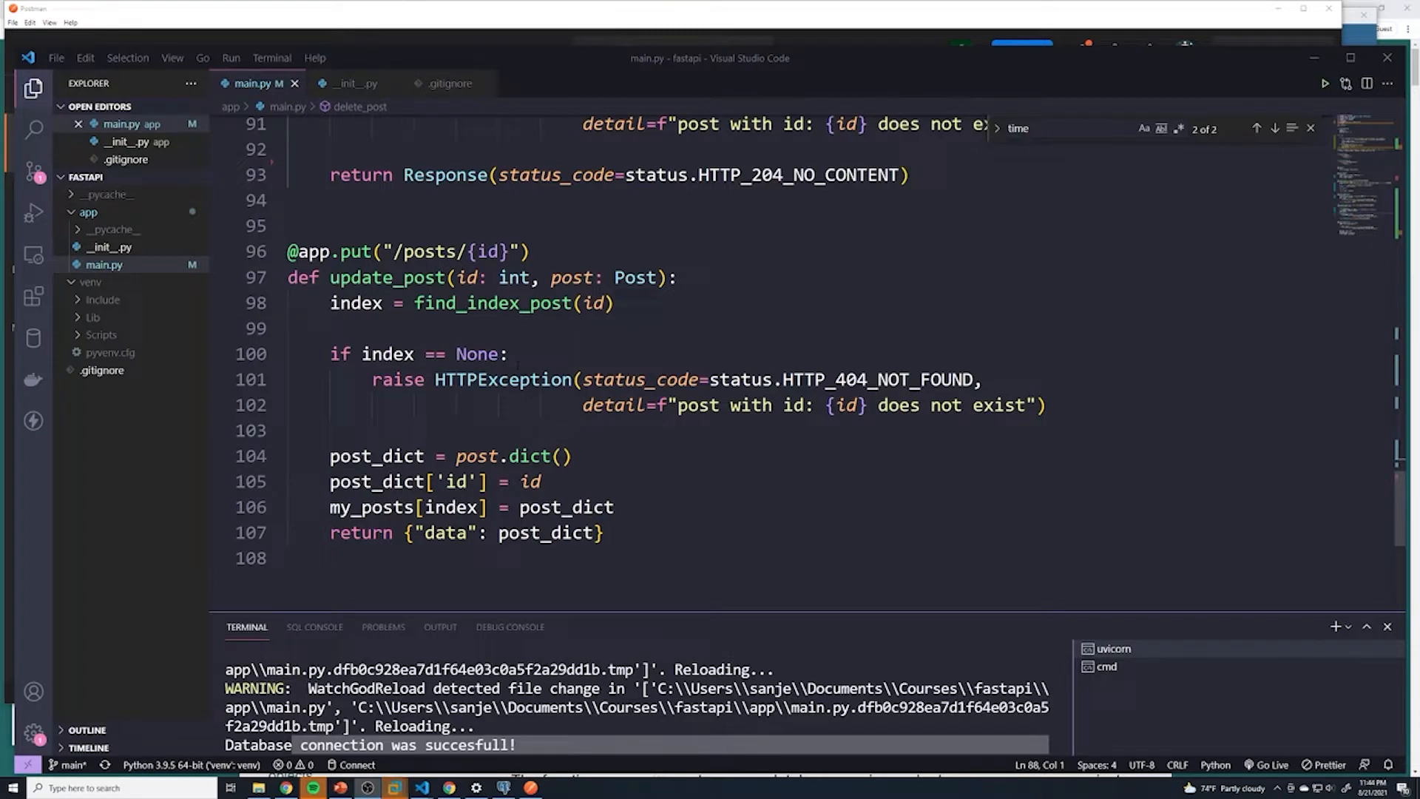
# Start a cursor.execute call with a triple-quoted UPDATE posts SET query
pyautogui.write('curso')
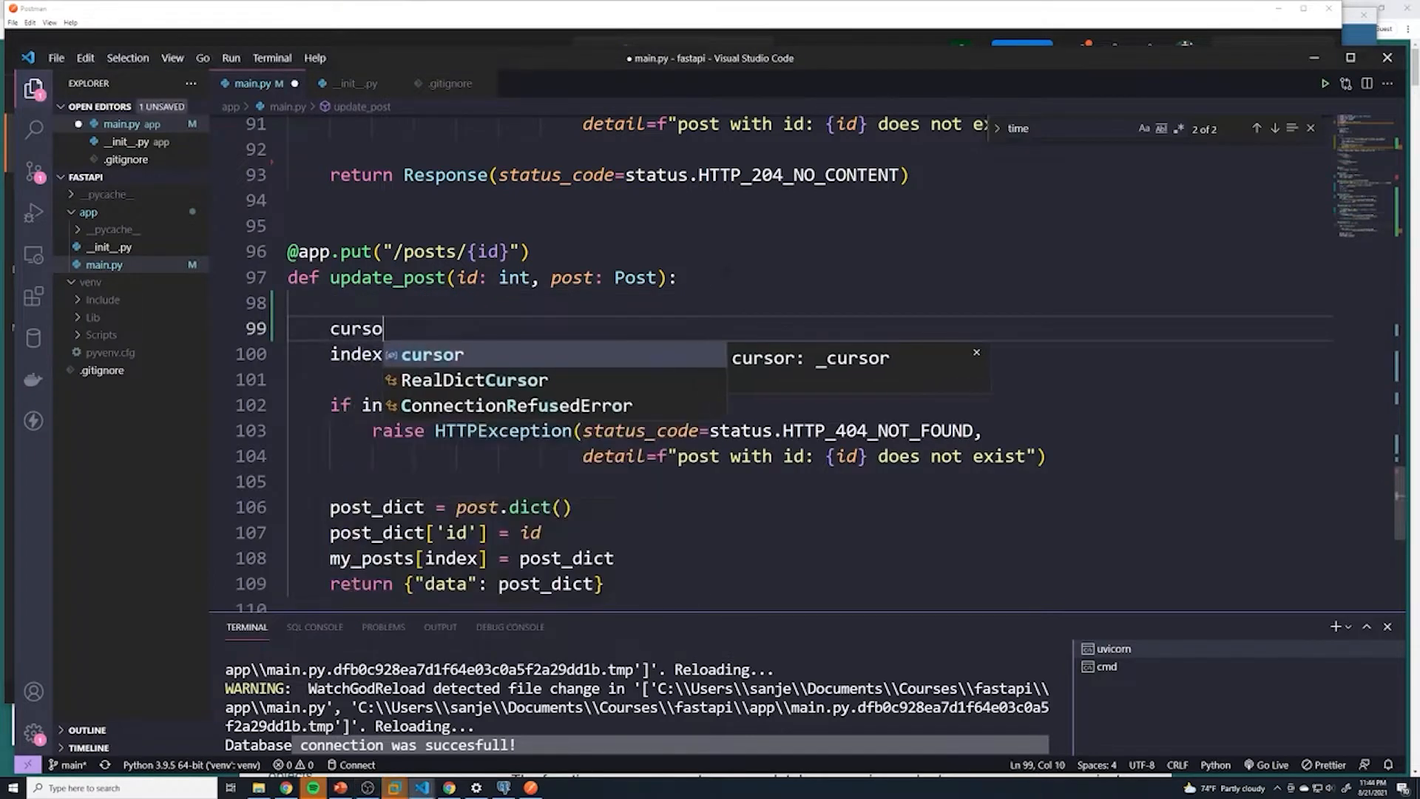
pyautogui.write('r.execute')
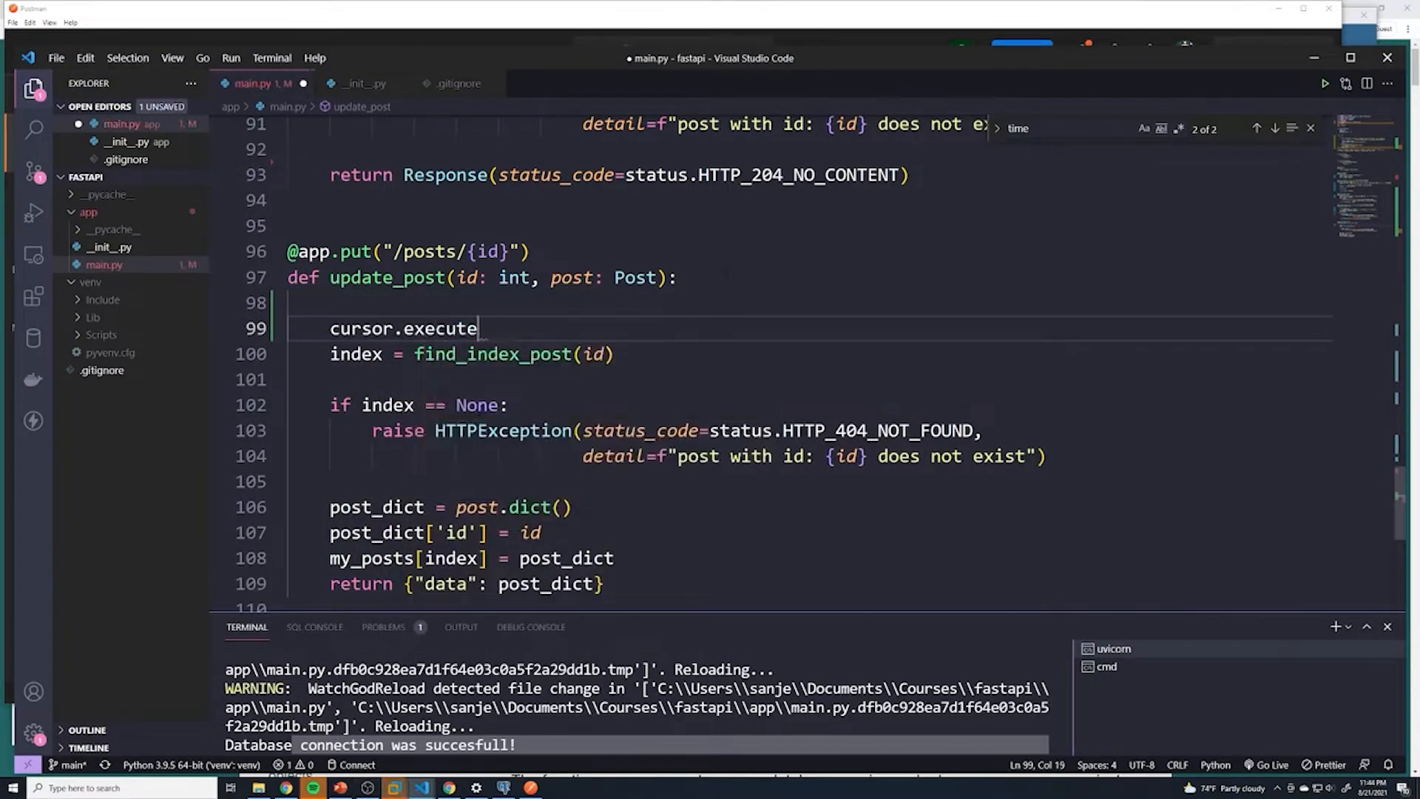
pyautogui.write('("""')
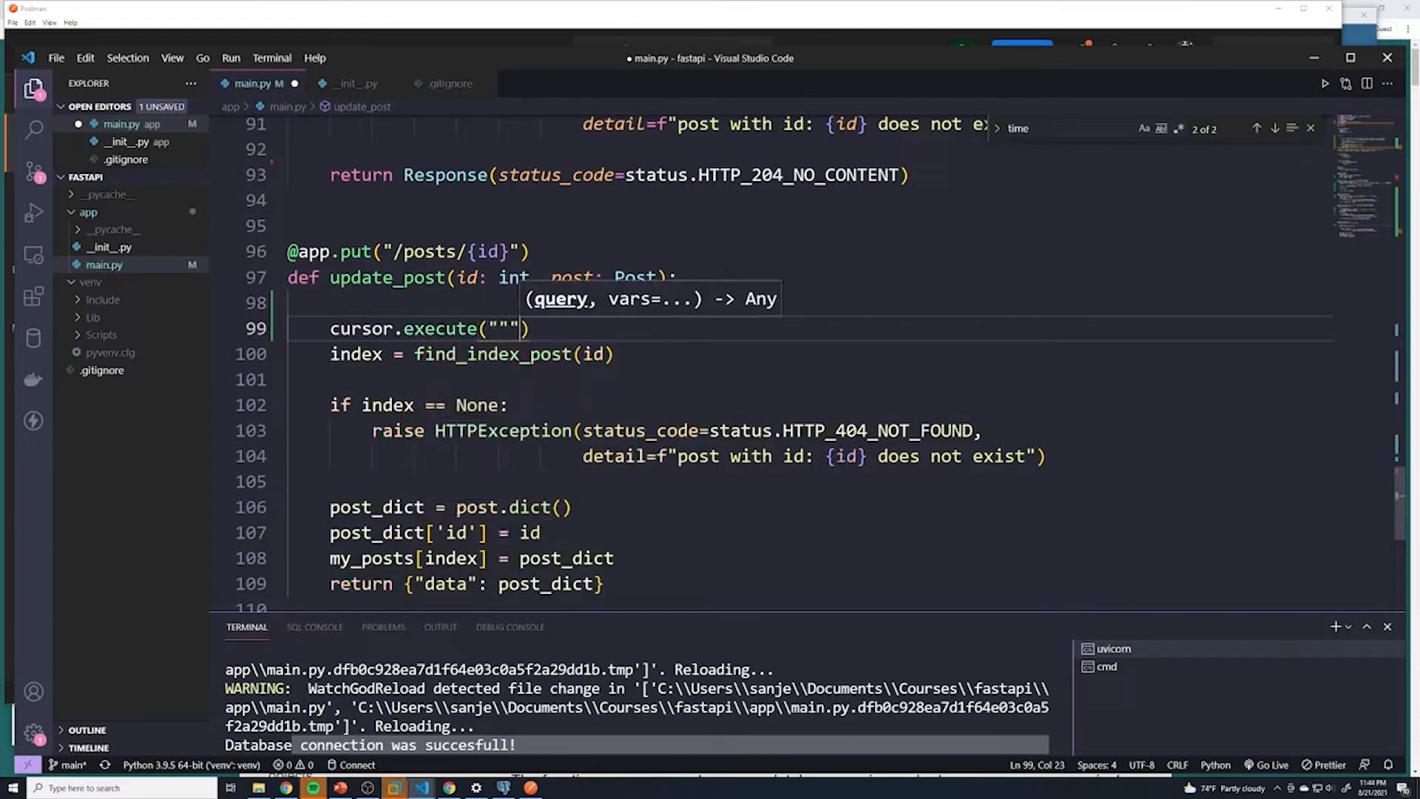
pyautogui.write('"""')
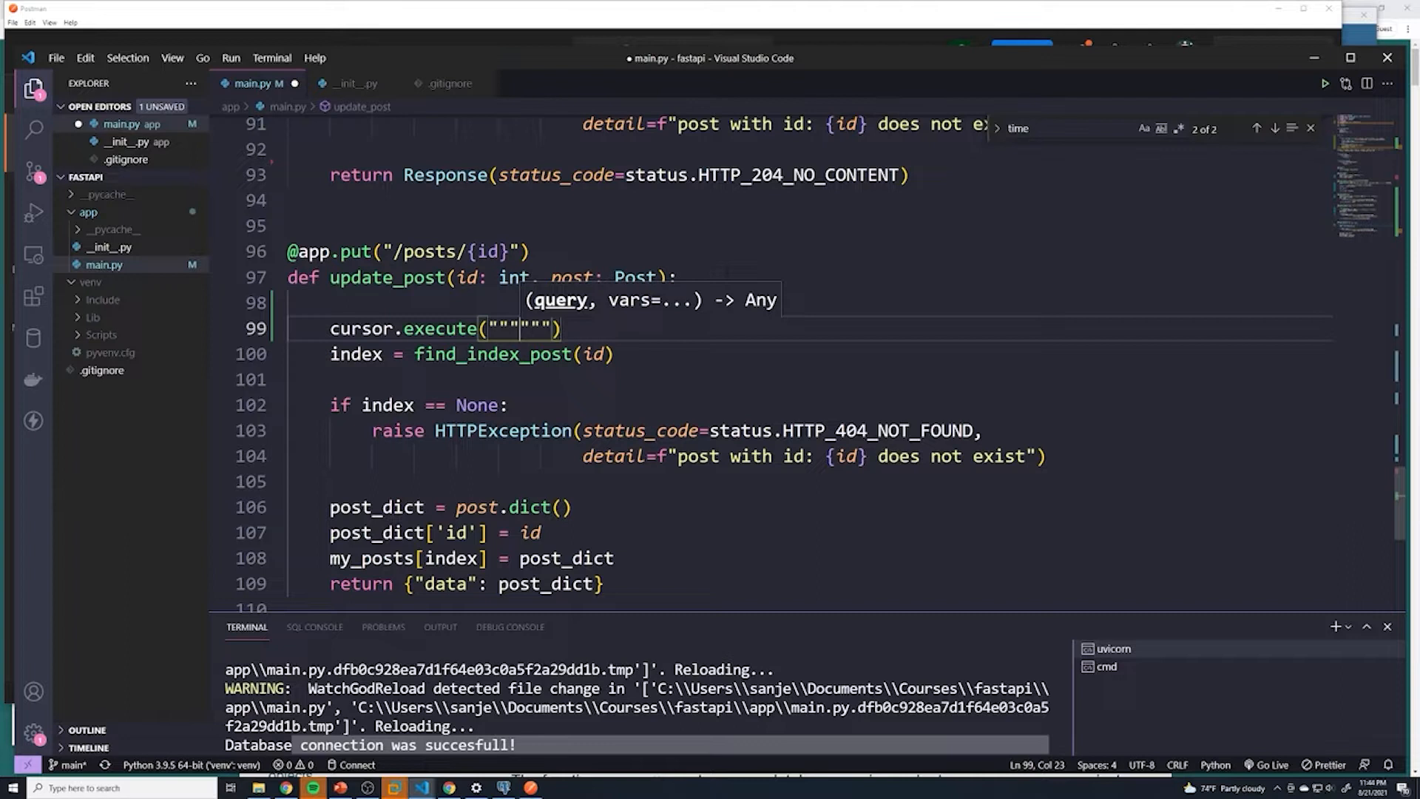
pyautogui.write('UPDATE')
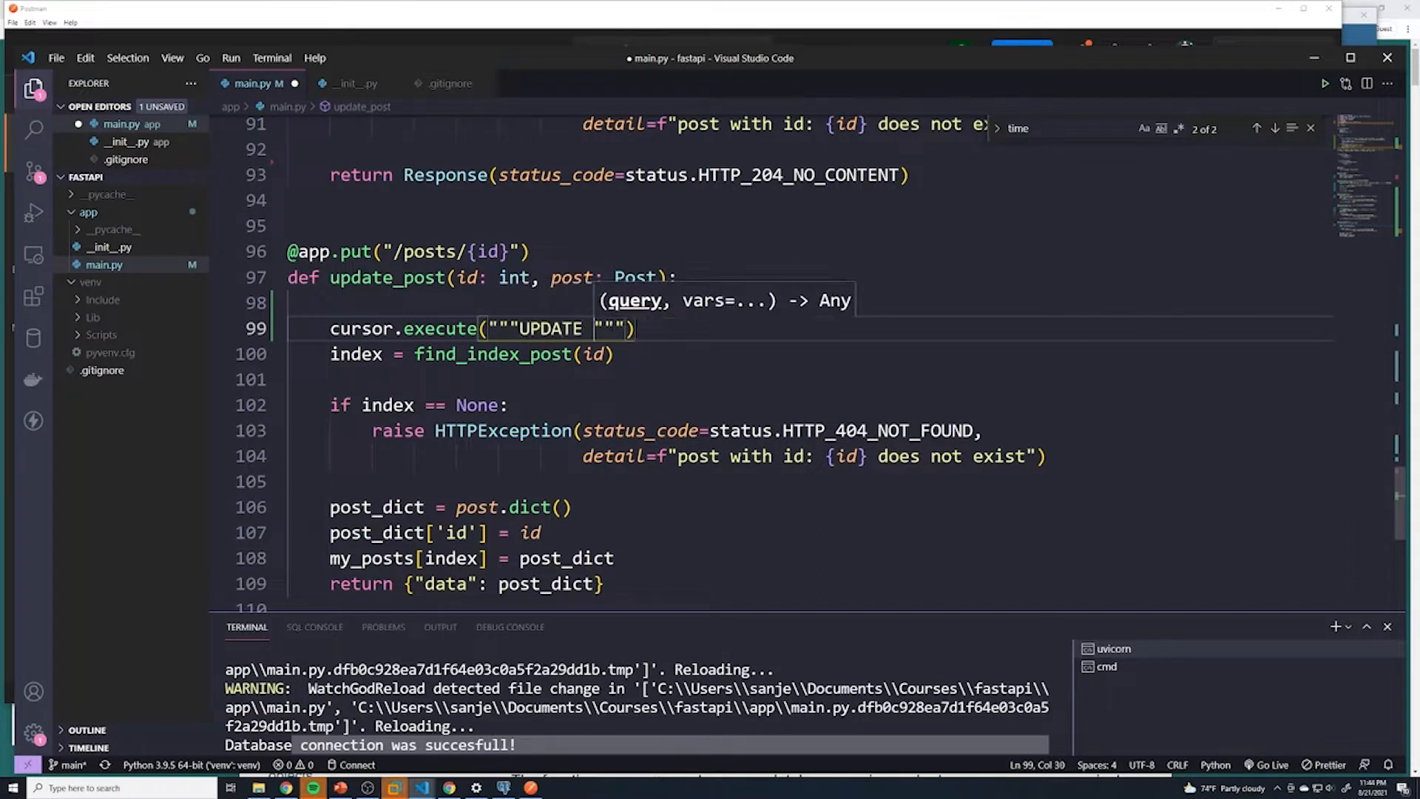
pyautogui.write('posts')
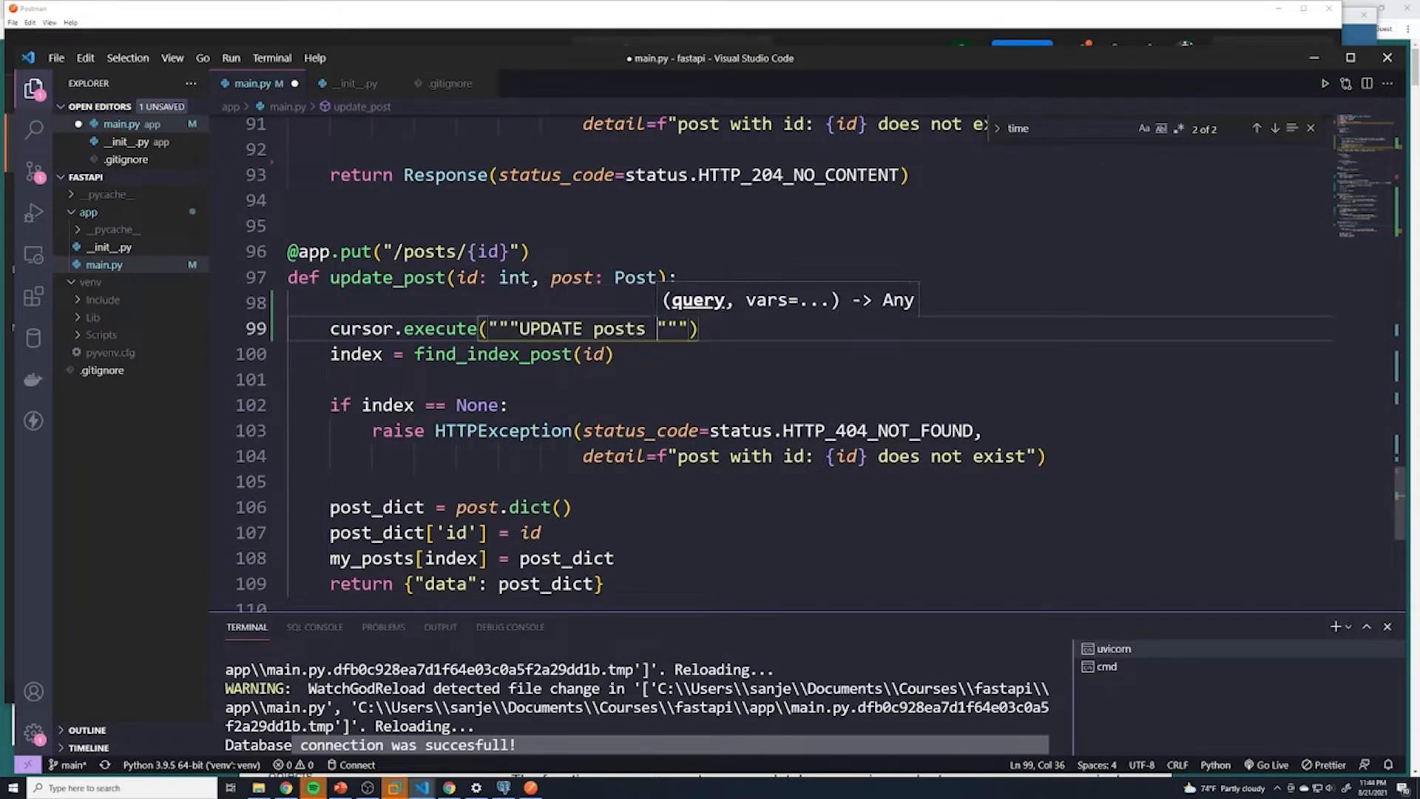
pyautogui.write('SET')
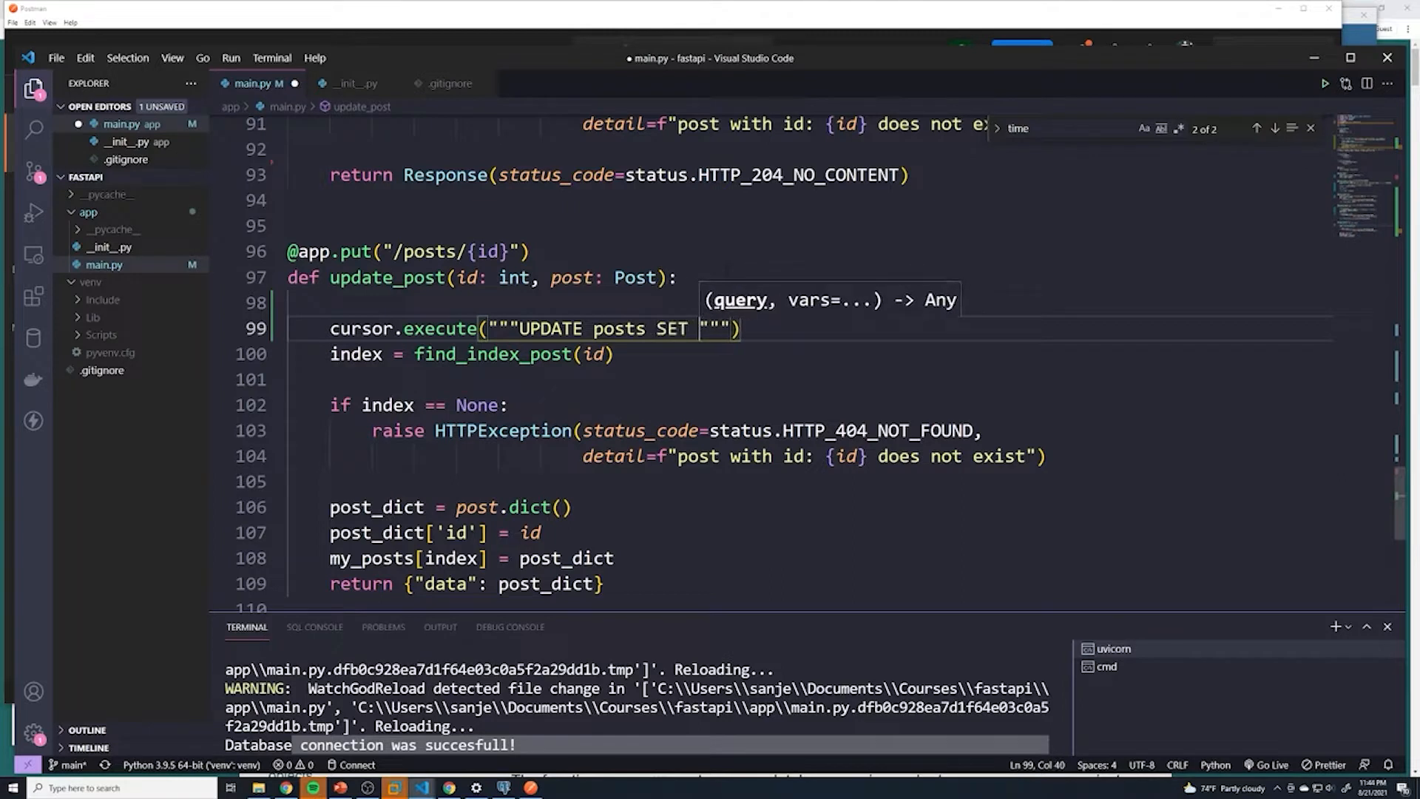
# Set title = %s, content = %s and published = %s as the query's placeholders
pyautogui.write('title')
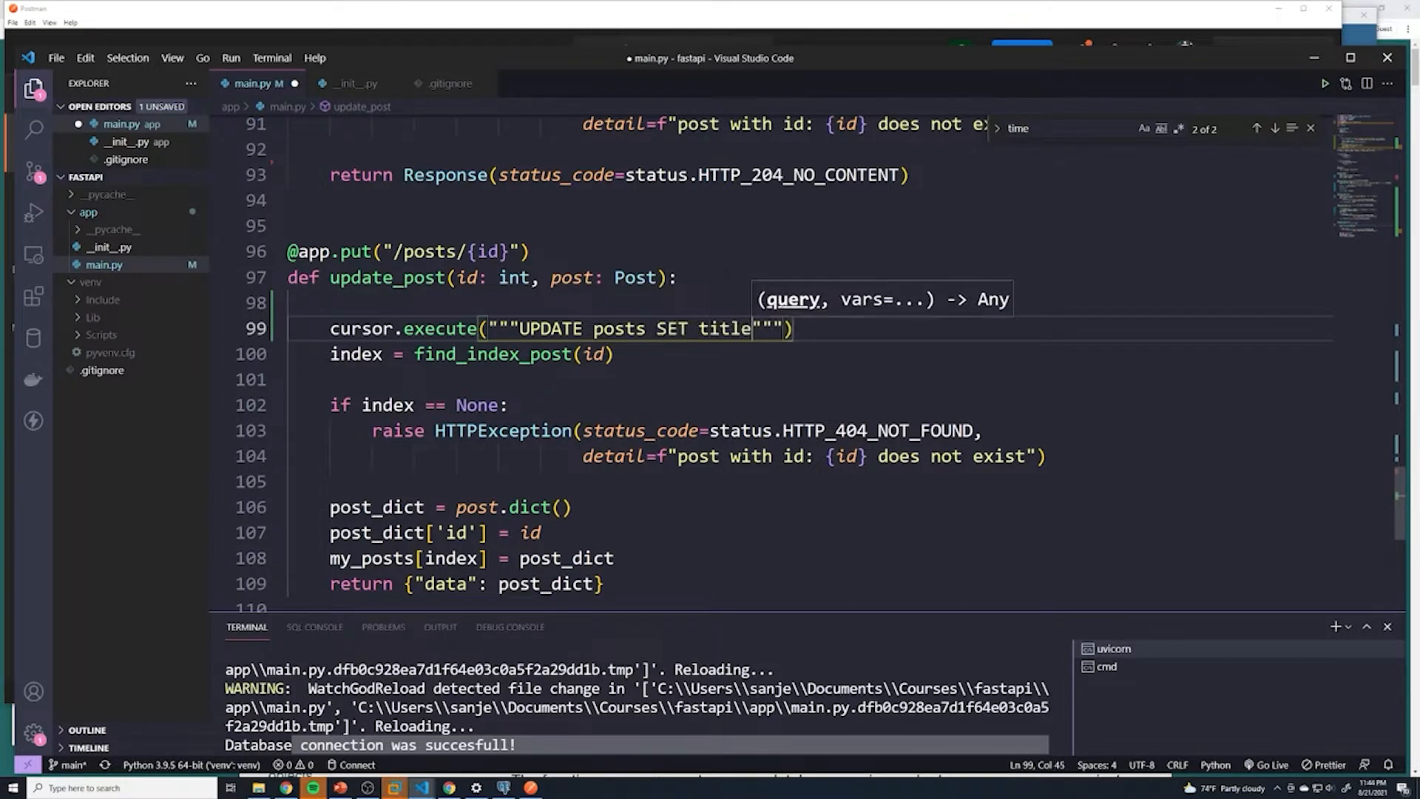
pyautogui.write('=')
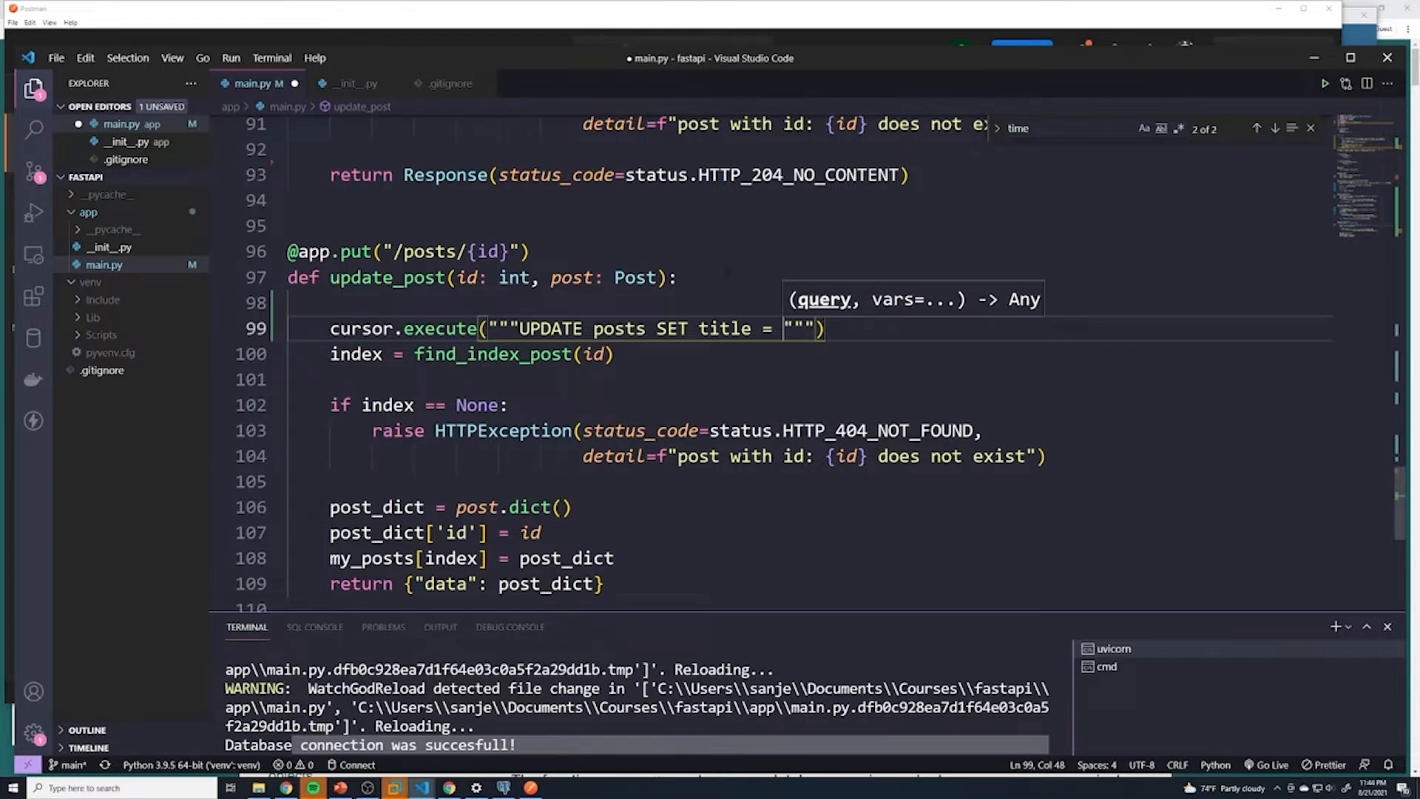
pyautogui.write('%s,')
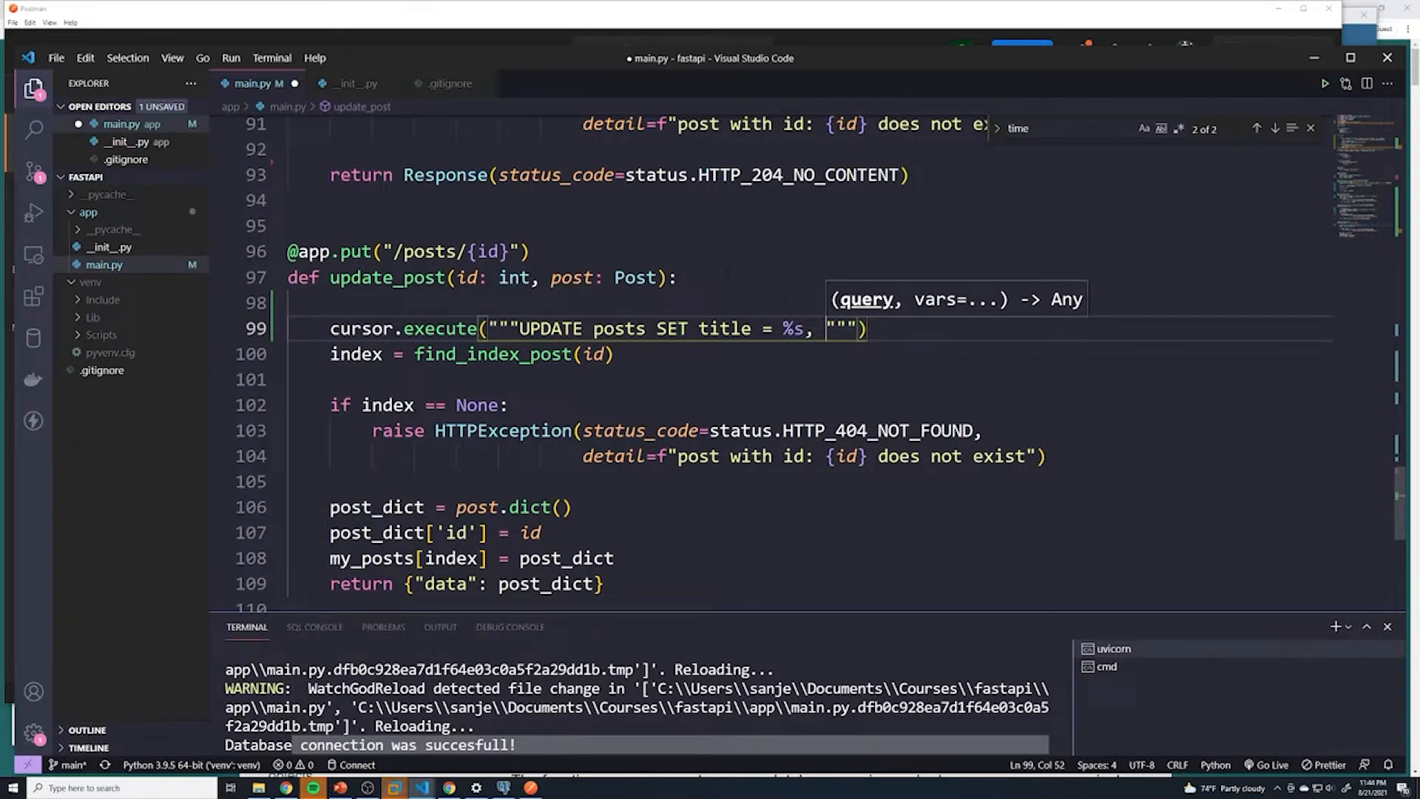
pyautogui.write('content')
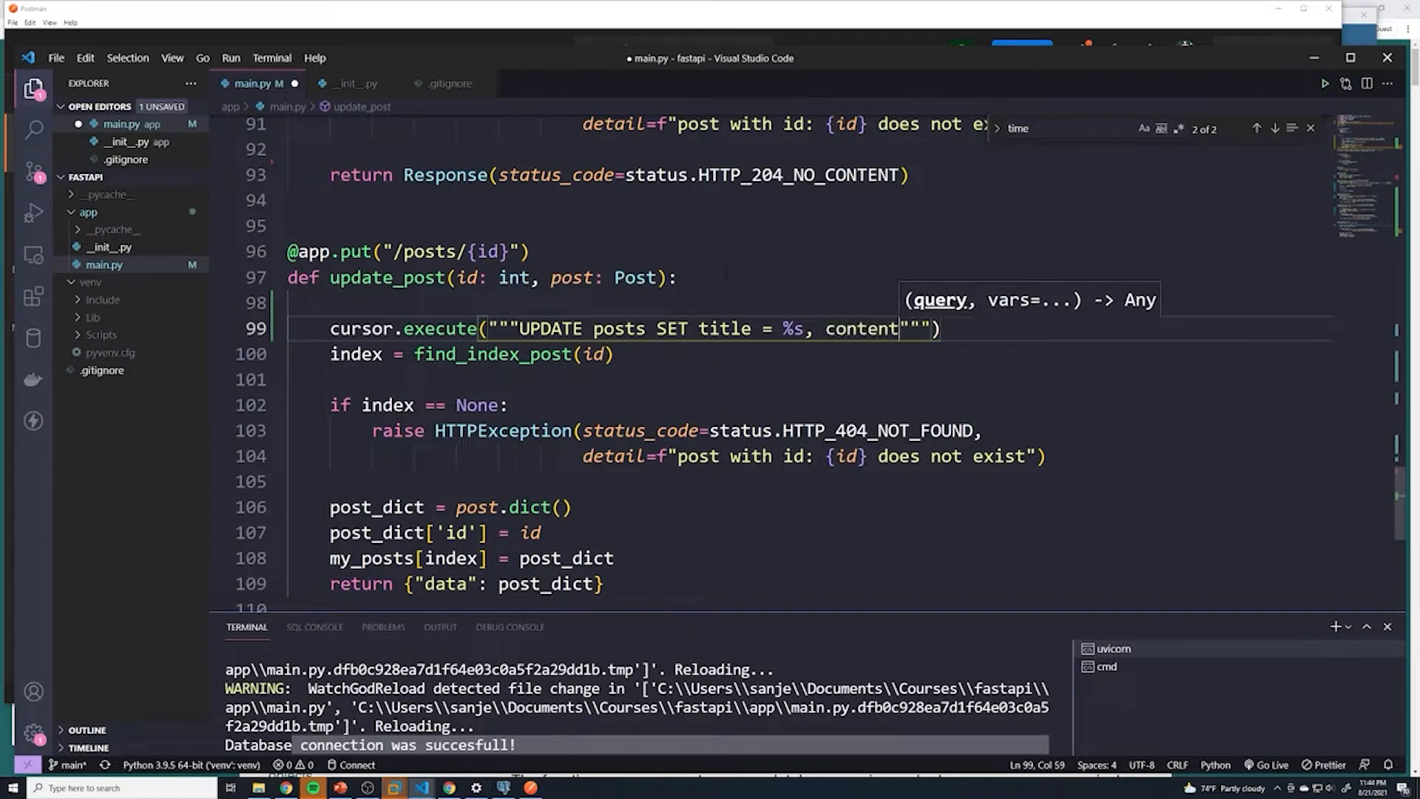
pyautogui.write('= %s')
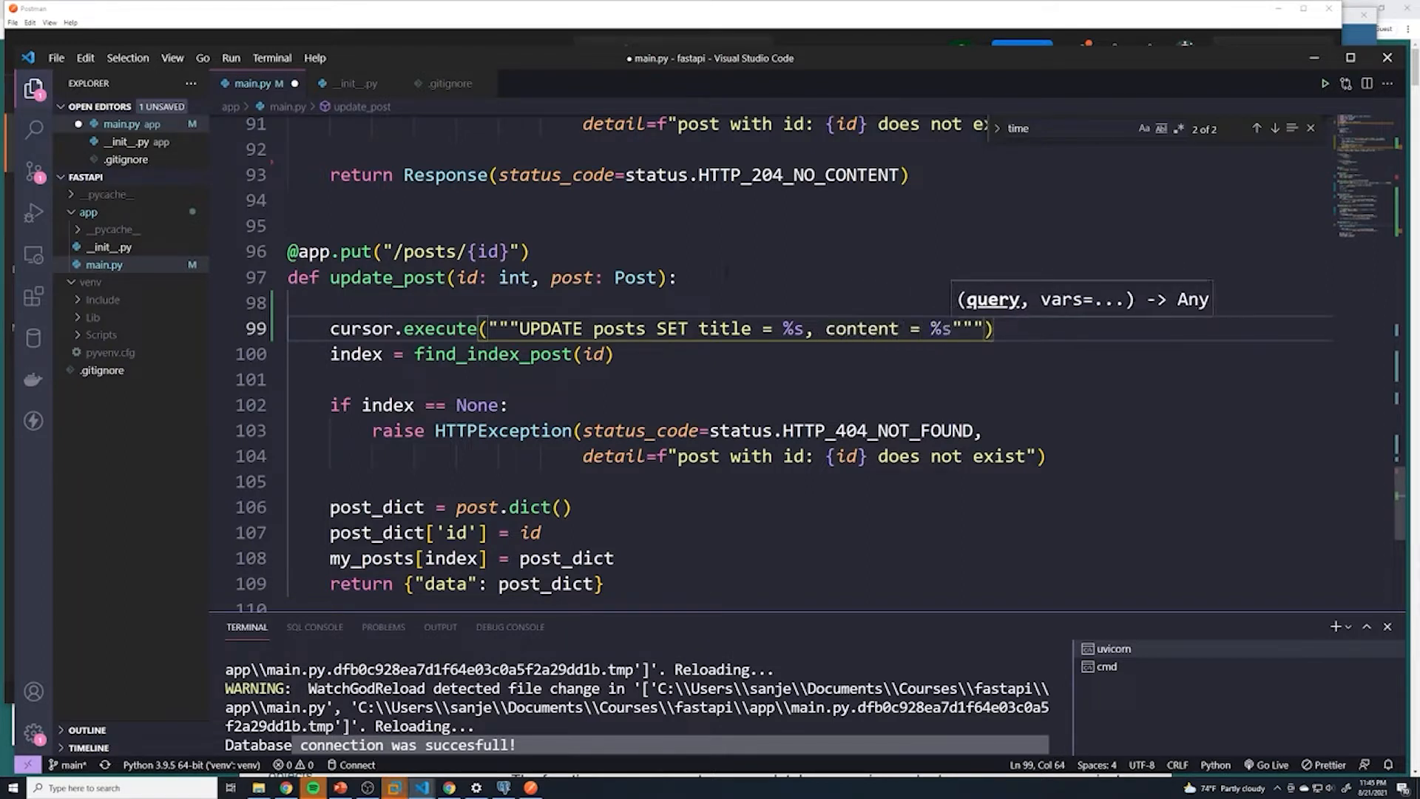
pyautogui.write(', published')
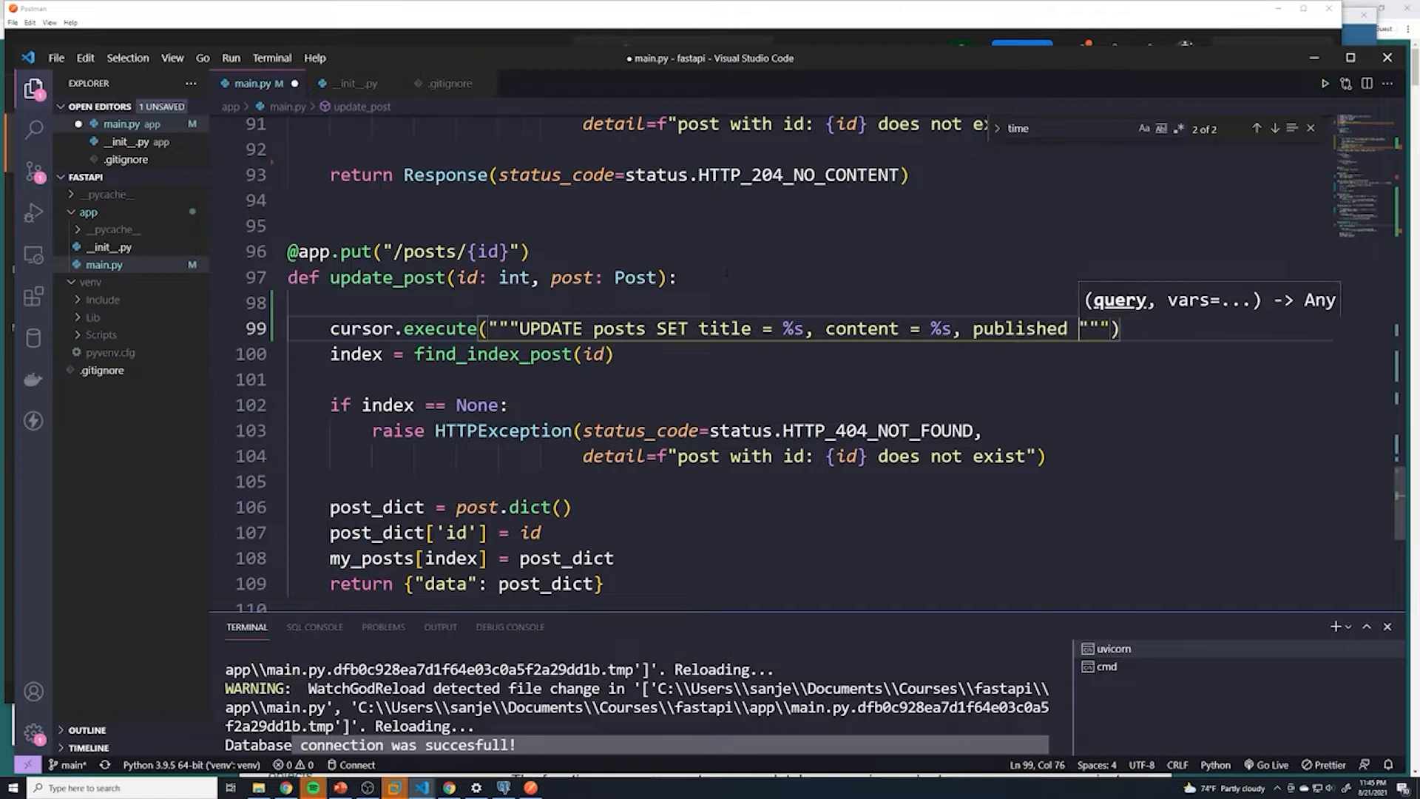
pyautogui.write('= %s')
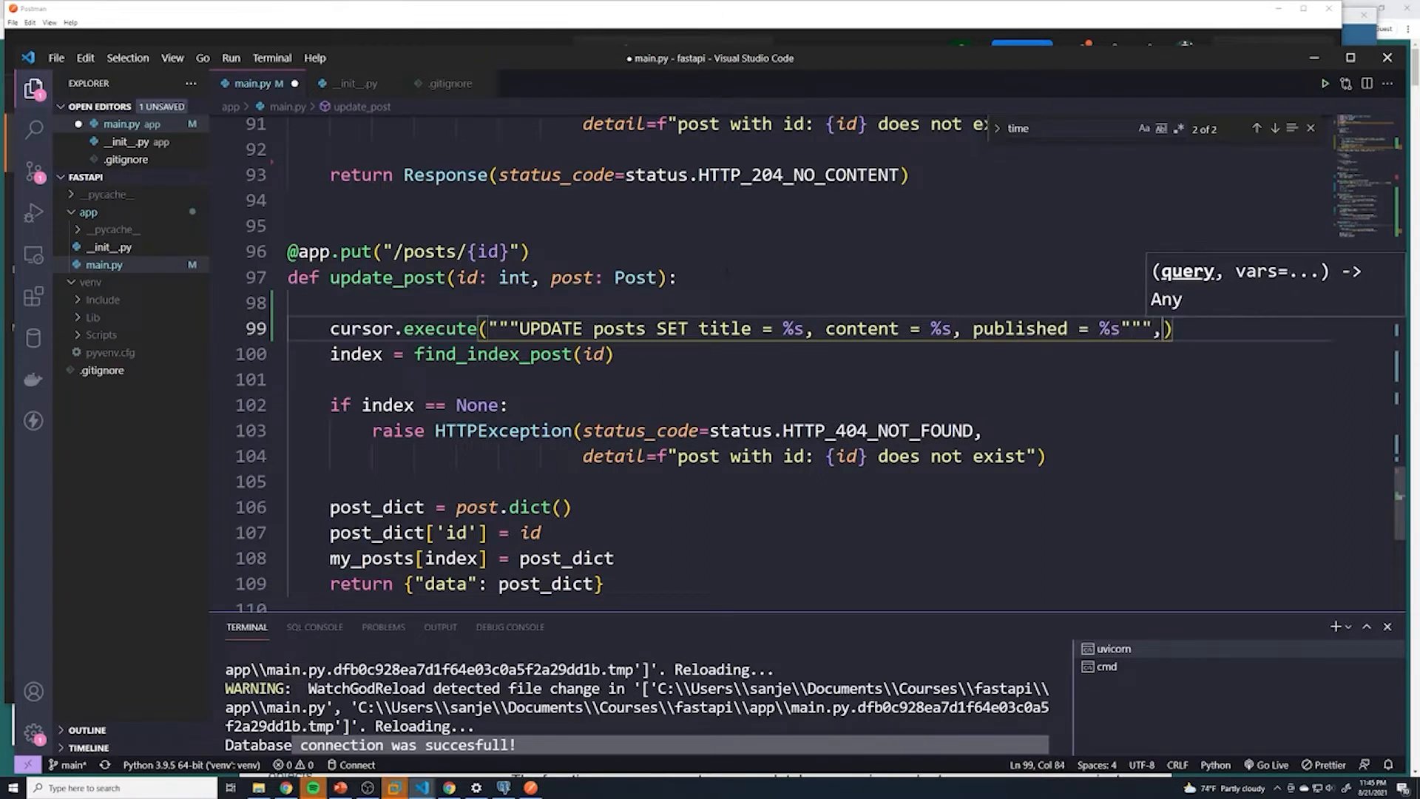
# Pass (post.title, post.content, post.published) as values and end the query with RETURNING *
pyautogui.write('()')
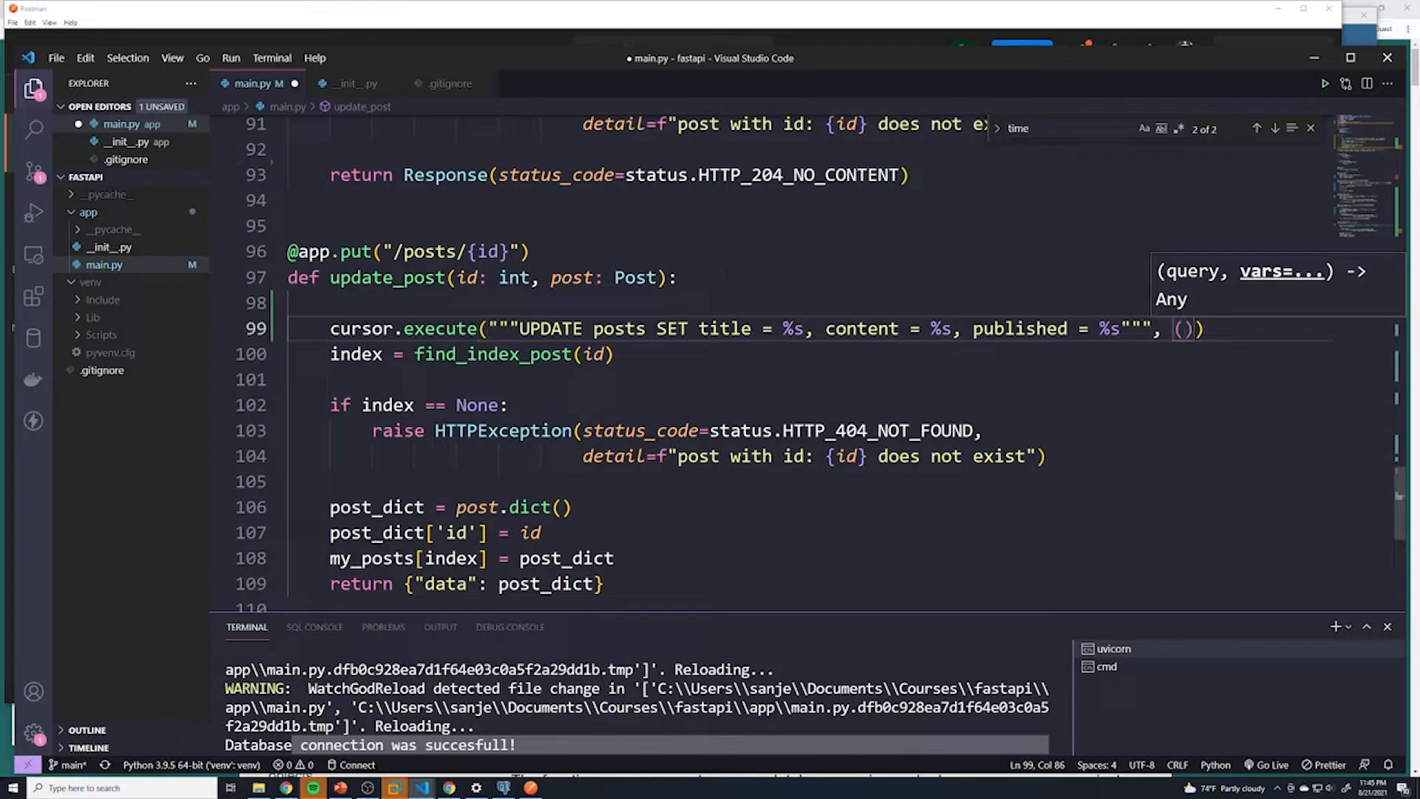
pyautogui.doubleClick(573, 278)
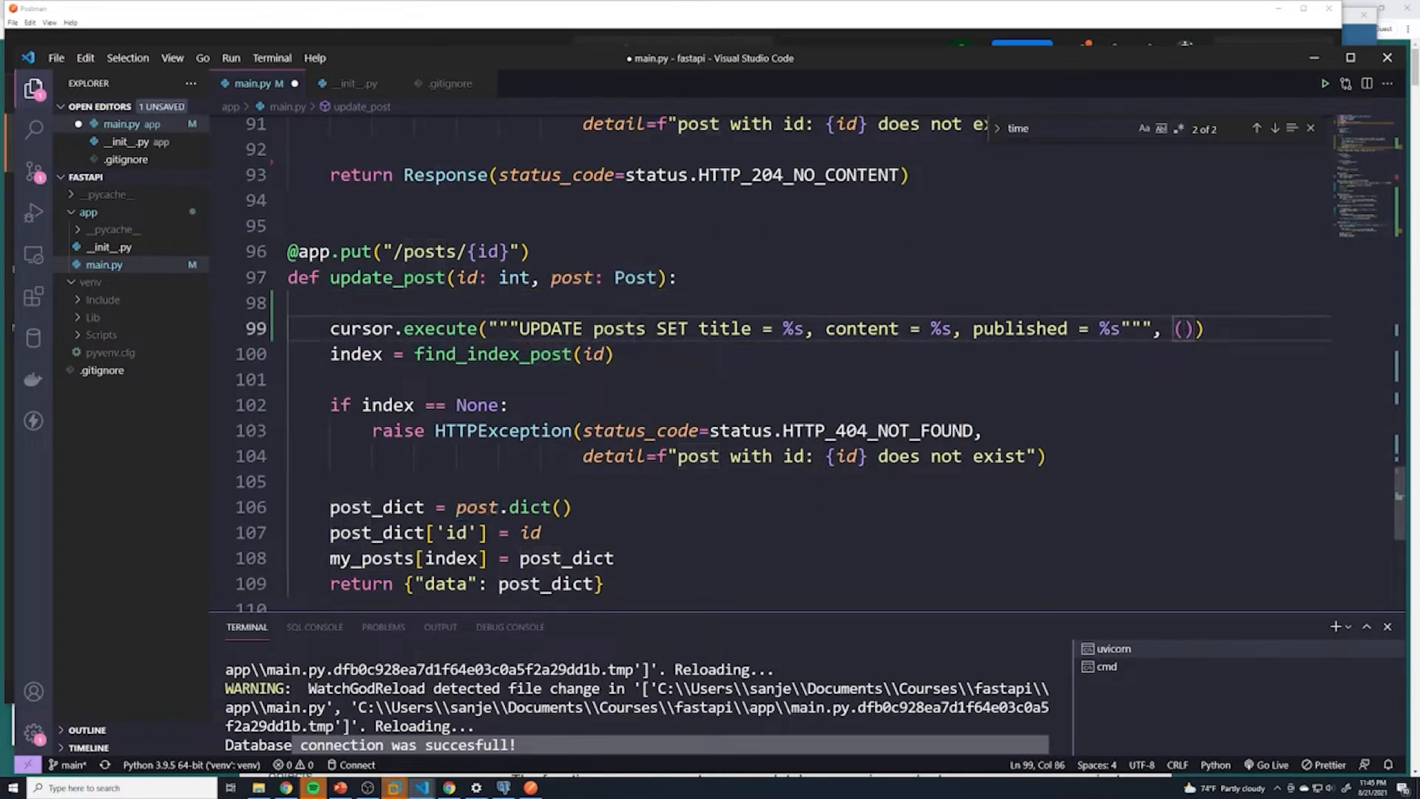
pyautogui.write('post.title,')
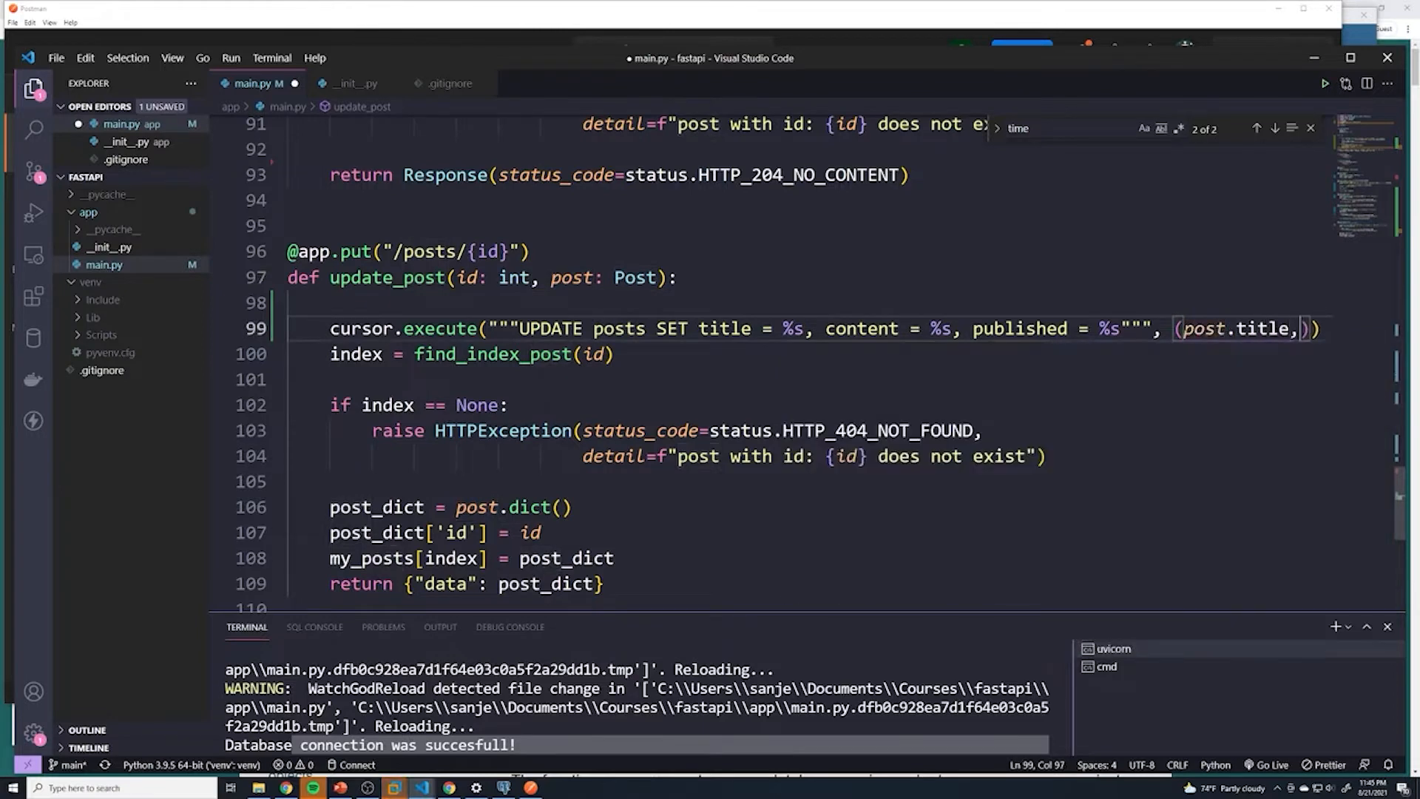
pyautogui.write('post.content, post.published')
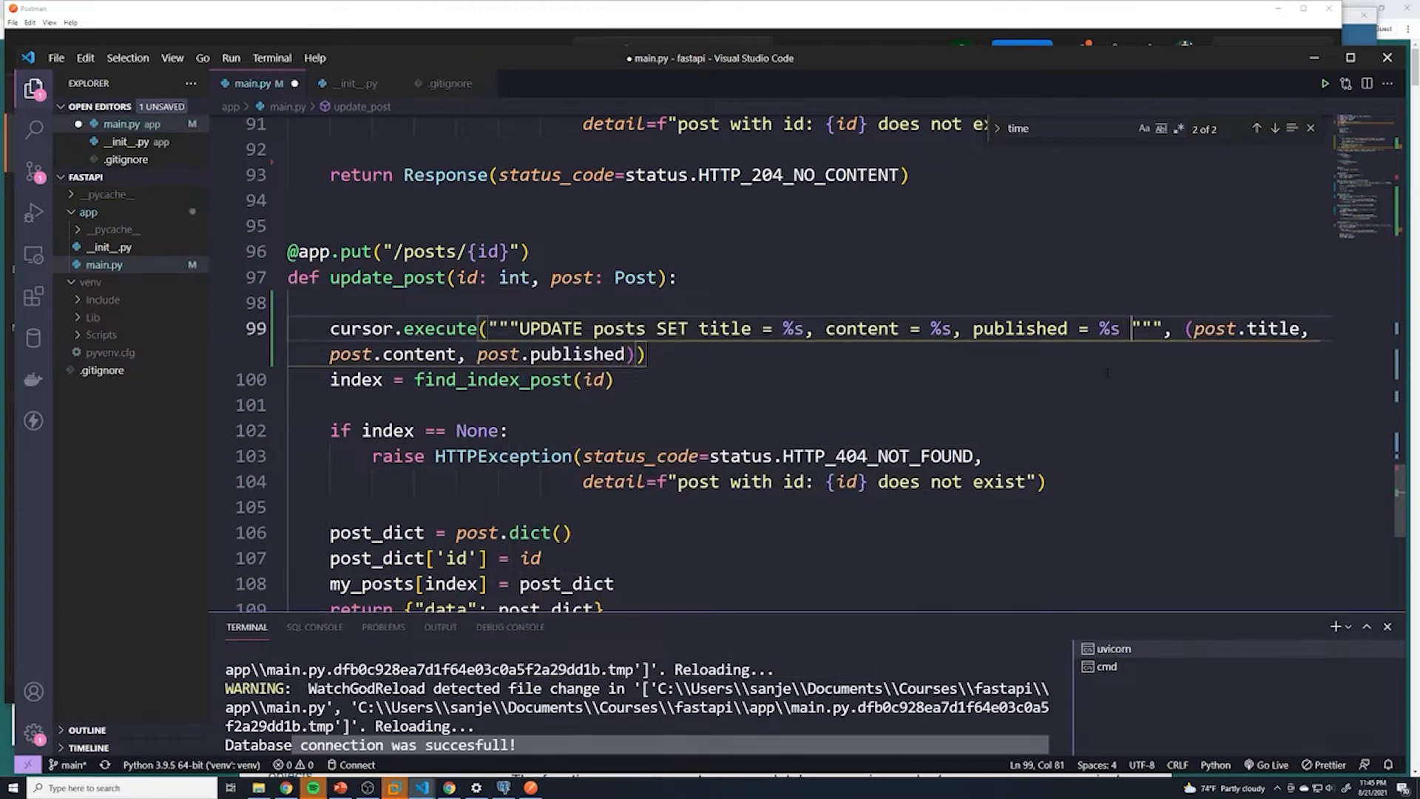
pyautogui.write('RETURNING')
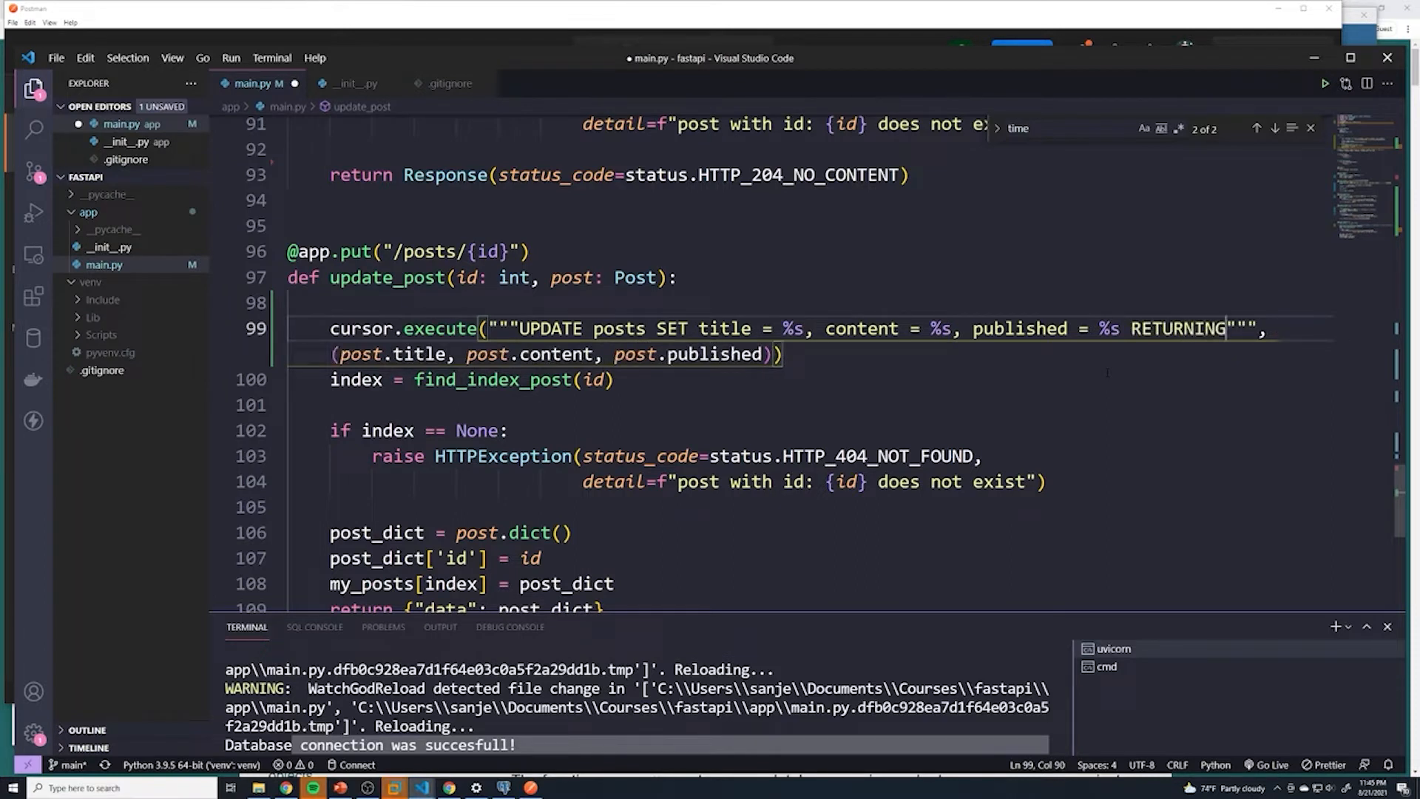
pyautogui.write('*')
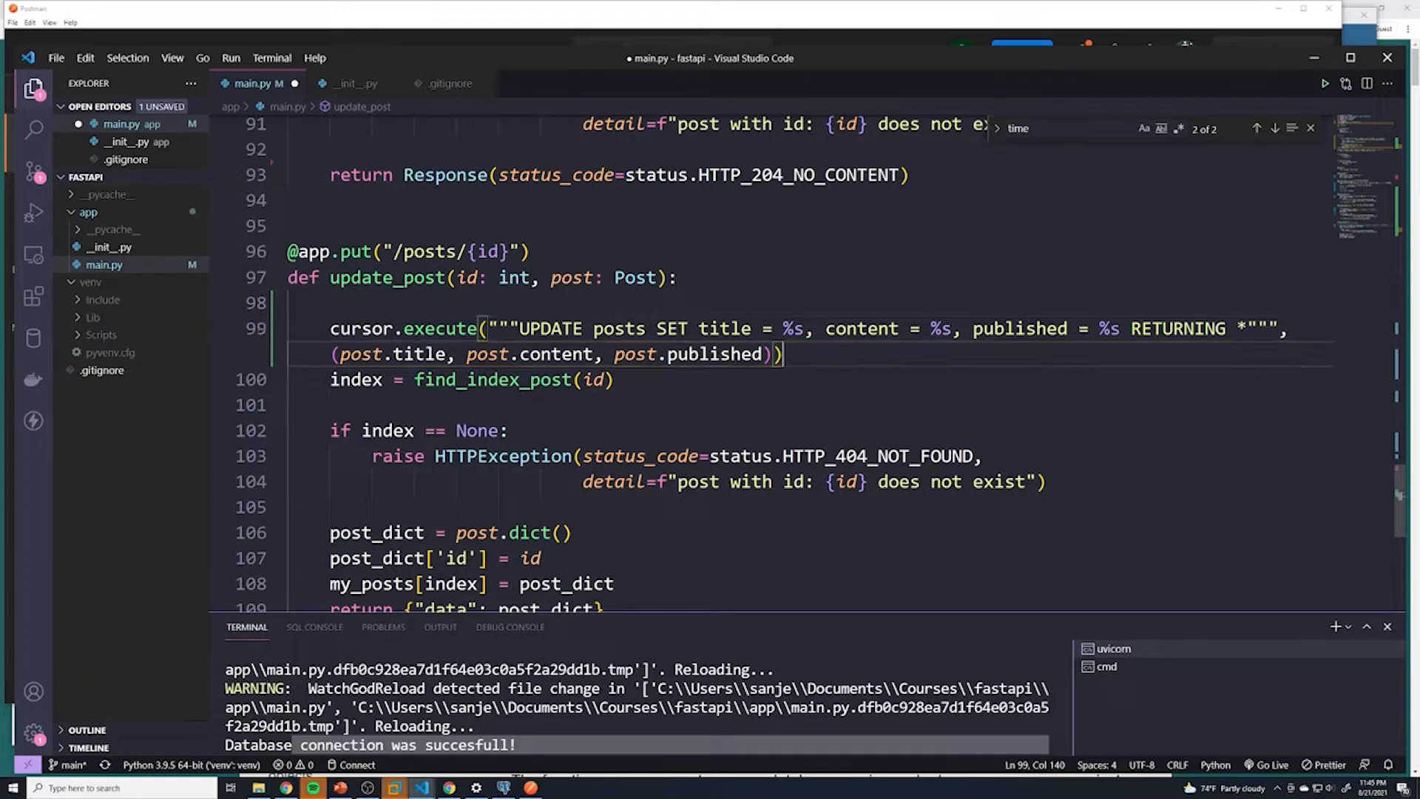
# Store cursor.fetchone() in updated_post below the UPDATE query
pyautogui.press('enter')
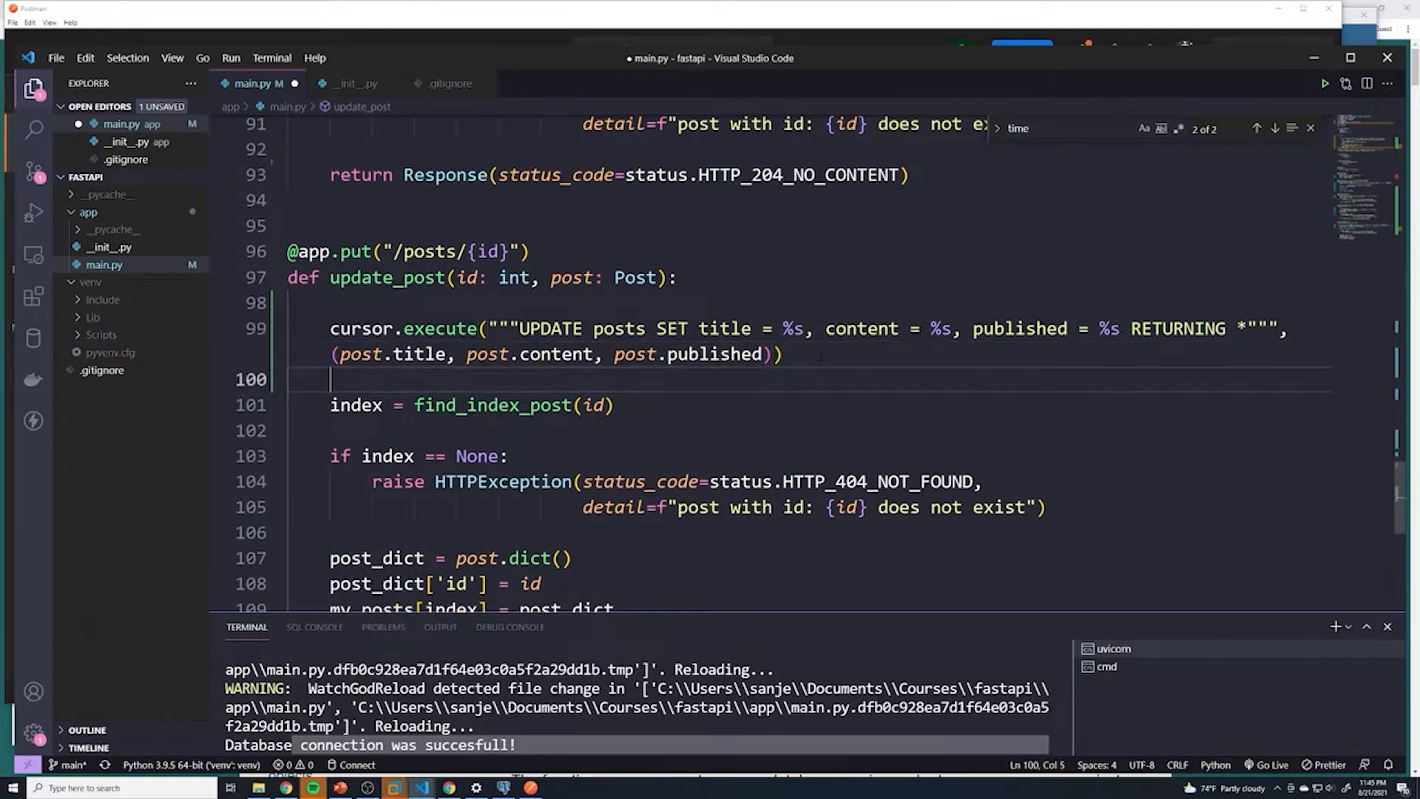
pyautogui.press('enter')
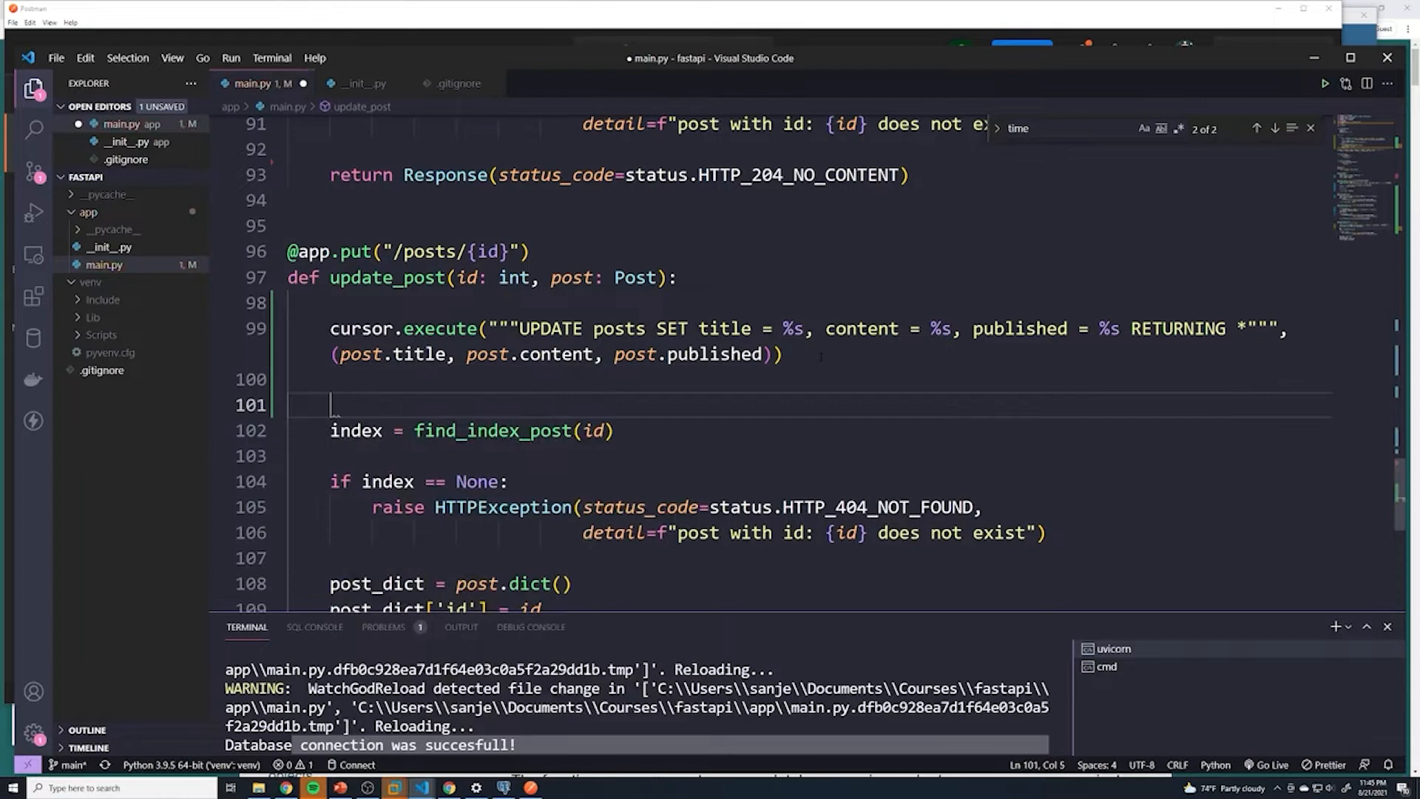
pyautogui.write('cursor.fetchone(')
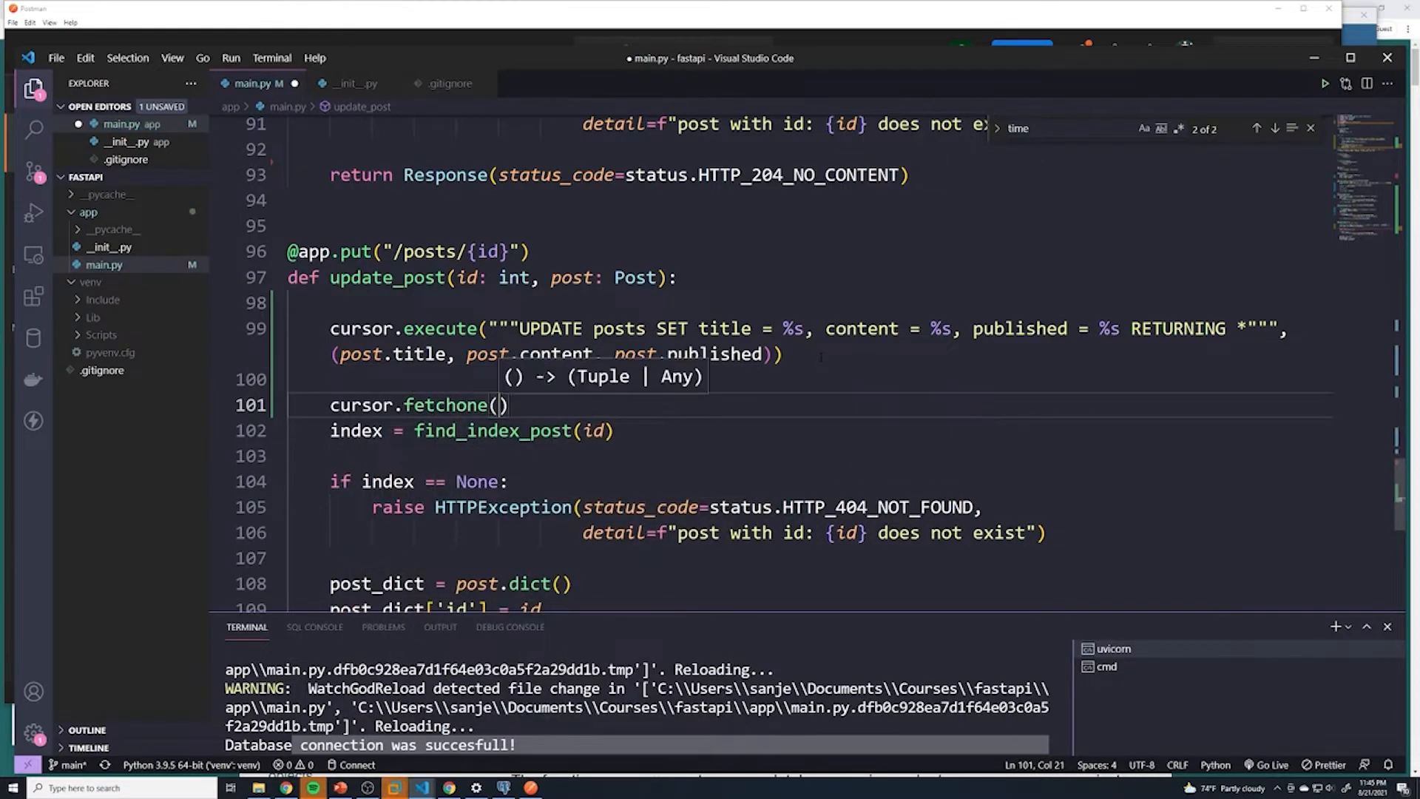
pyautogui.click(361, 404)
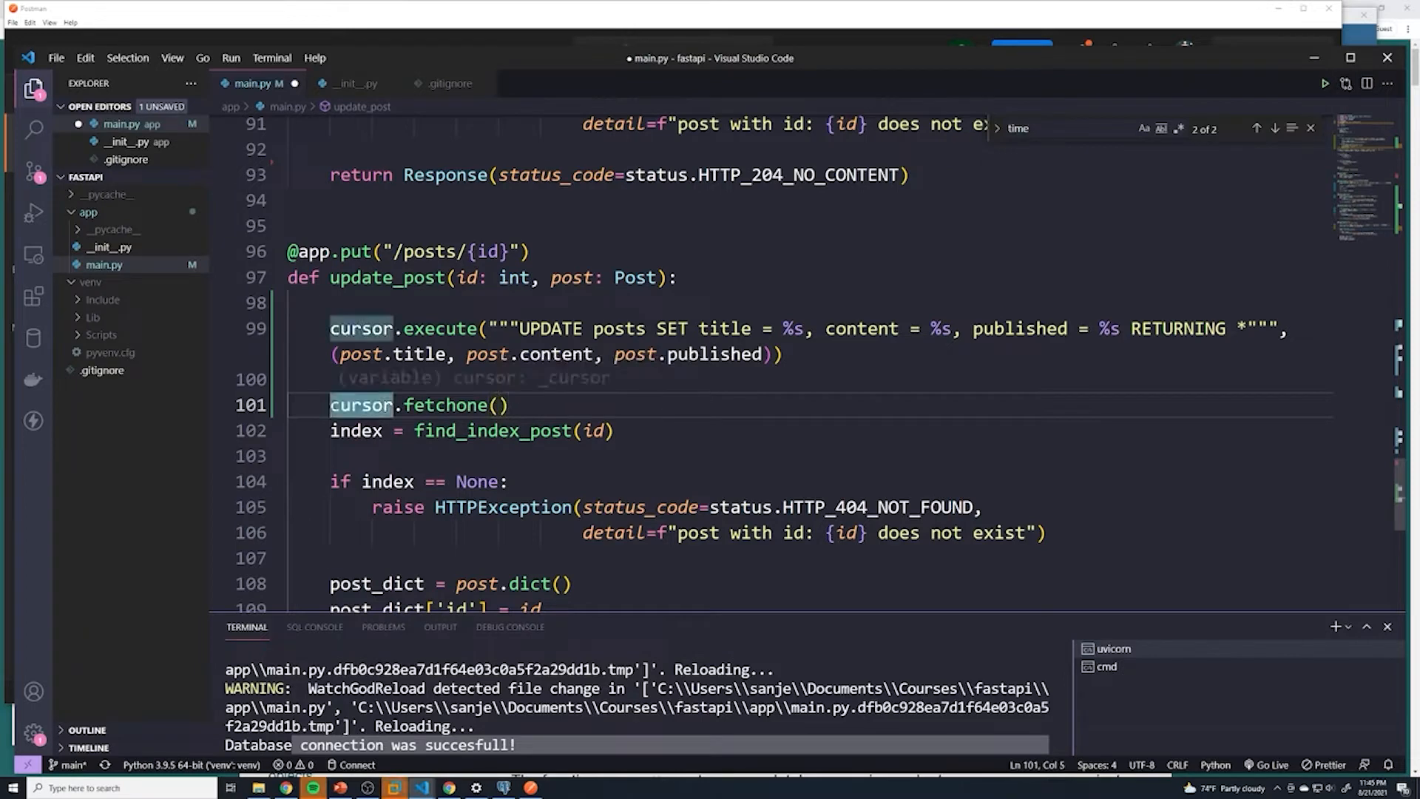
pyautogui.write('updated_post =')
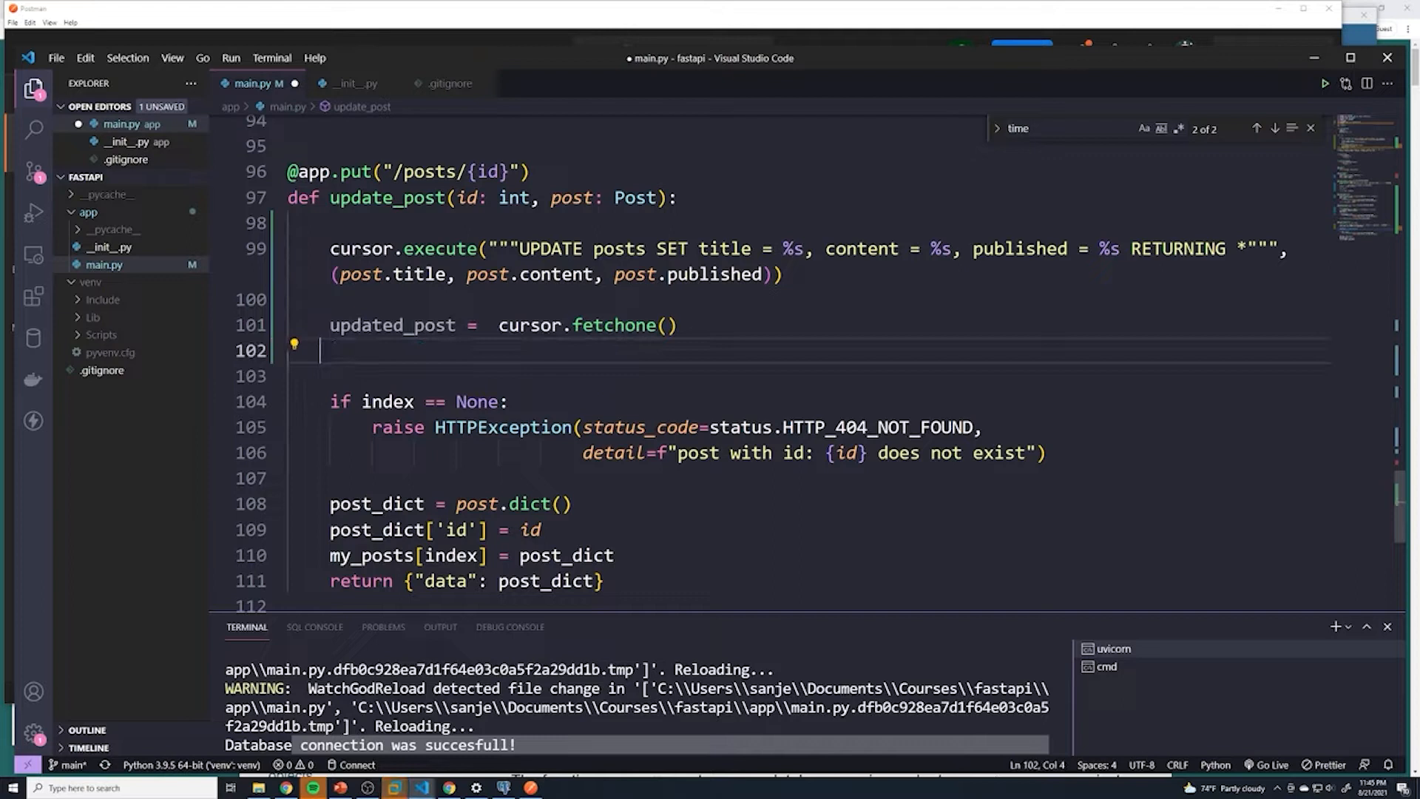
# Replace index with update_post in the None check for the 404
pyautogui.doubleClick(386, 401)
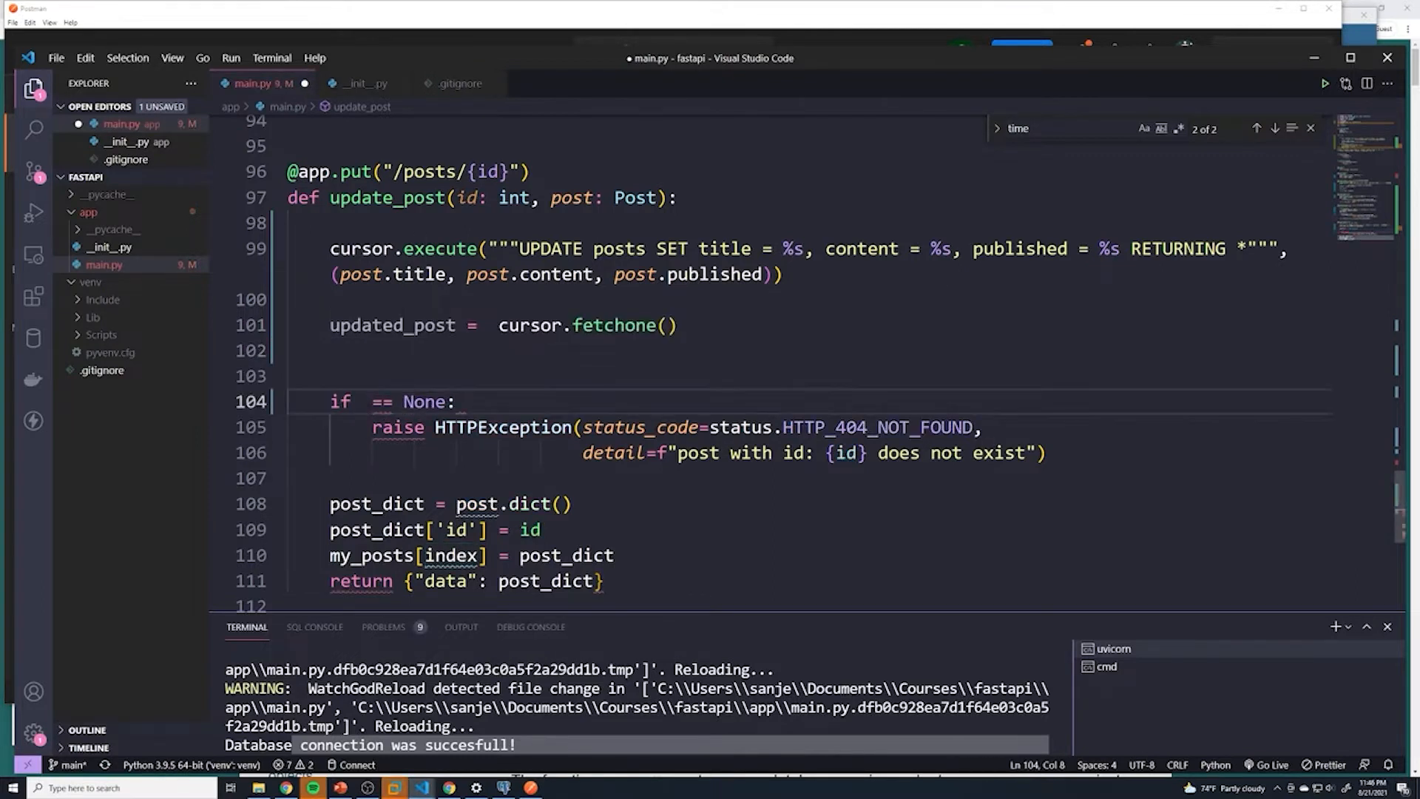
pyautogui.write('update_post')
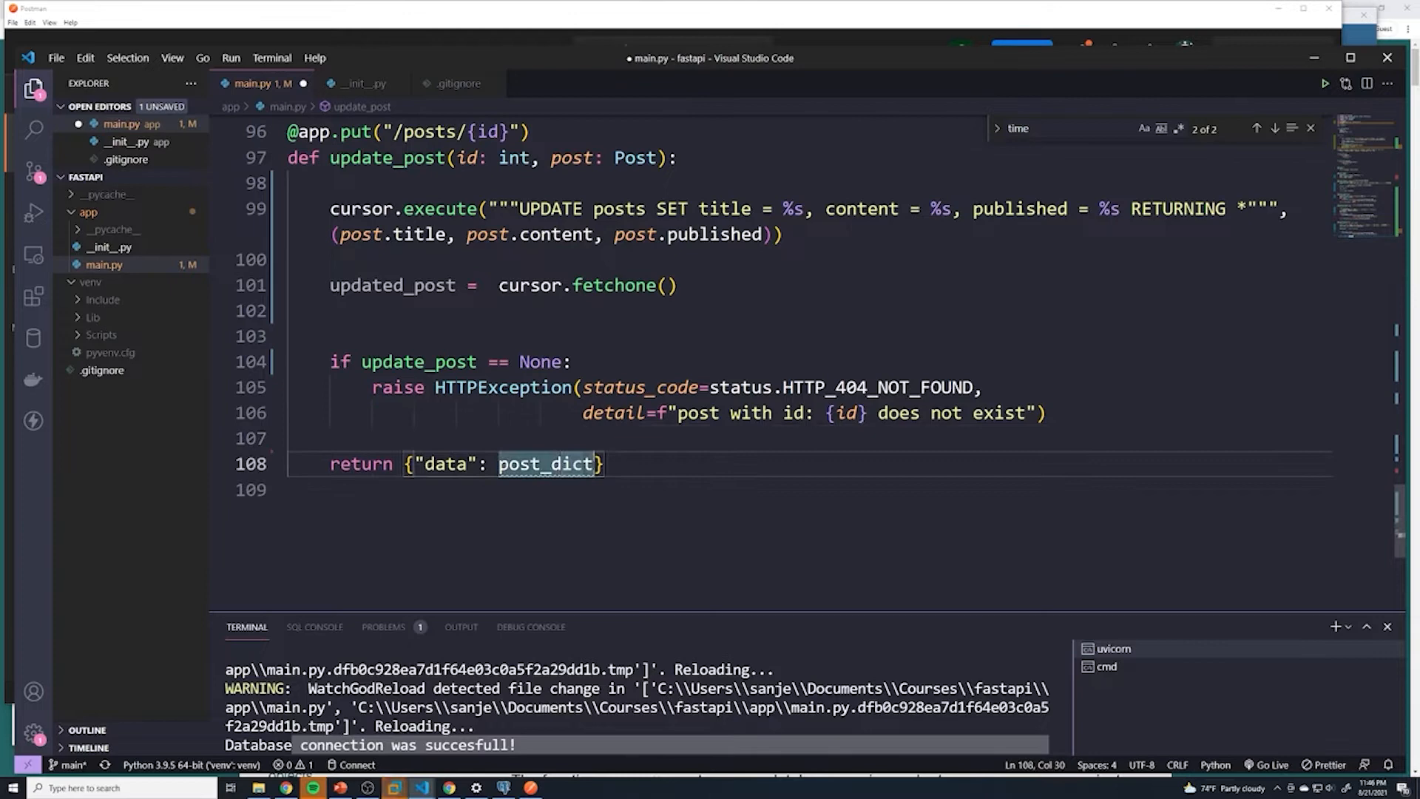
# Return {"data": updated_post} from update_post and save main.py
pyautogui.write('update_')
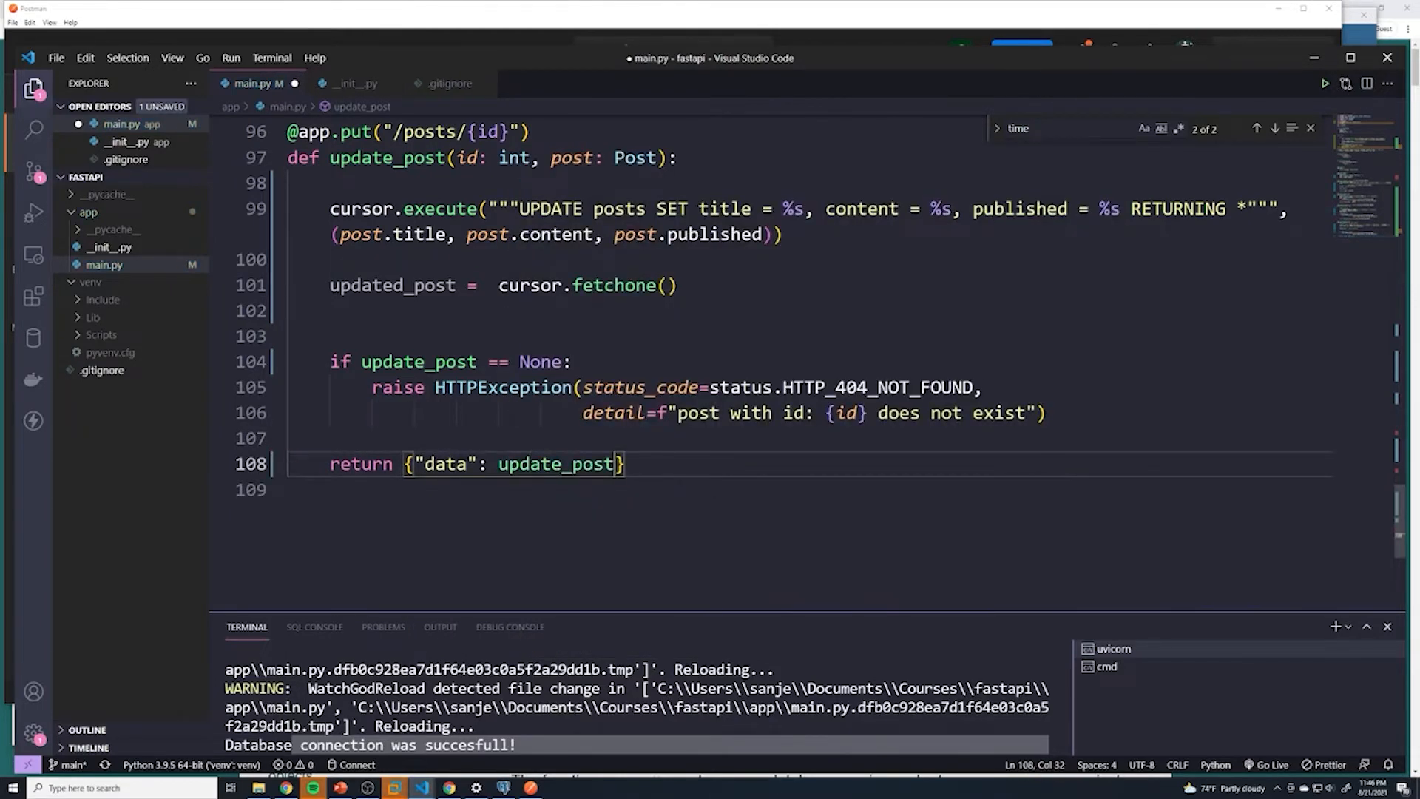
pyautogui.write('d')
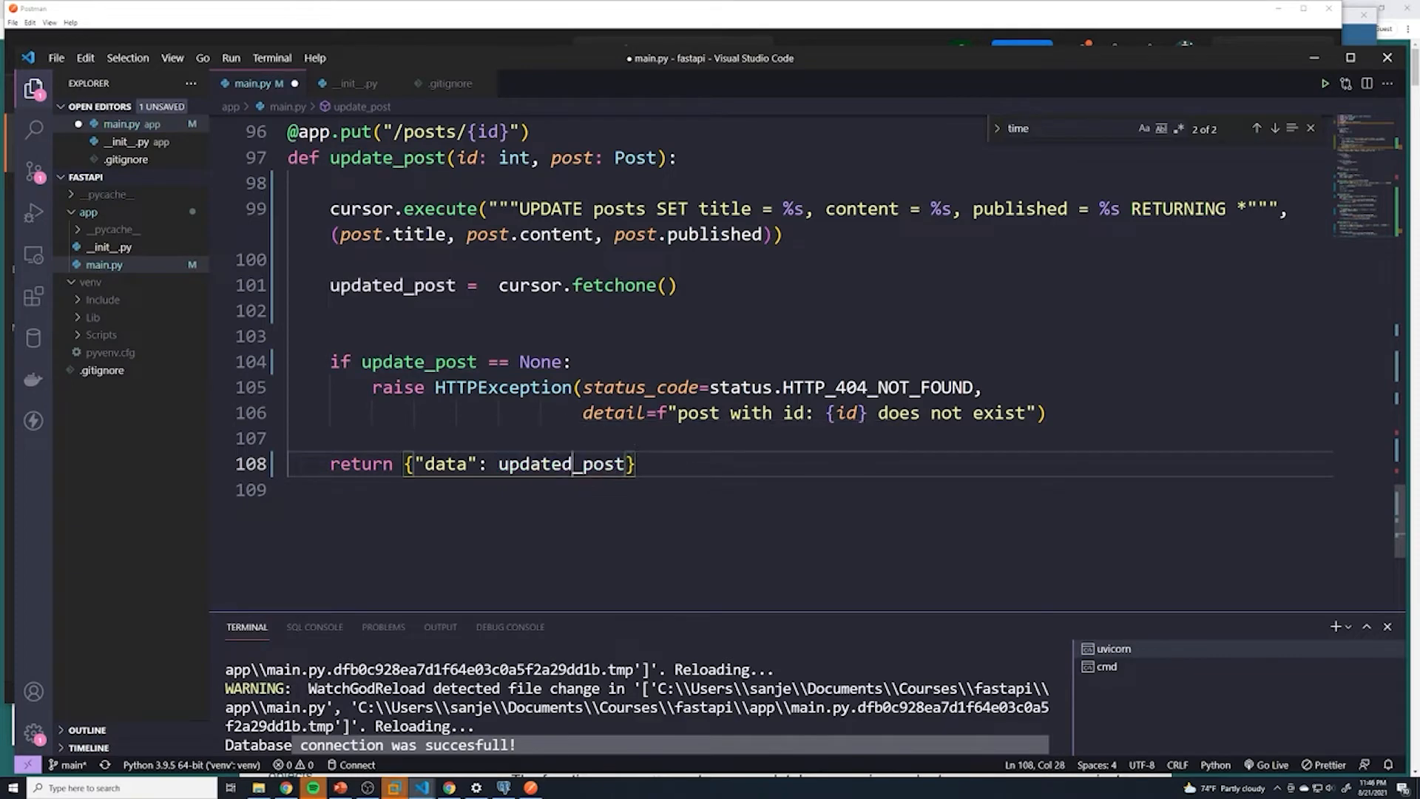
pyautogui.doubleClick(386, 157)
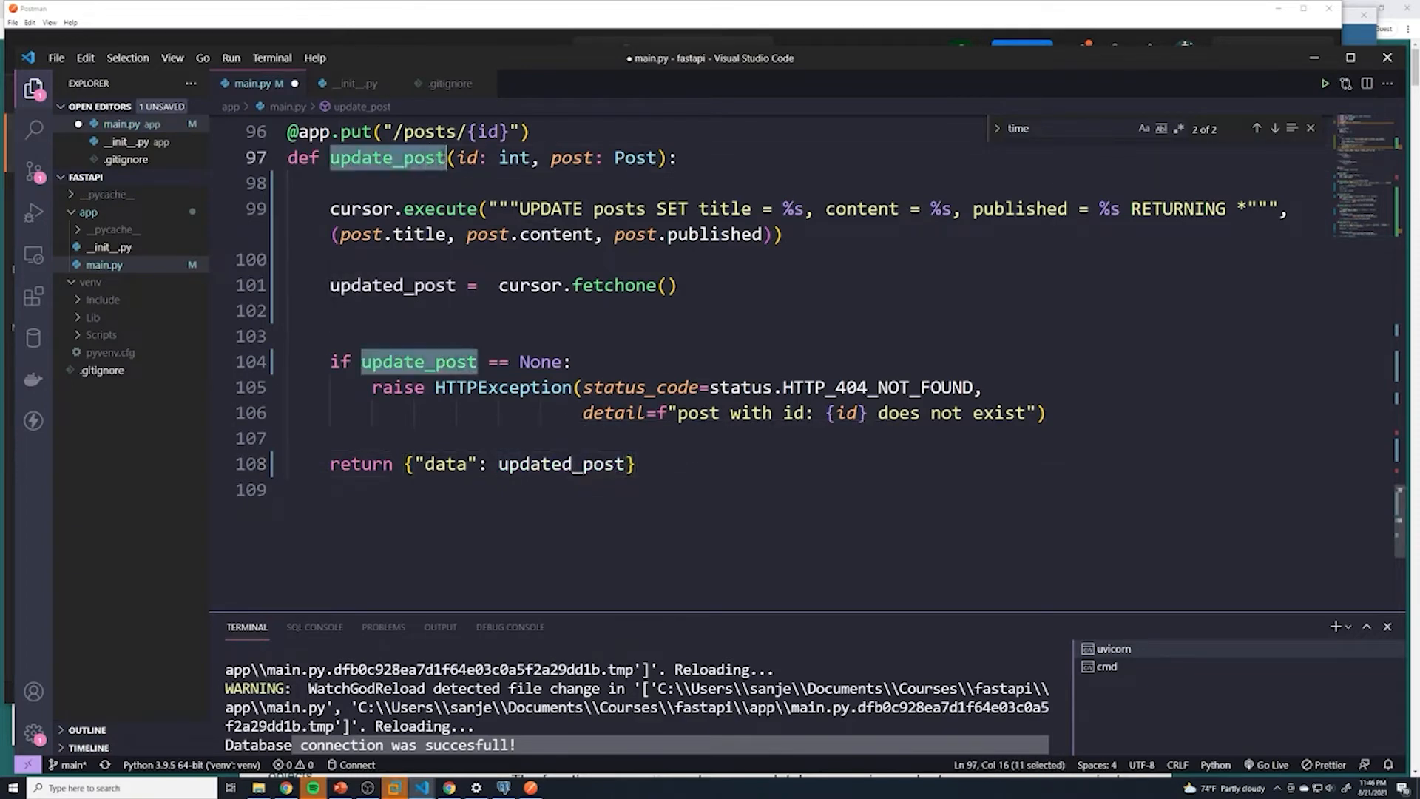
pyautogui.moveTo(639, 386)
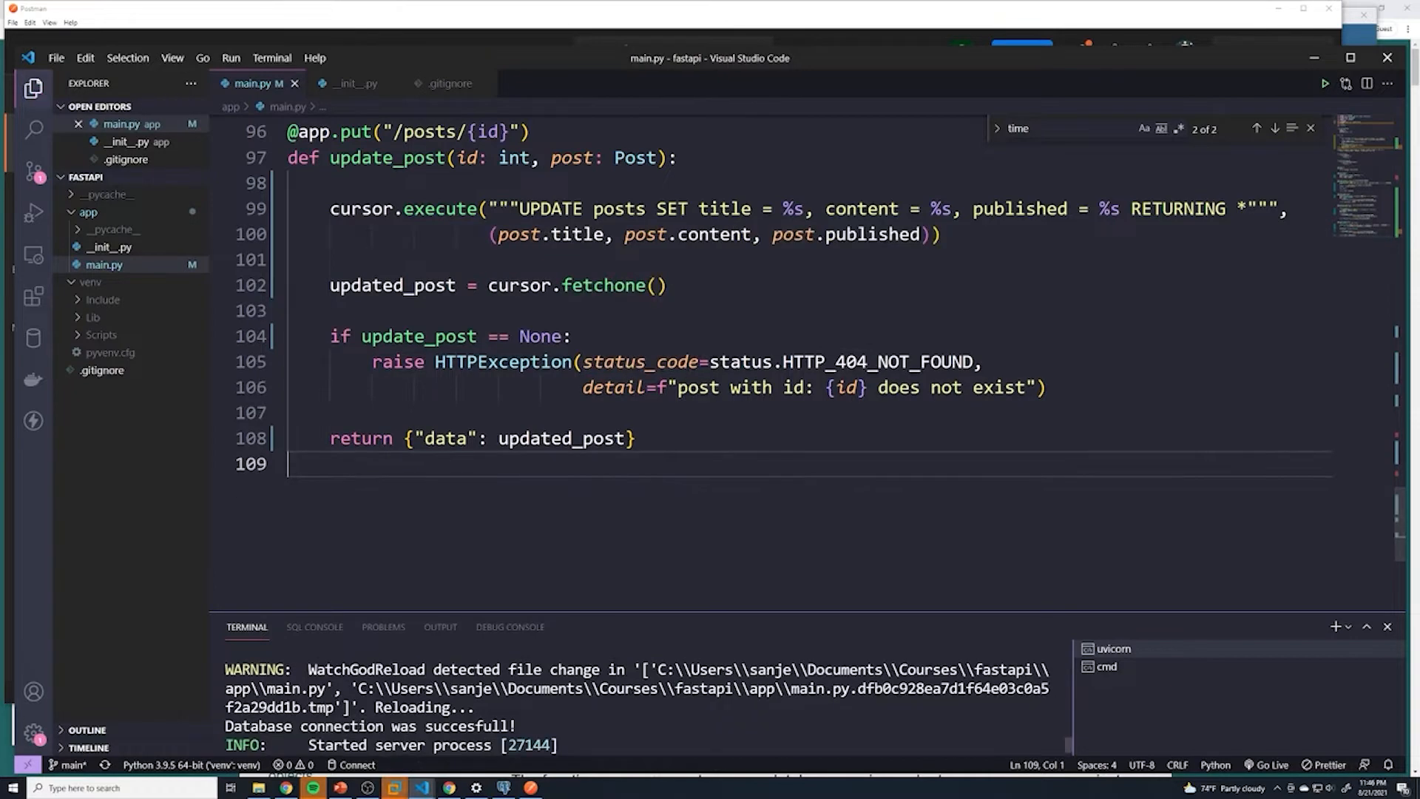
# Run select * from posts in pgAdmin, listing first post and second post
pyautogui.click(502, 787)
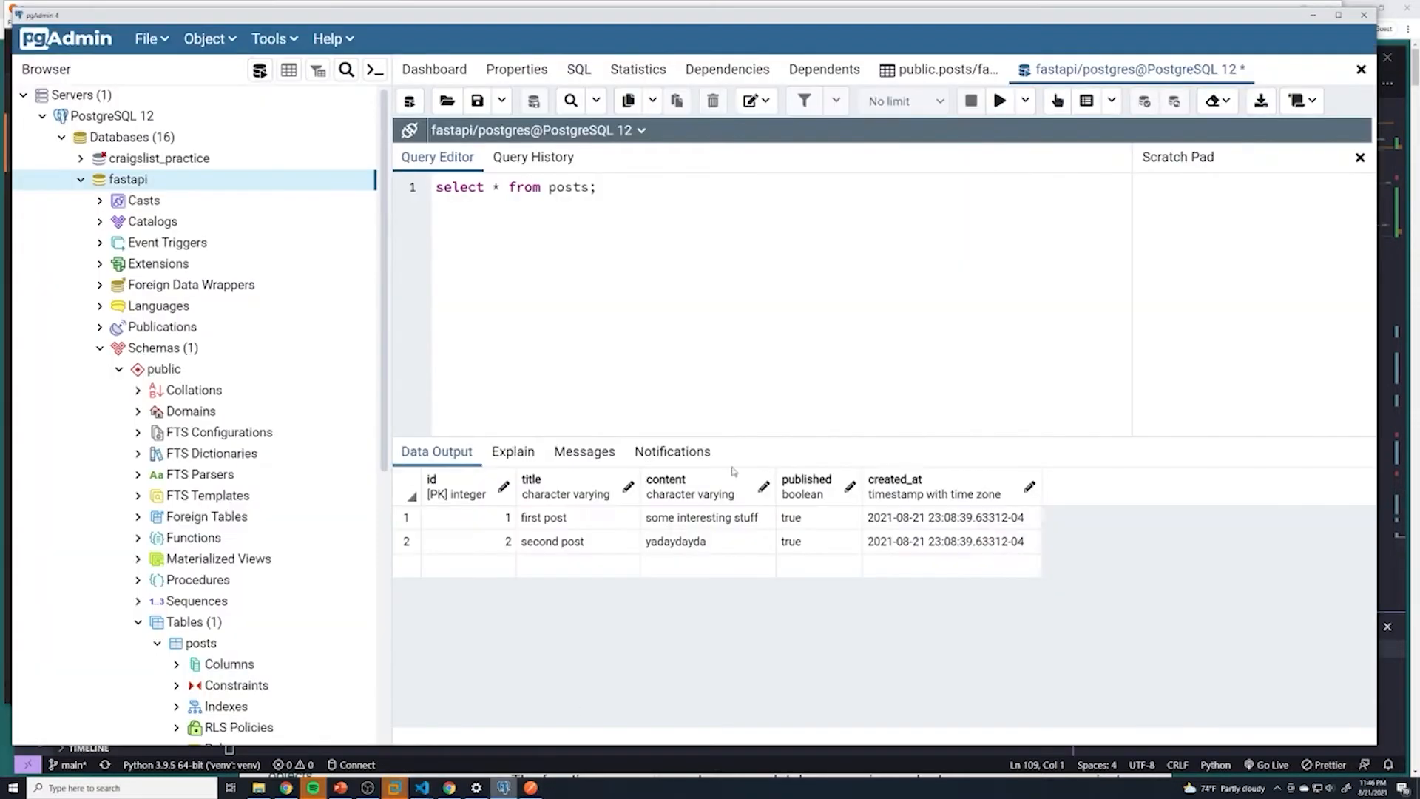
pyautogui.click(998, 100)
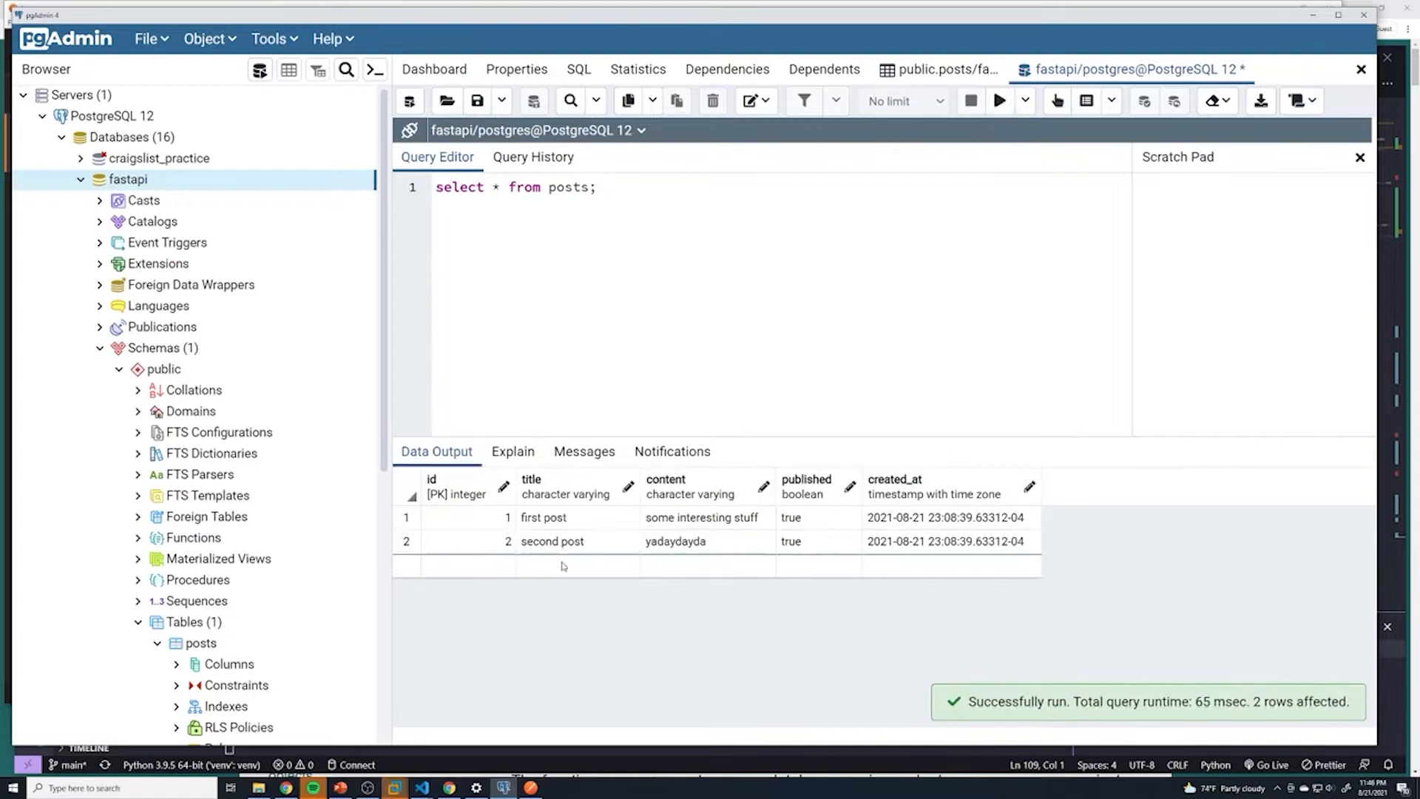
pyautogui.moveTo(509, 525)
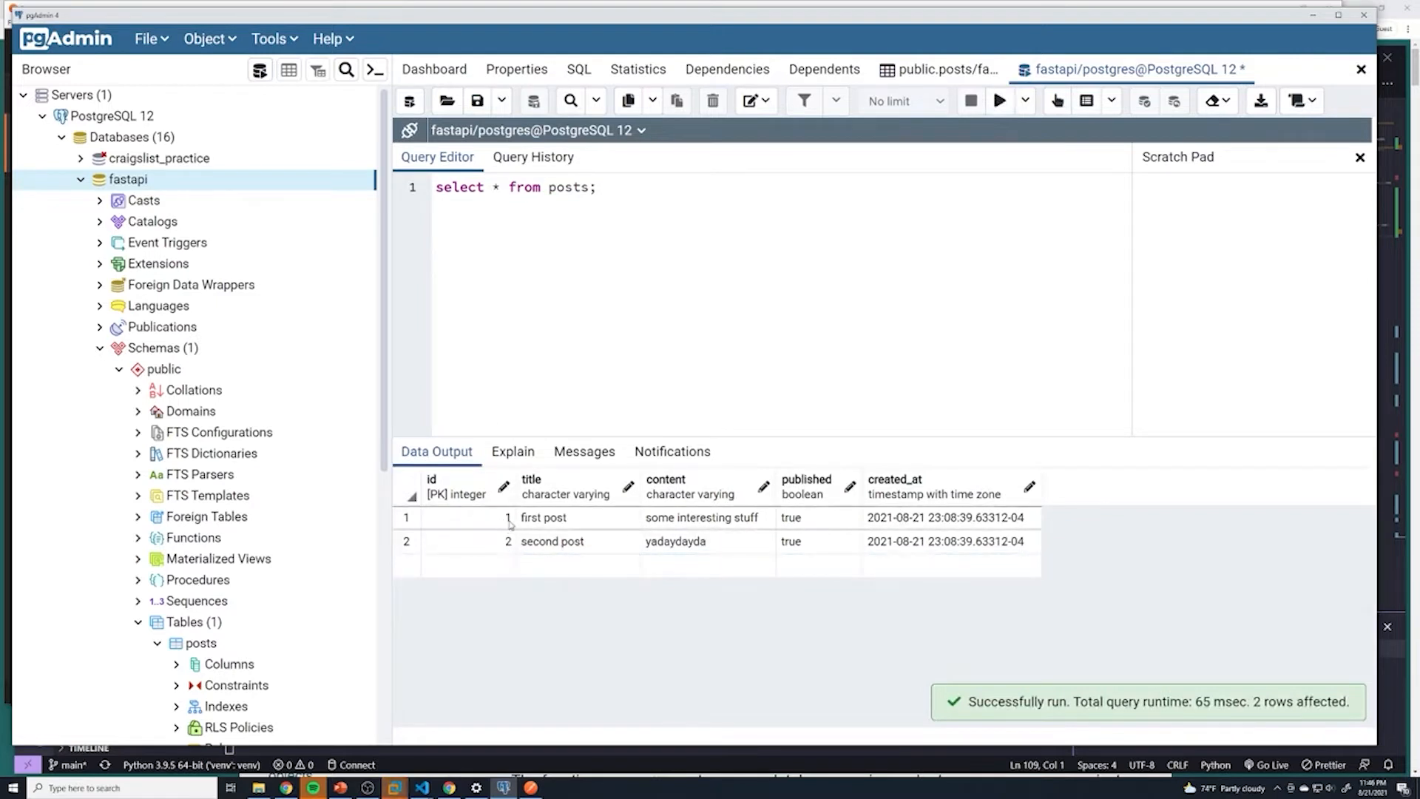
pyautogui.moveTo(563, 525)
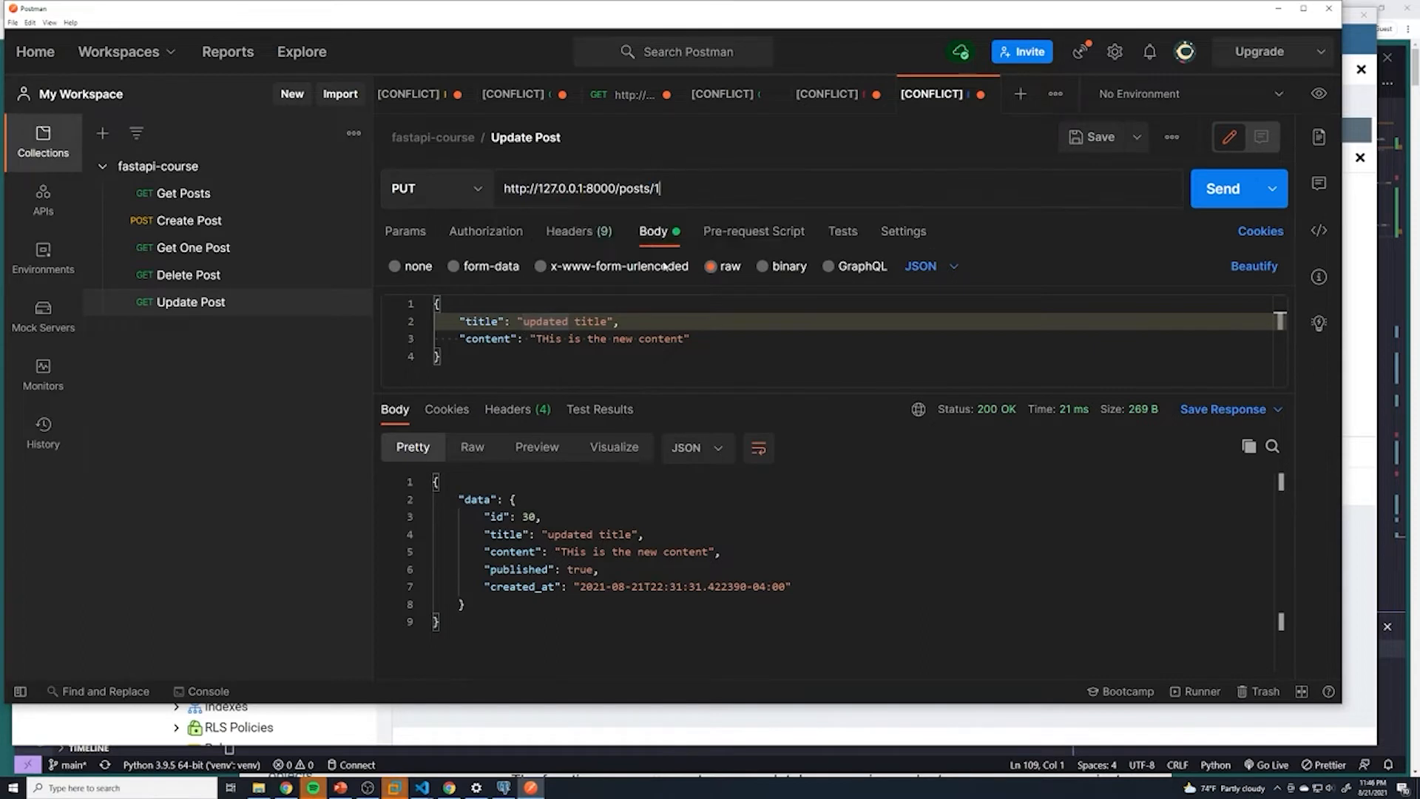
# Send the PUT /posts/1 request returning id 1 with 'updated title', then bring pgAdmin forward
pyautogui.doubleClick(564, 321)
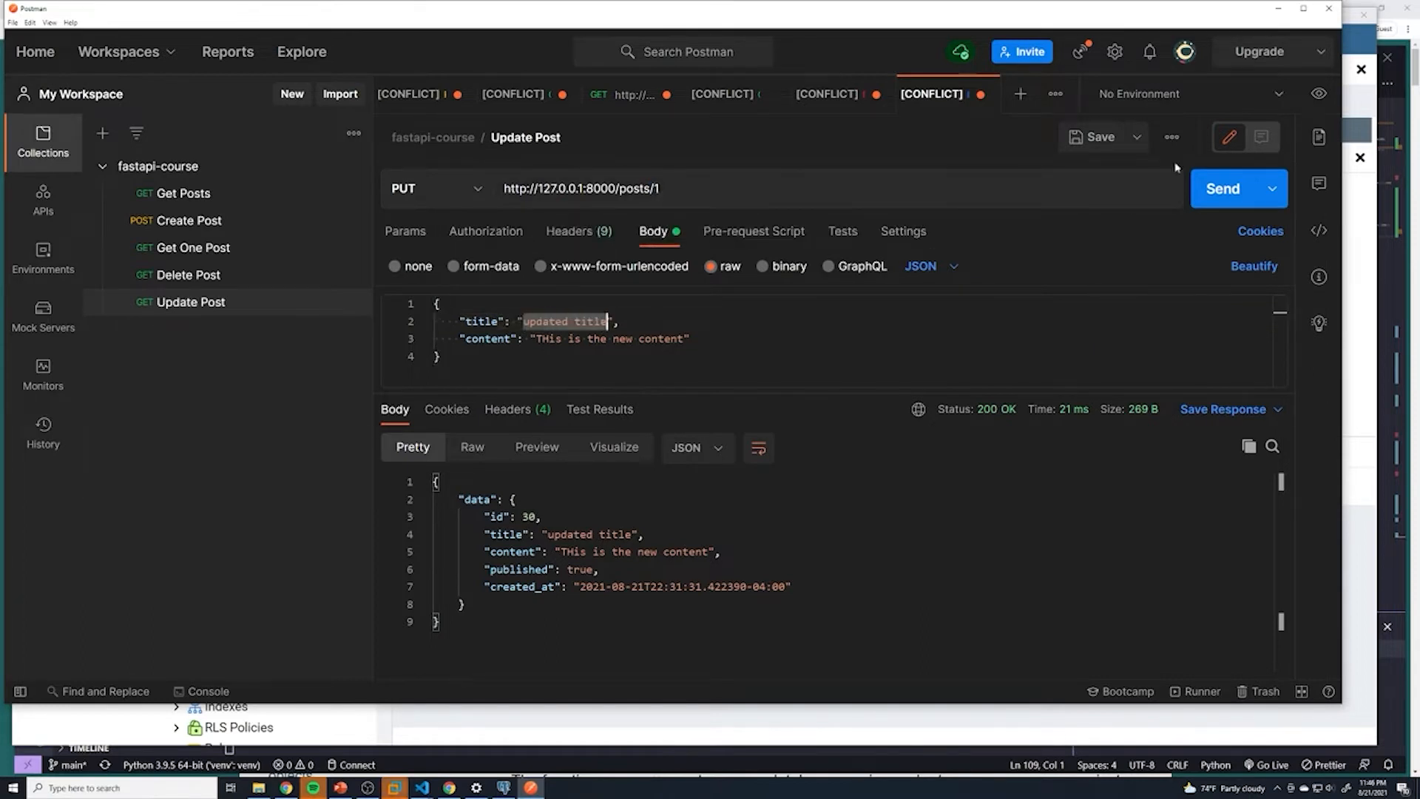
pyautogui.moveTo(895, 271)
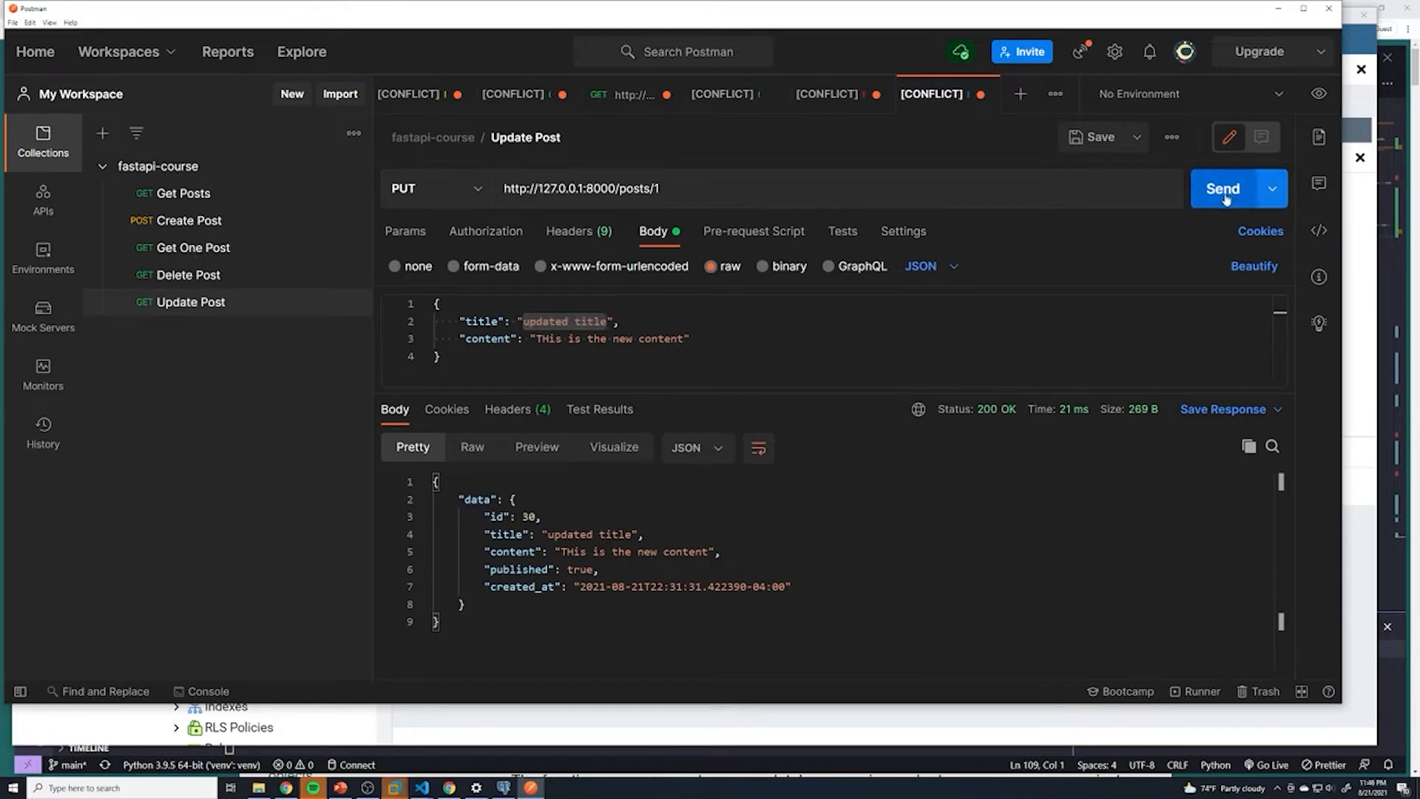
pyautogui.click(1223, 188)
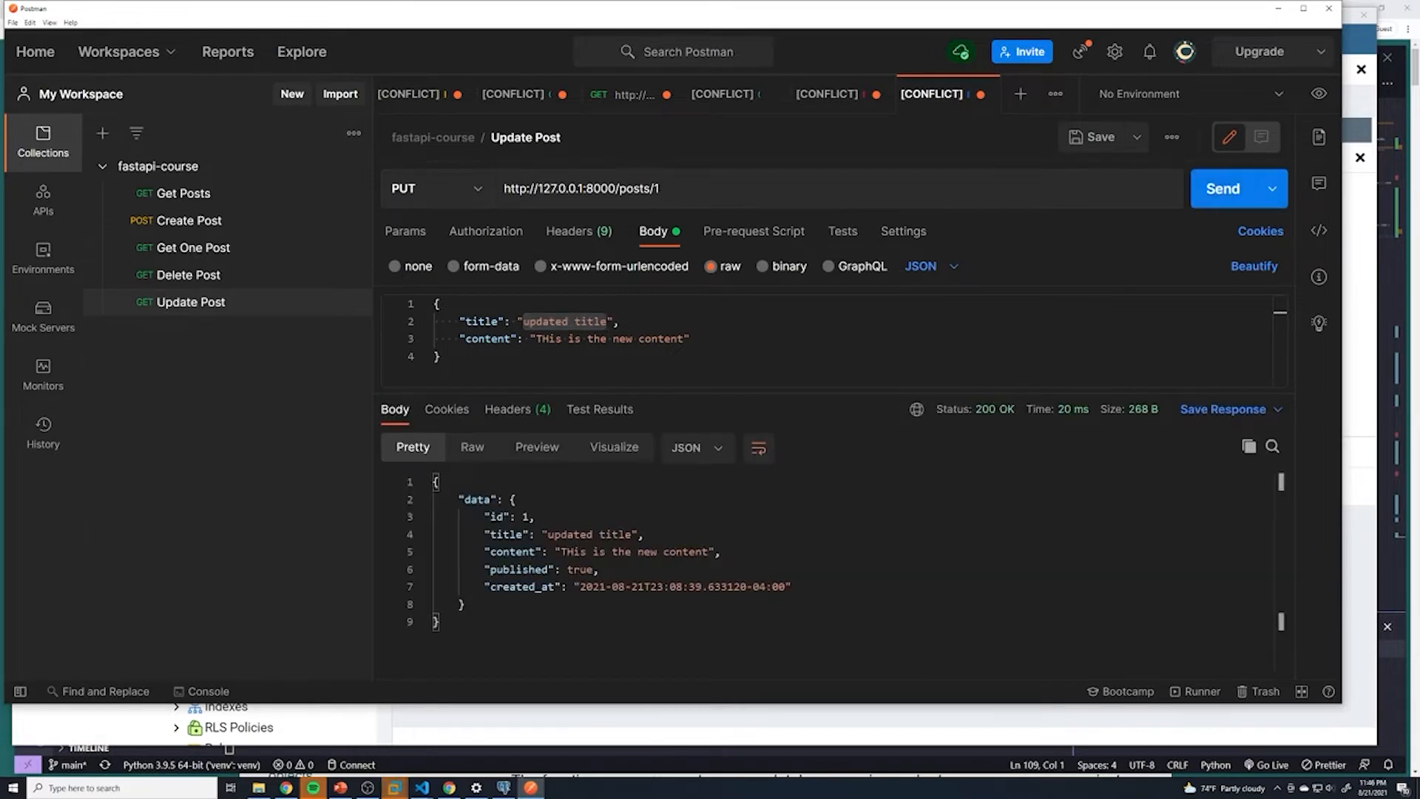
pyautogui.click(439, 623)
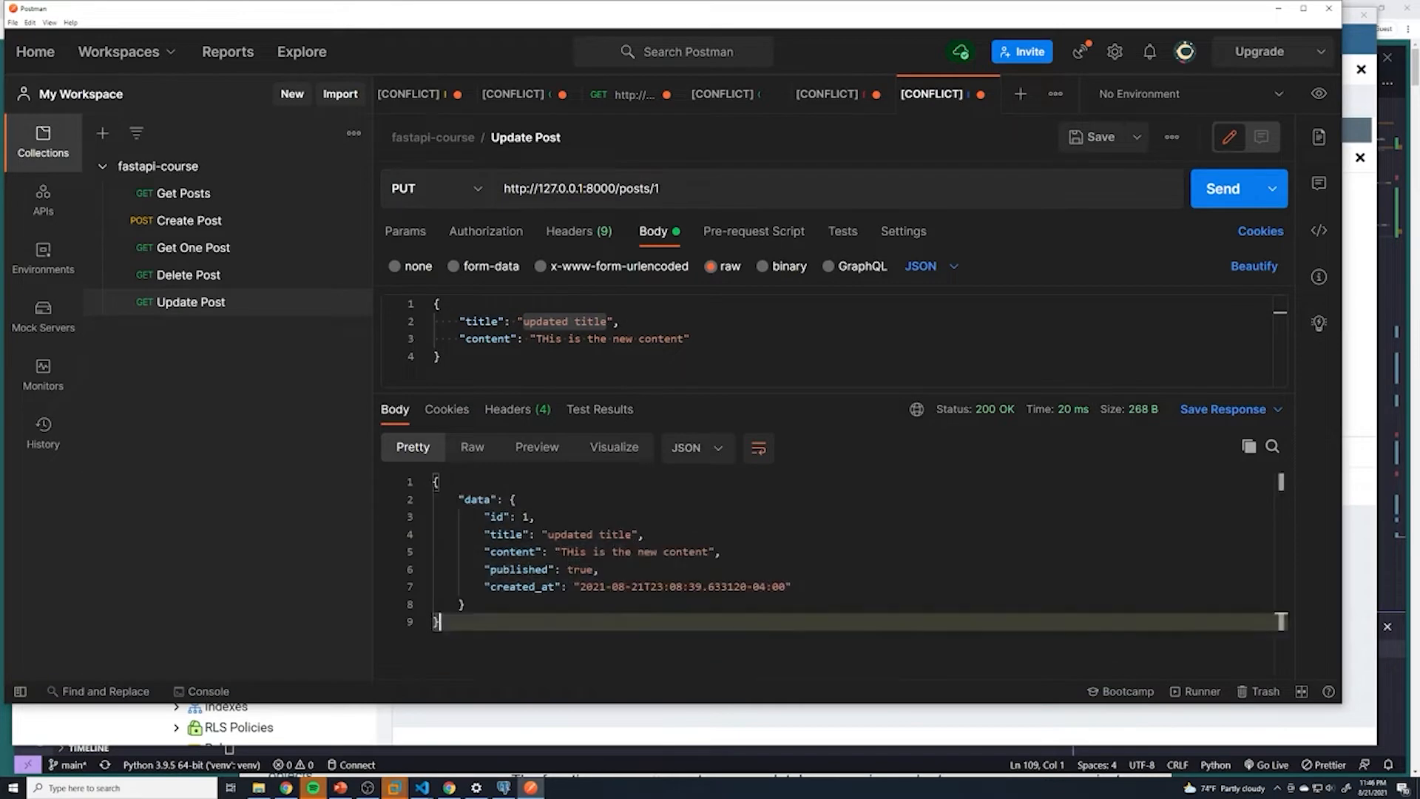
pyautogui.doubleClick(590, 535)
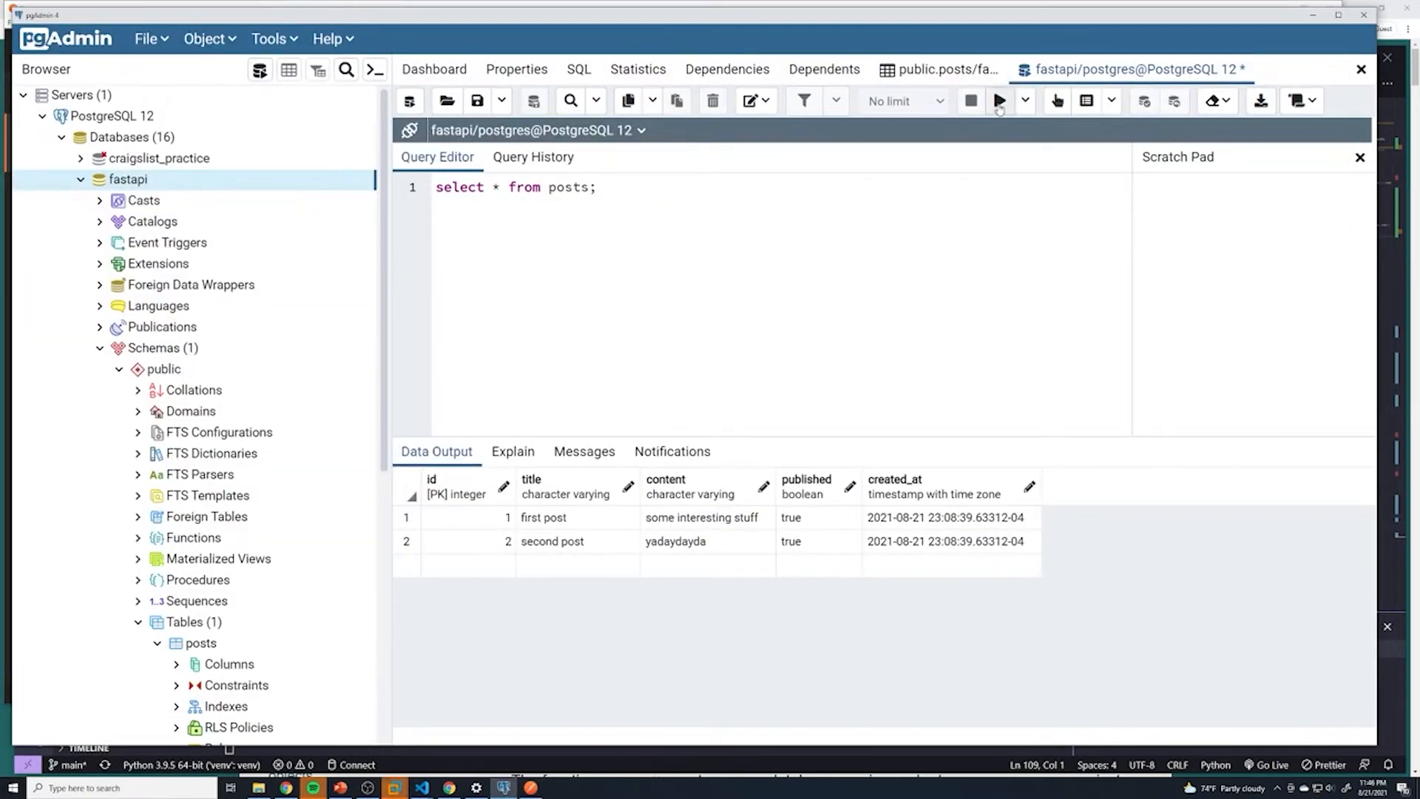
# Rerun the posts query, still showing 'first post', and return to the editor
pyautogui.click(999, 101)
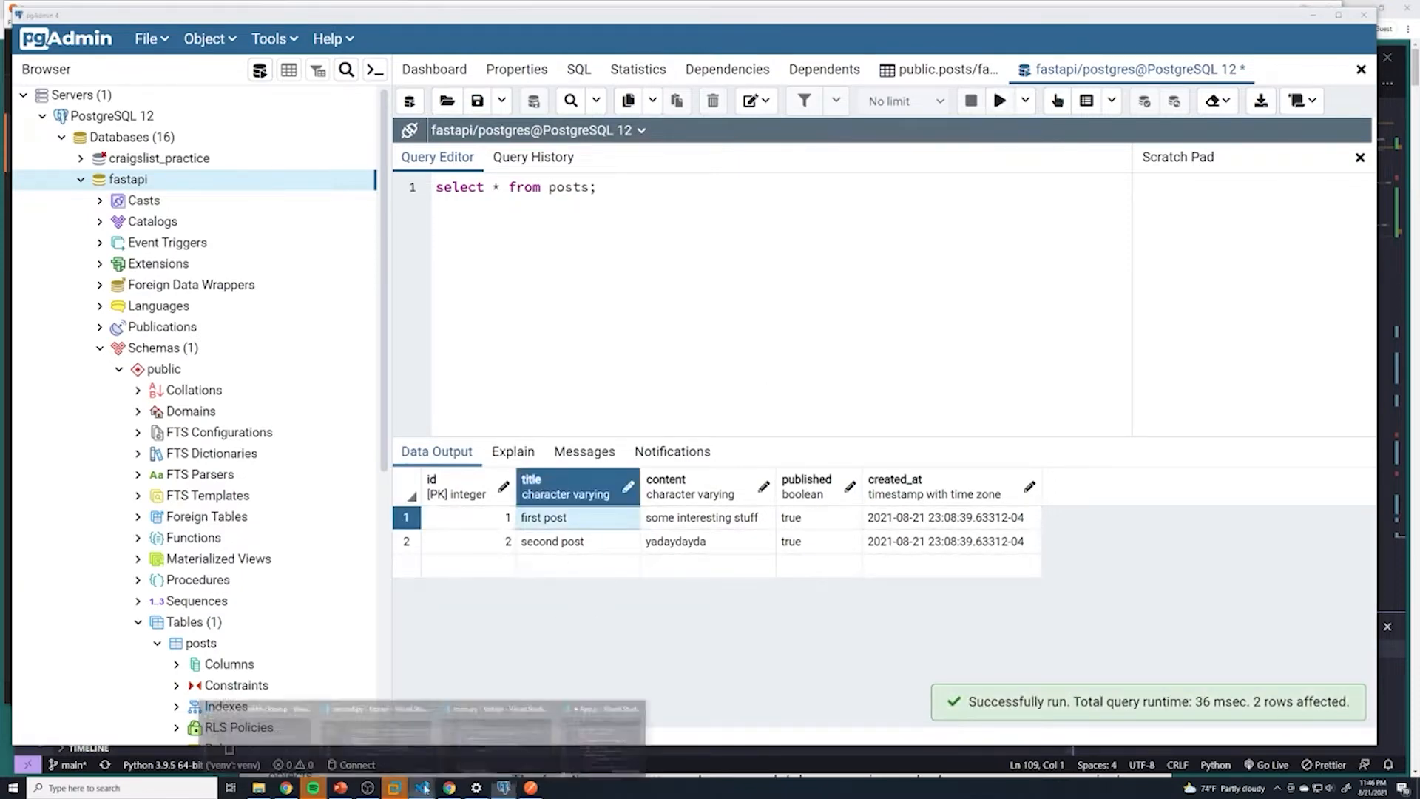
pyautogui.click(394, 785)
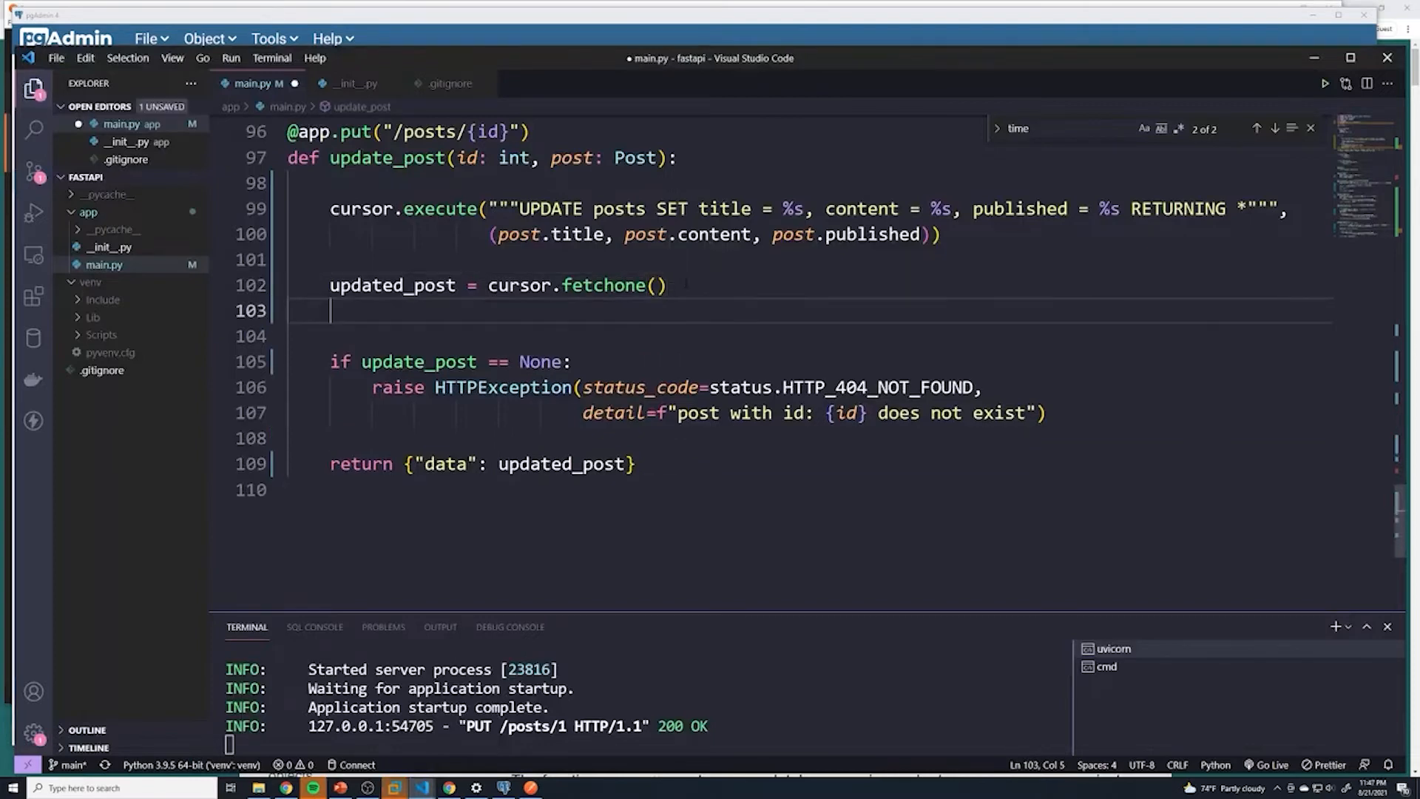
# Add conn.commit() after fetchone, resend the PUT for post 1 and switch to pgAdmin
pyautogui.write('c')
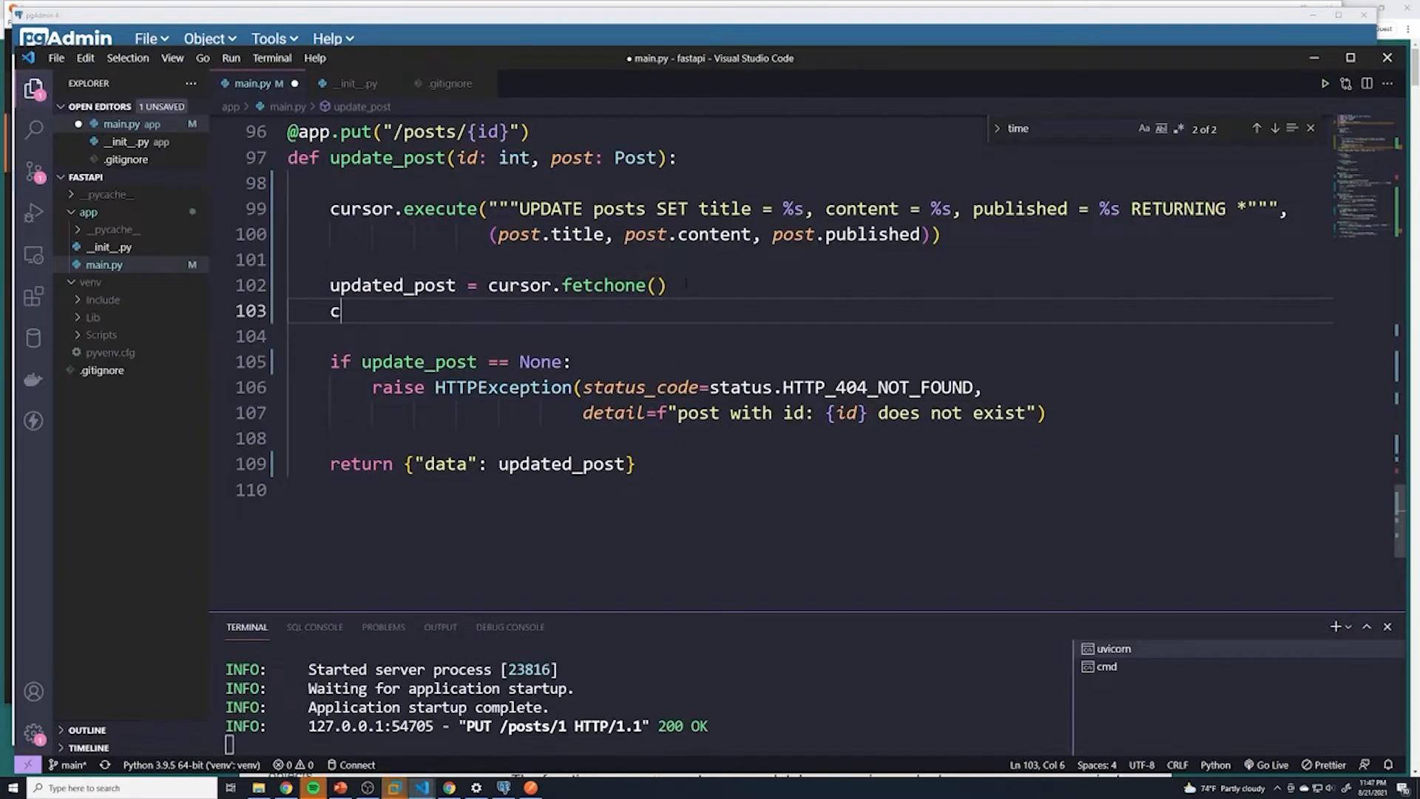
pyautogui.write('onn.commit')
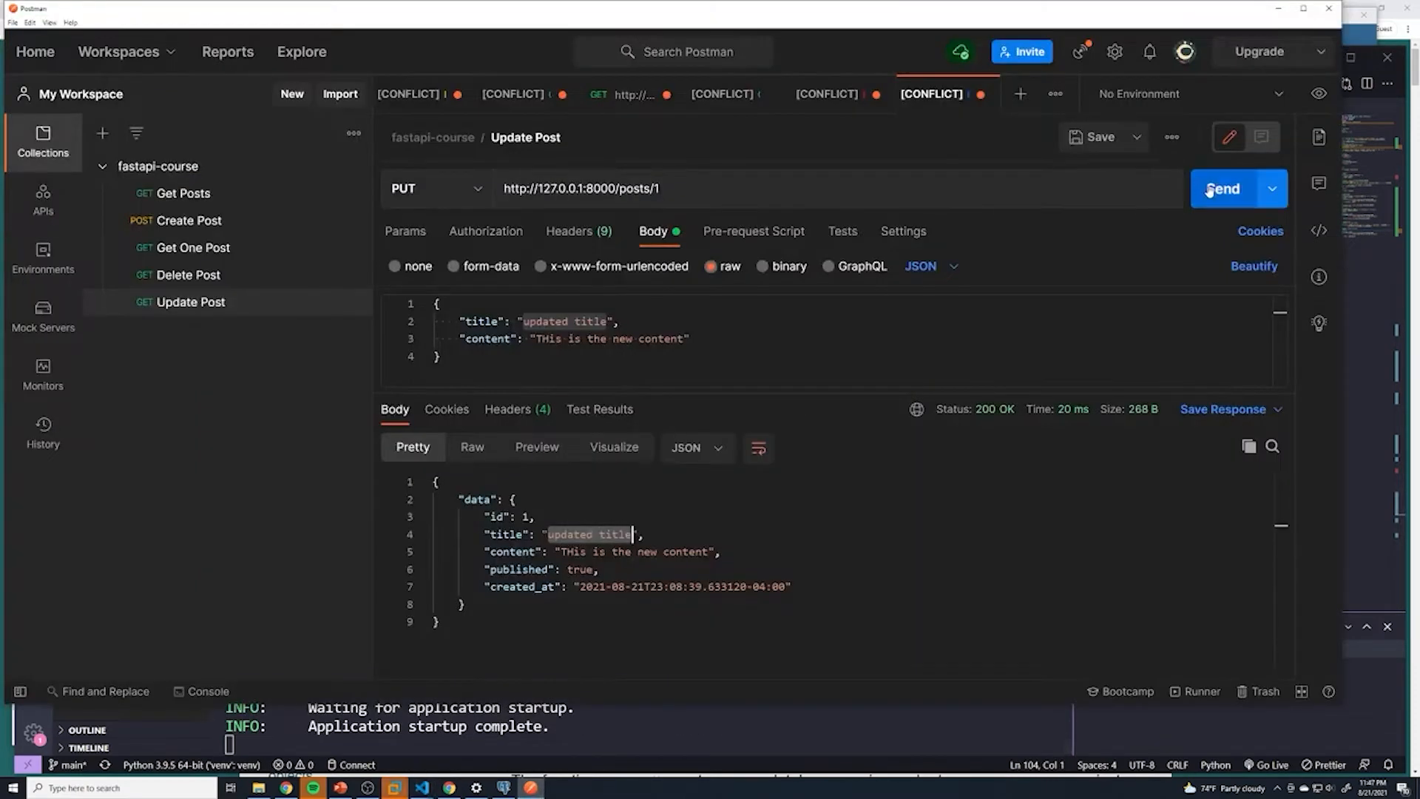
pyautogui.click(1224, 188)
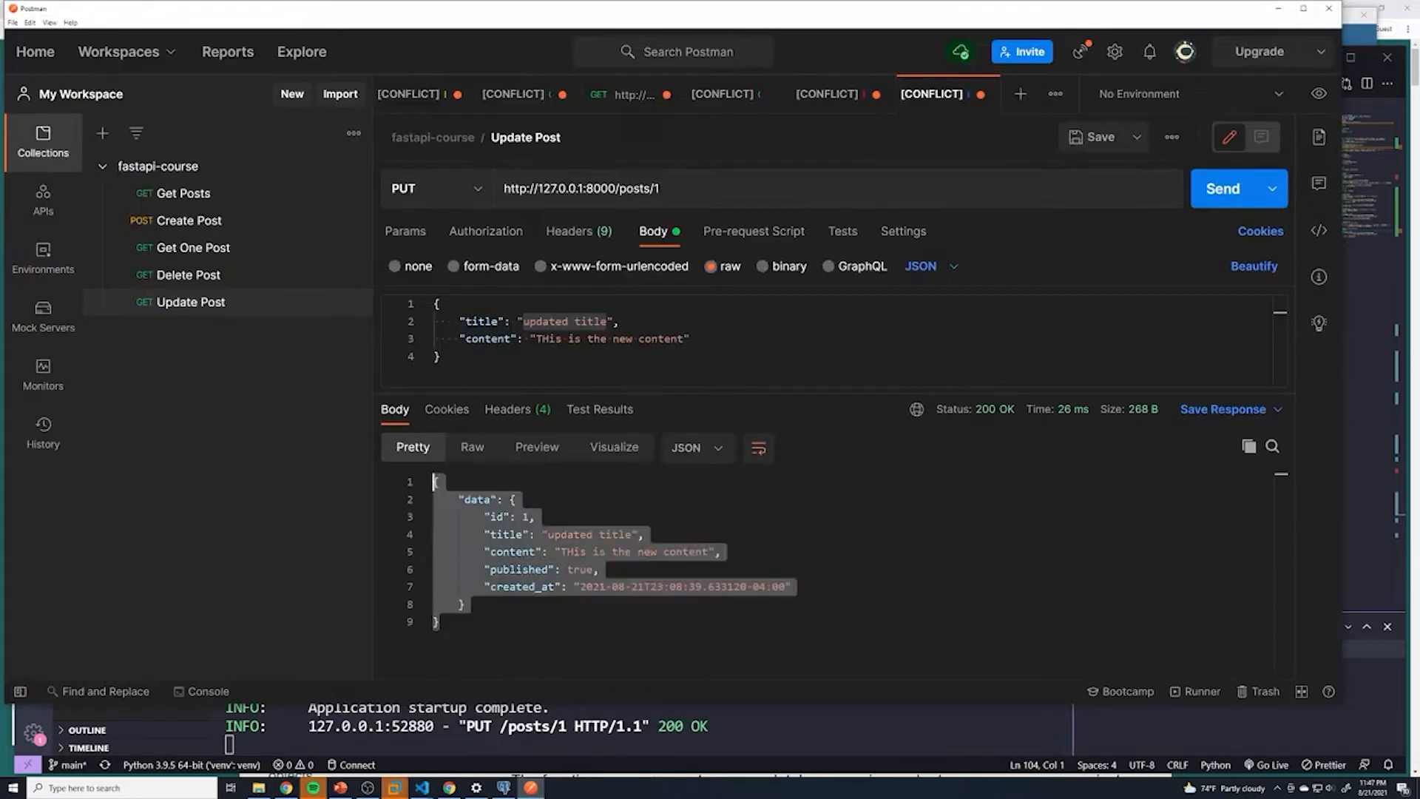
pyautogui.click(503, 786)
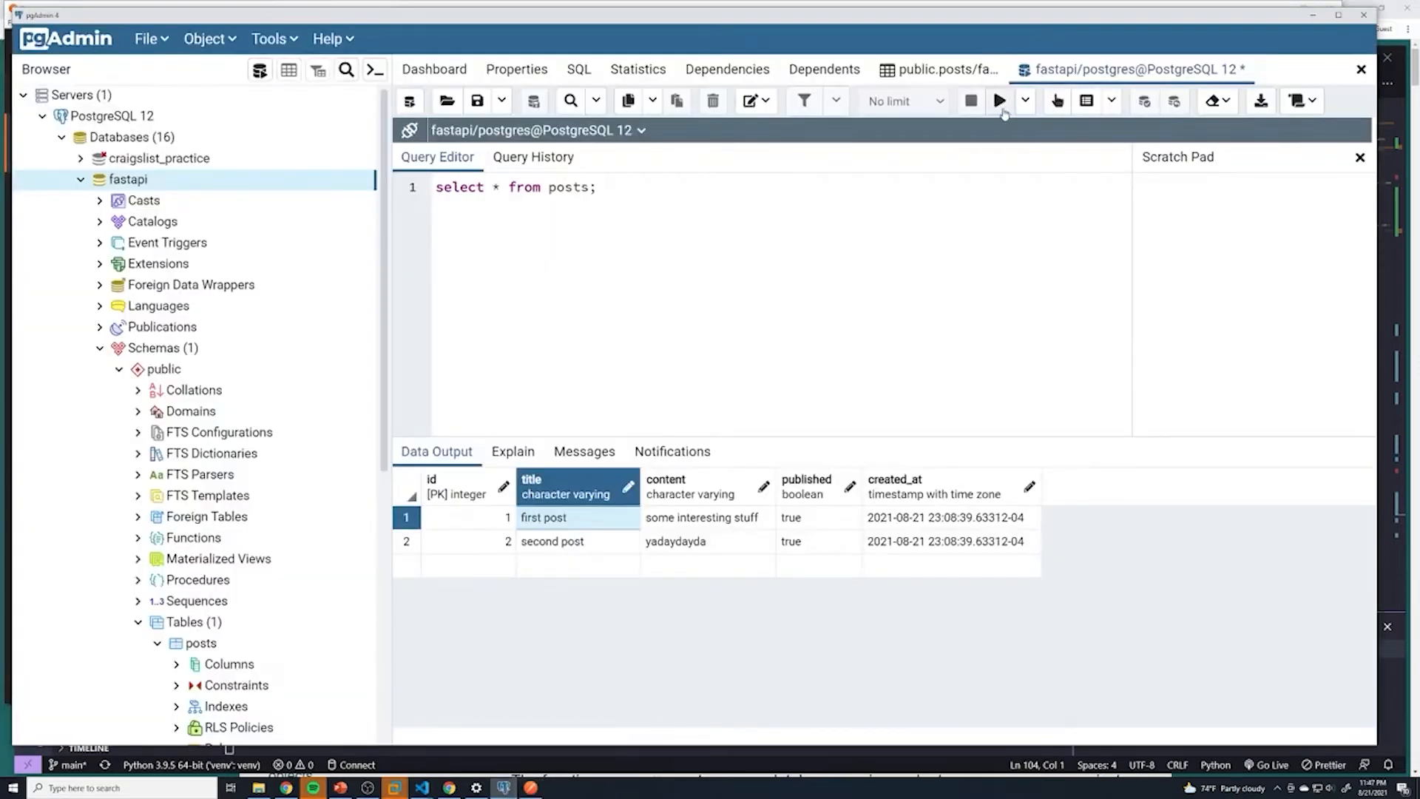
# Rerun the posts query, now showing both rows as 'updated title', then return to the code
pyautogui.click(1000, 101)
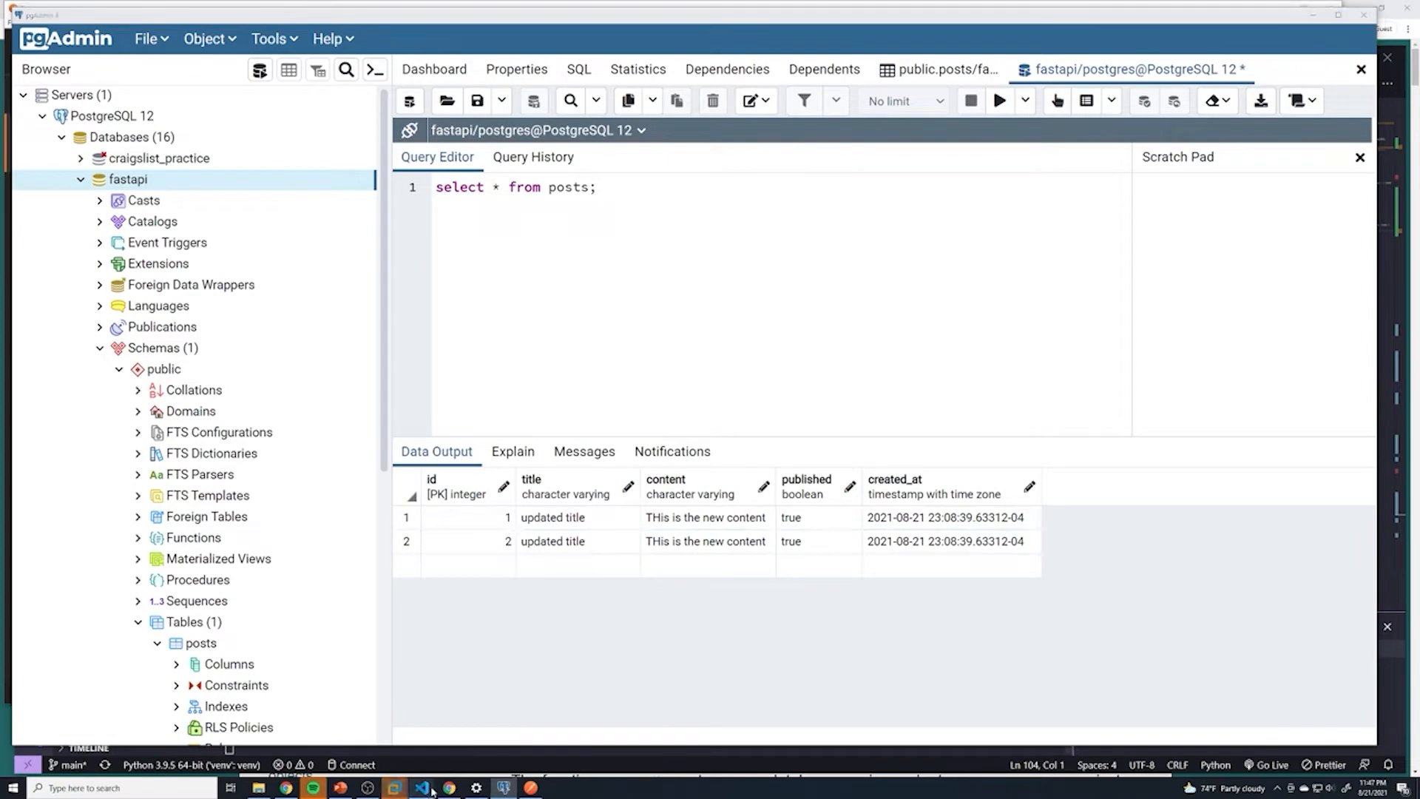
pyautogui.click(422, 787)
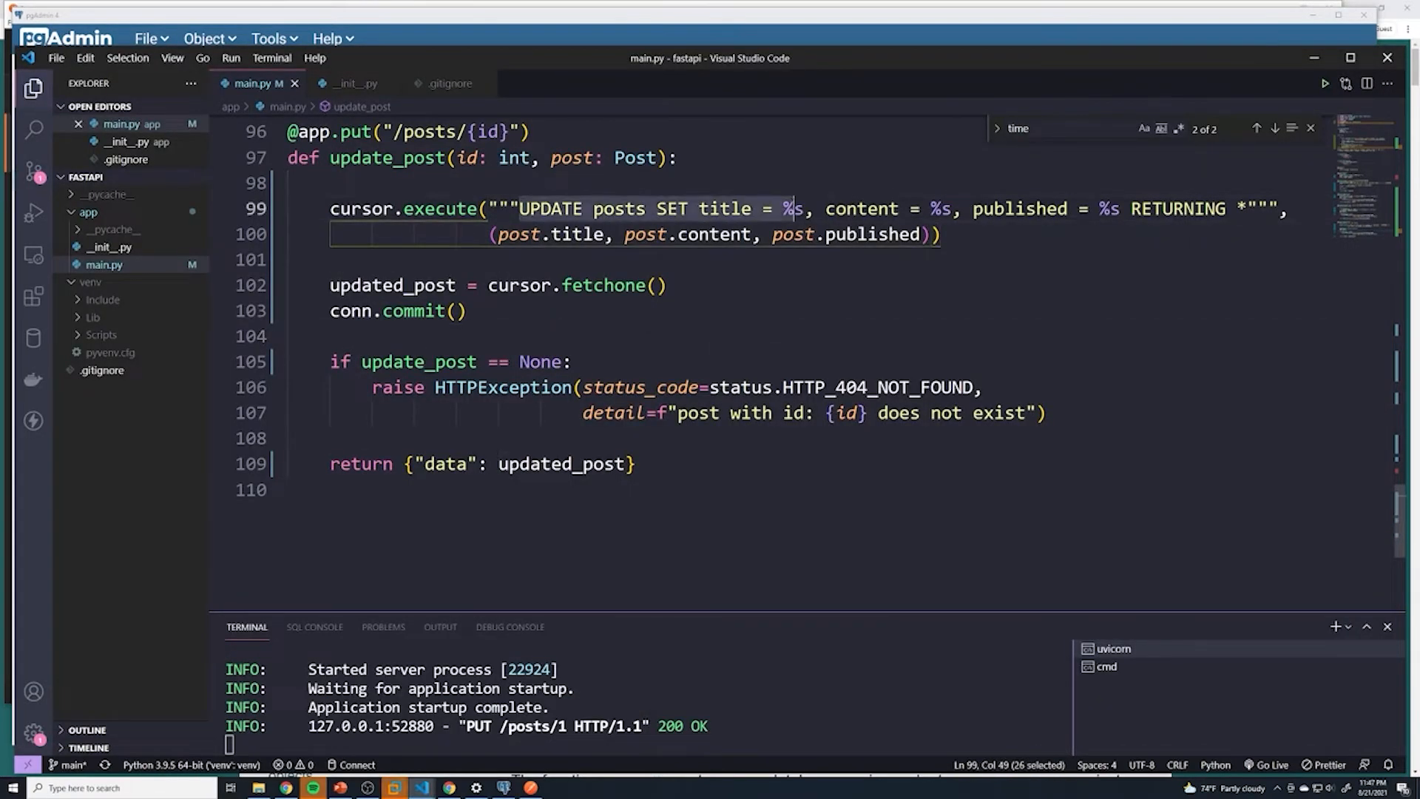
# Add WHERE id = %s to the UPDATE with str(id) in the parameters and save
pyautogui.click(667, 284)
pyautogui.write('WHERE id = ')
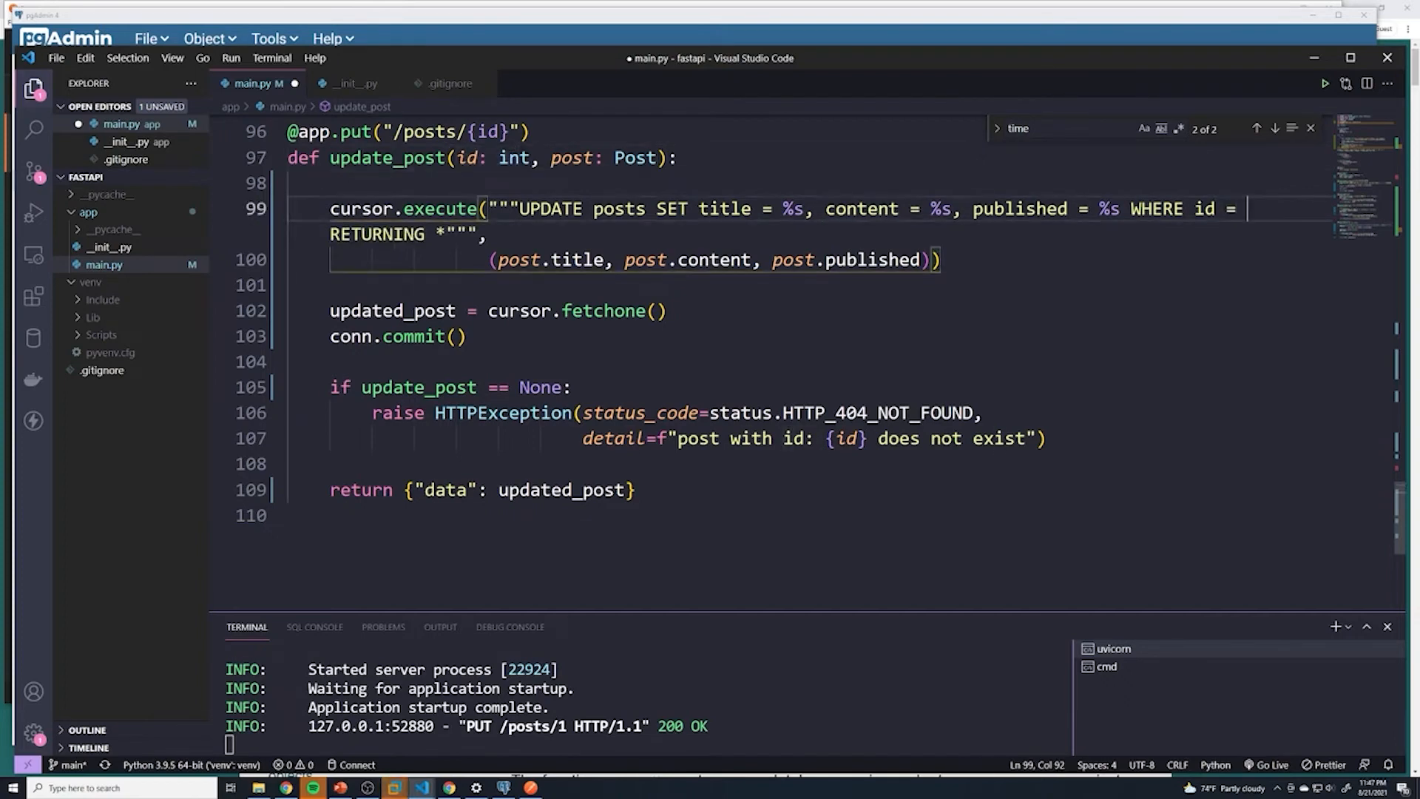
pyautogui.write('%s')
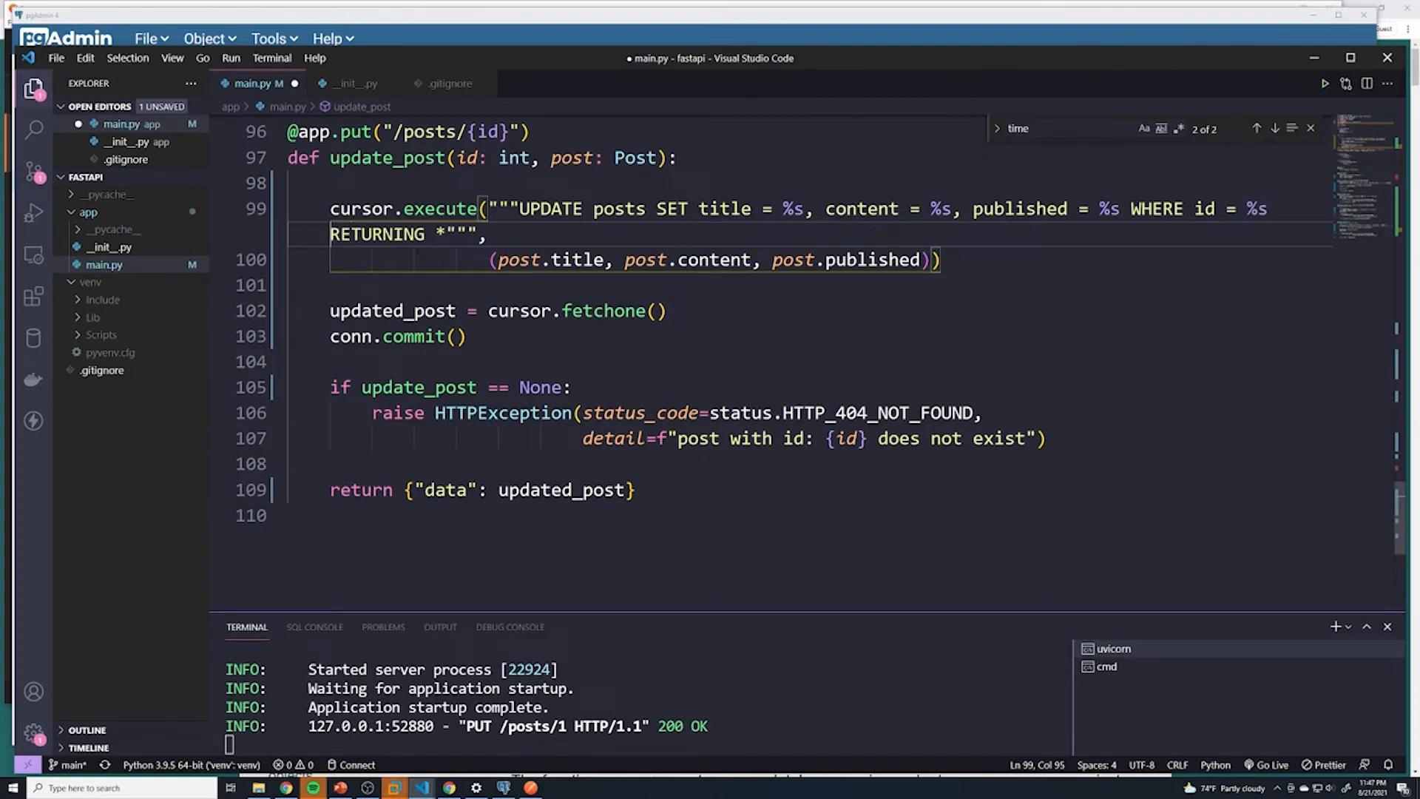
pyautogui.write(', str(id')
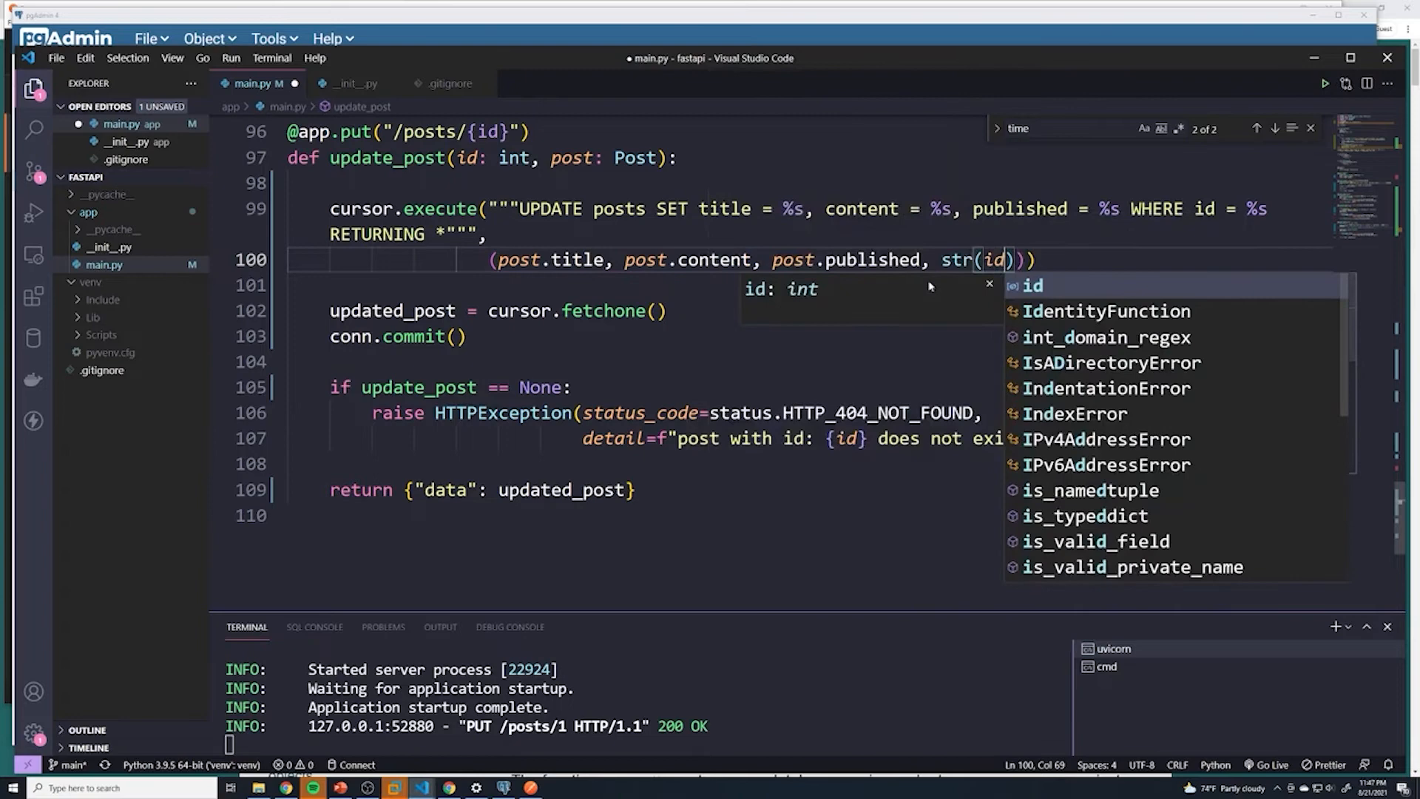
pyautogui.press('Escape')
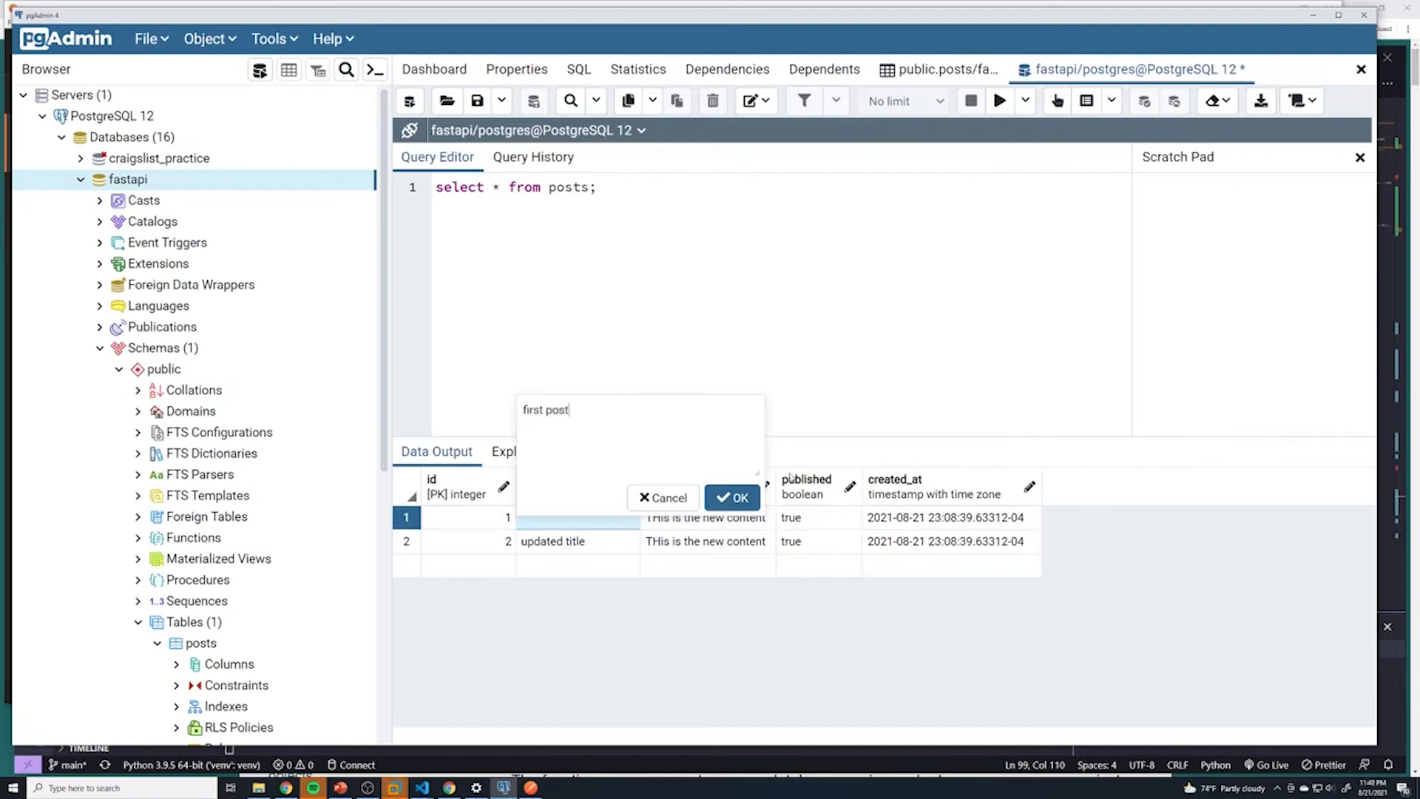
# Edit the second post's row to title 'second post' and content 'sdf', then save the data changes
pyautogui.doubleClick(576, 542)
pyautogui.write('second post')
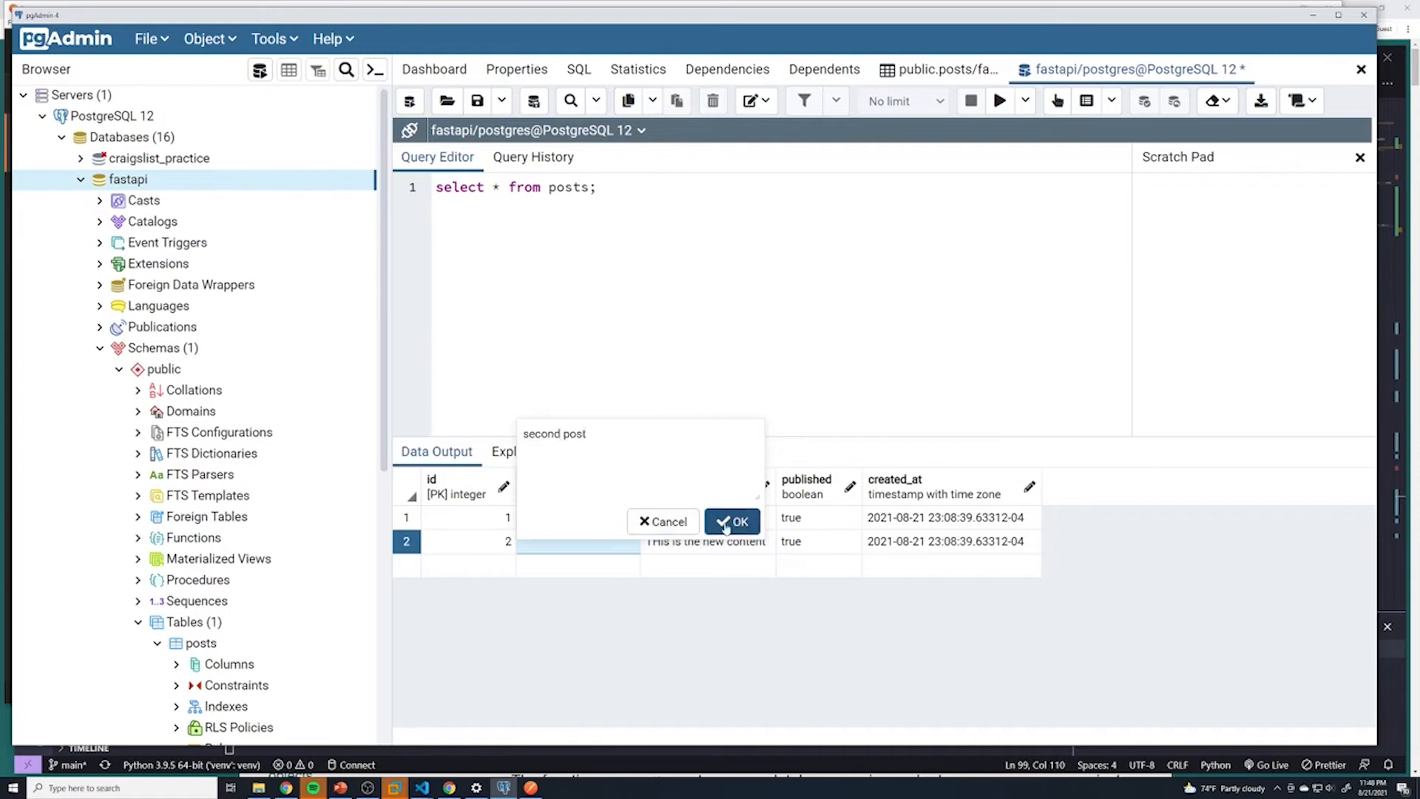
pyautogui.click(732, 522)
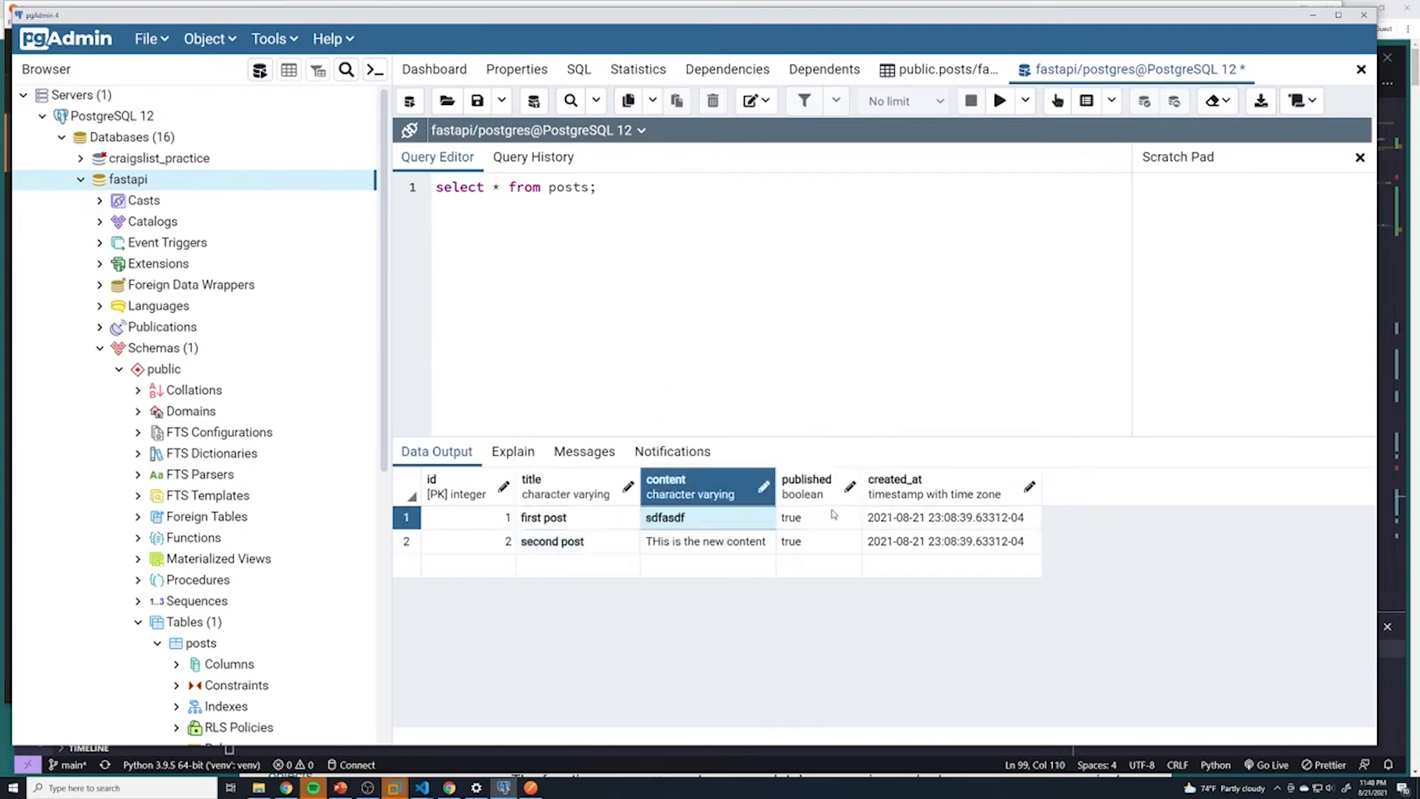
pyautogui.doubleClick(707, 541)
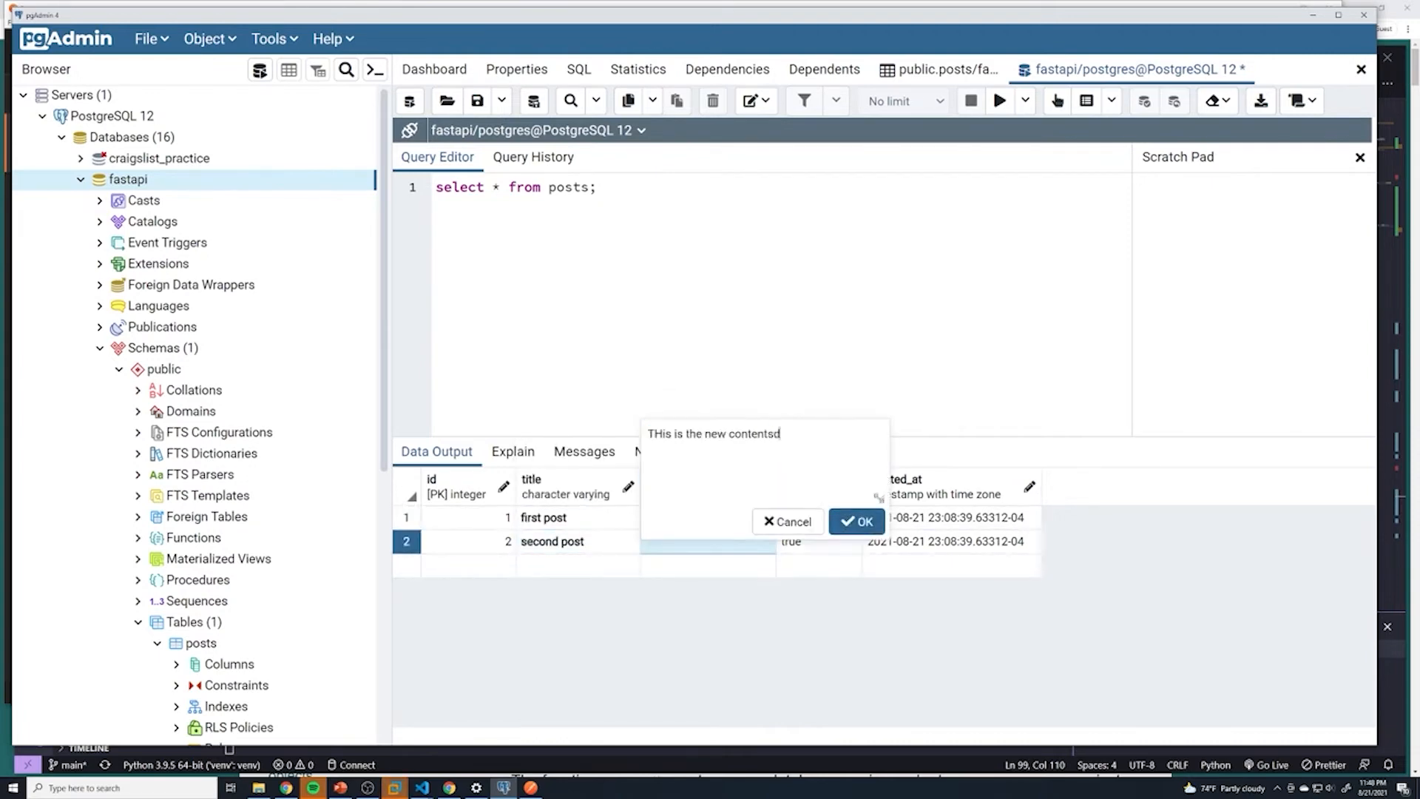
pyautogui.click(856, 520)
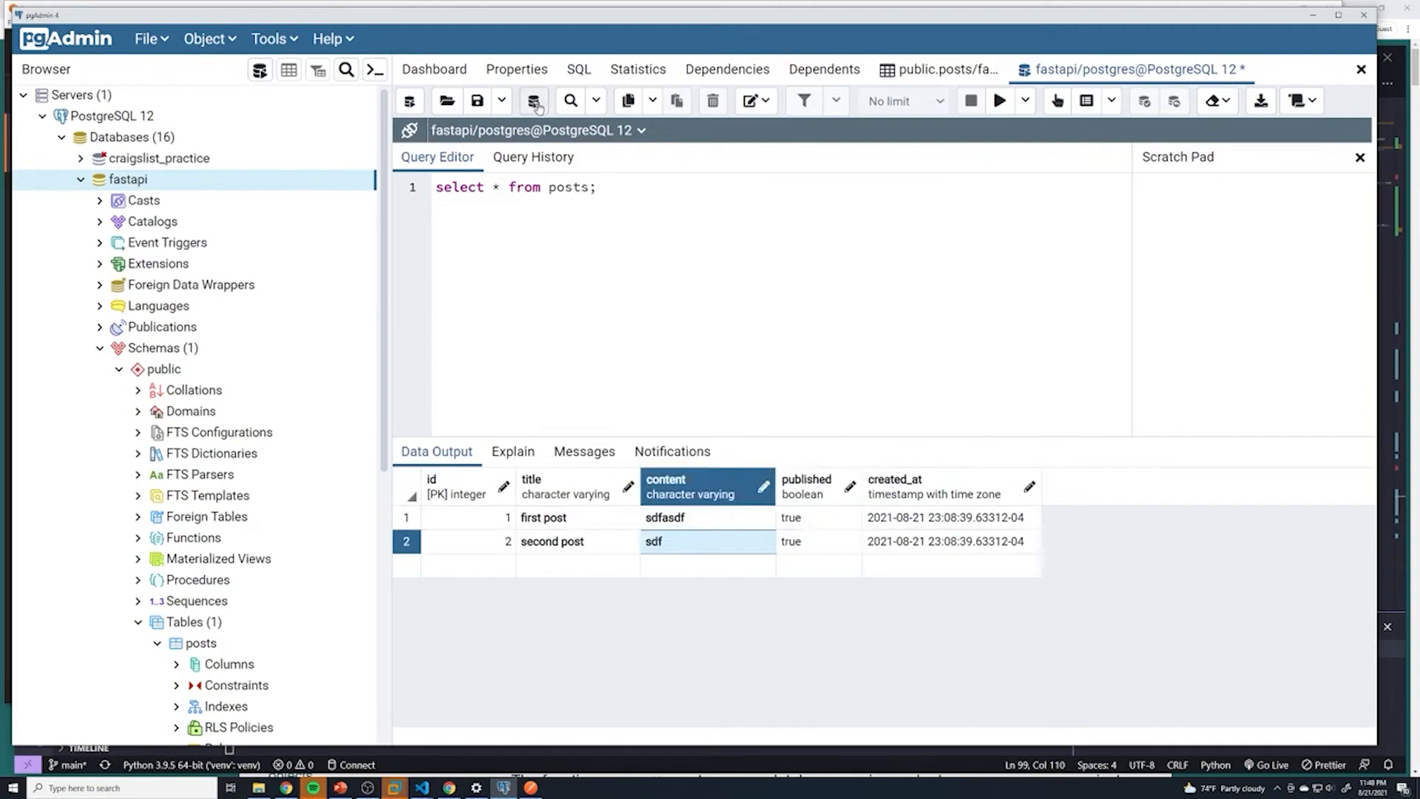
pyautogui.click(420, 786)
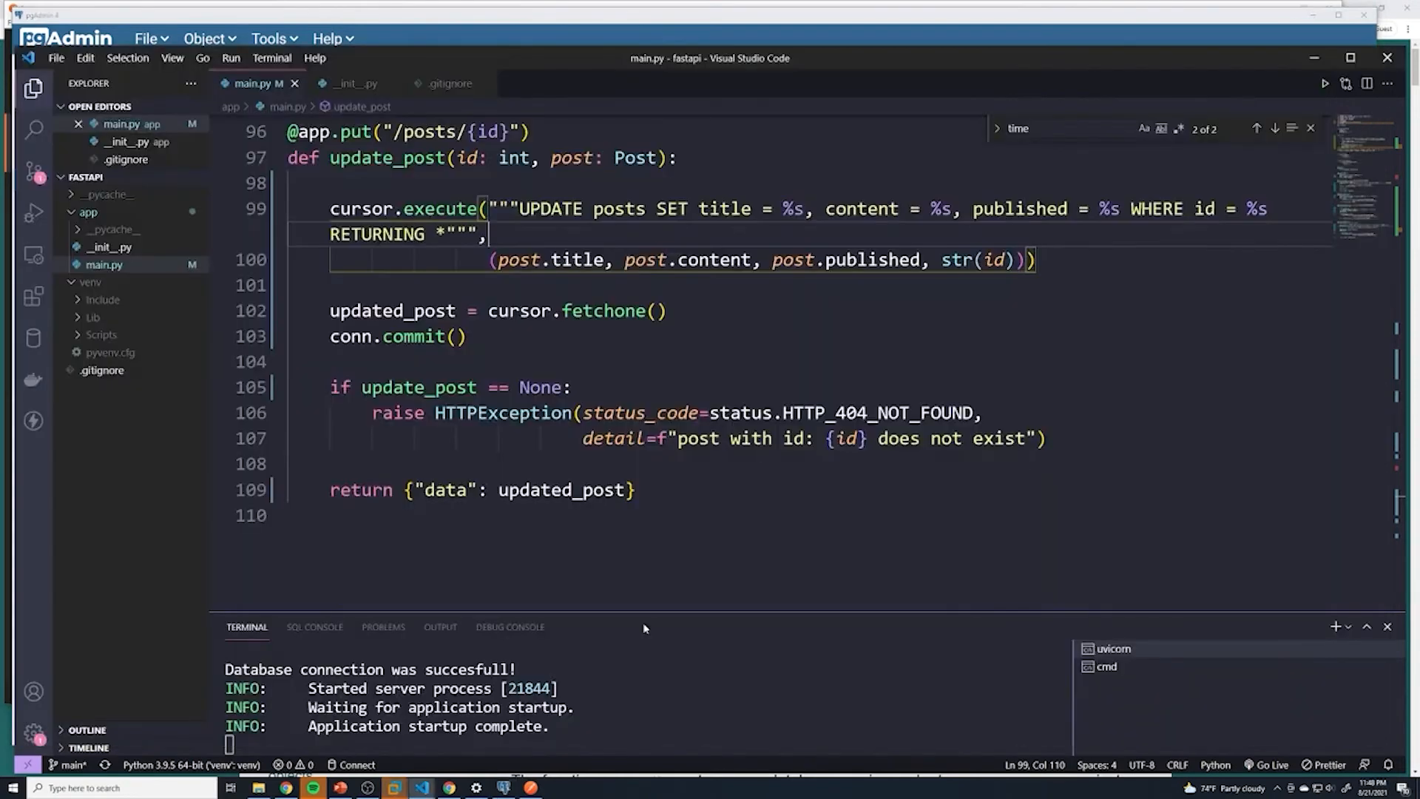
# Send the PUT /posts/1 request in Postman and get 200 OK with 'updated title', then return to pgAdmin
pyautogui.click(392, 786)
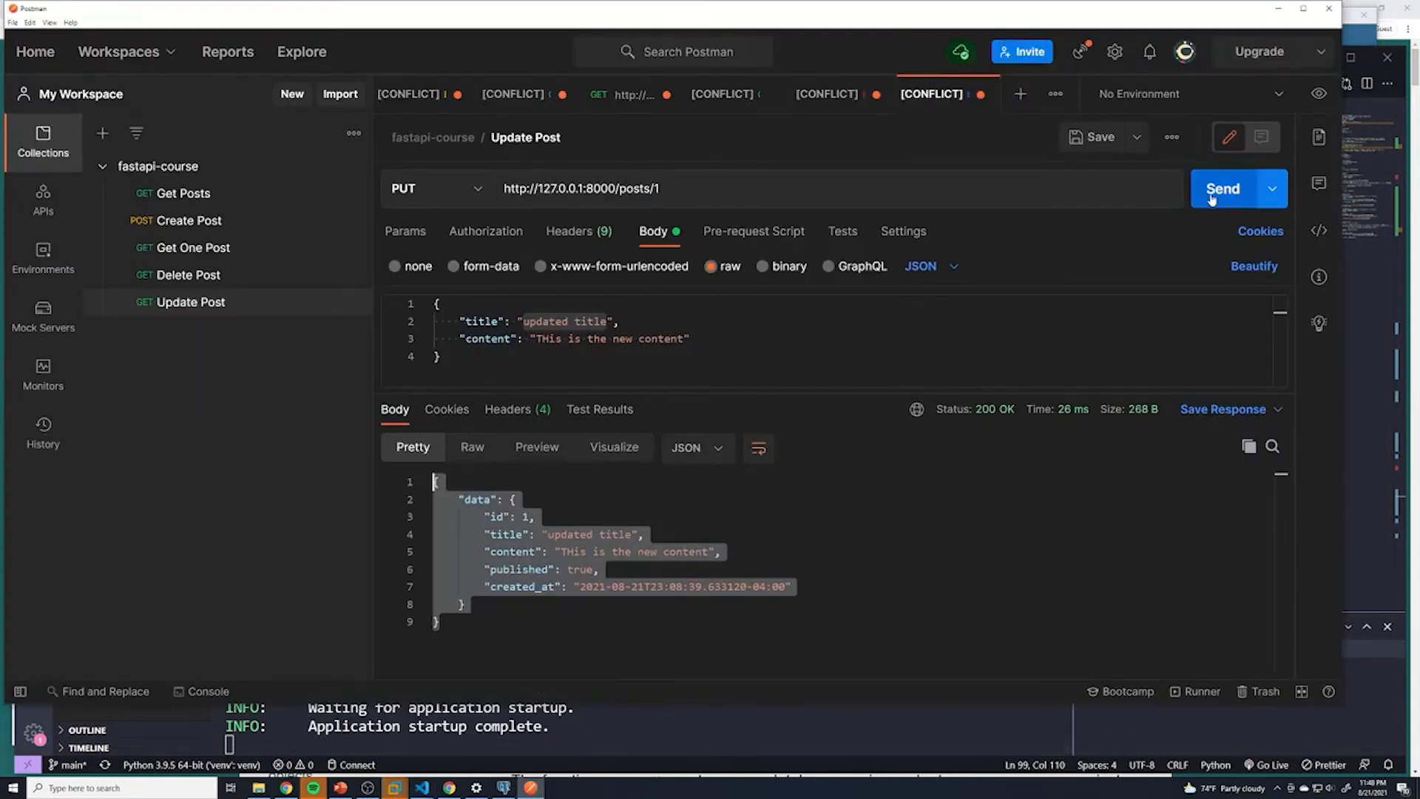
pyautogui.click(1223, 188)
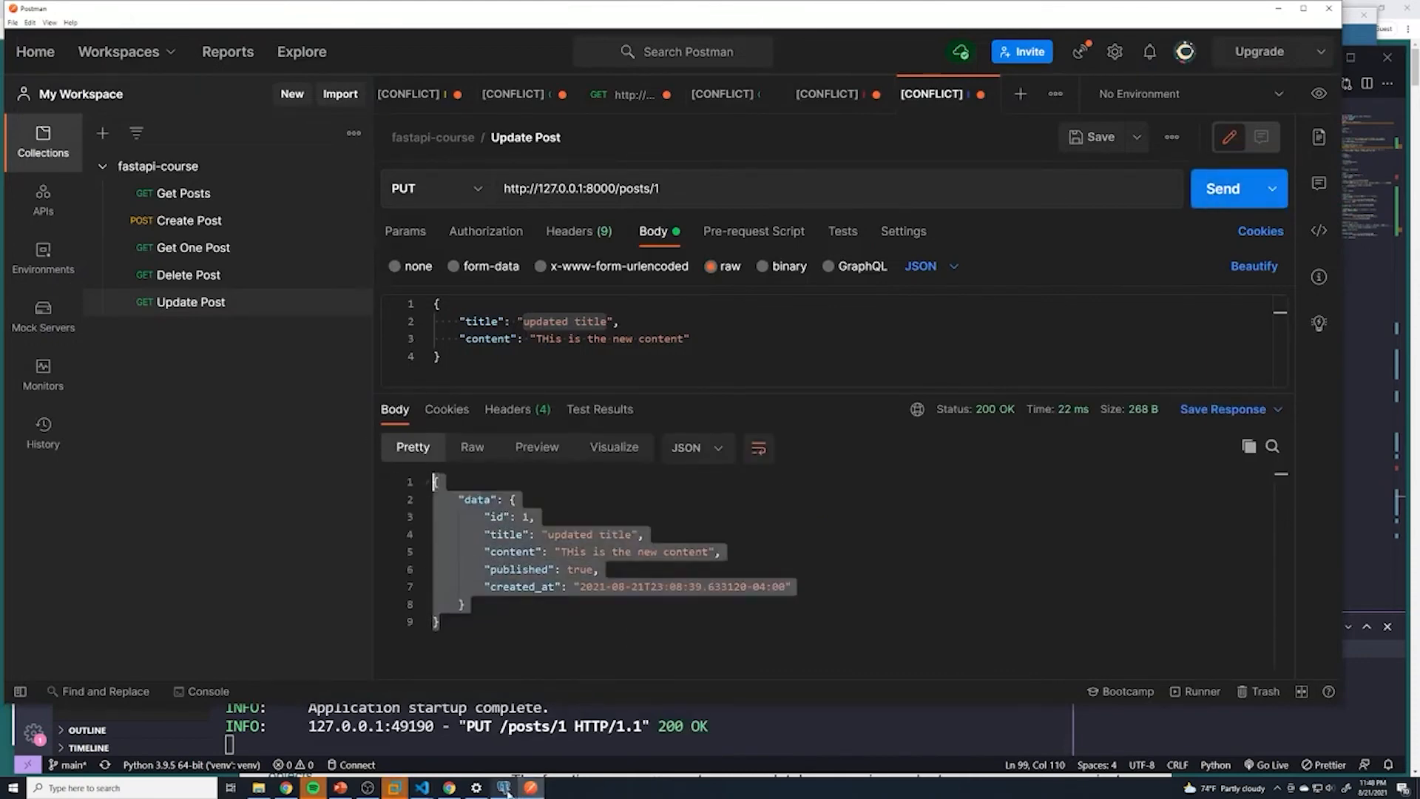
pyautogui.click(503, 787)
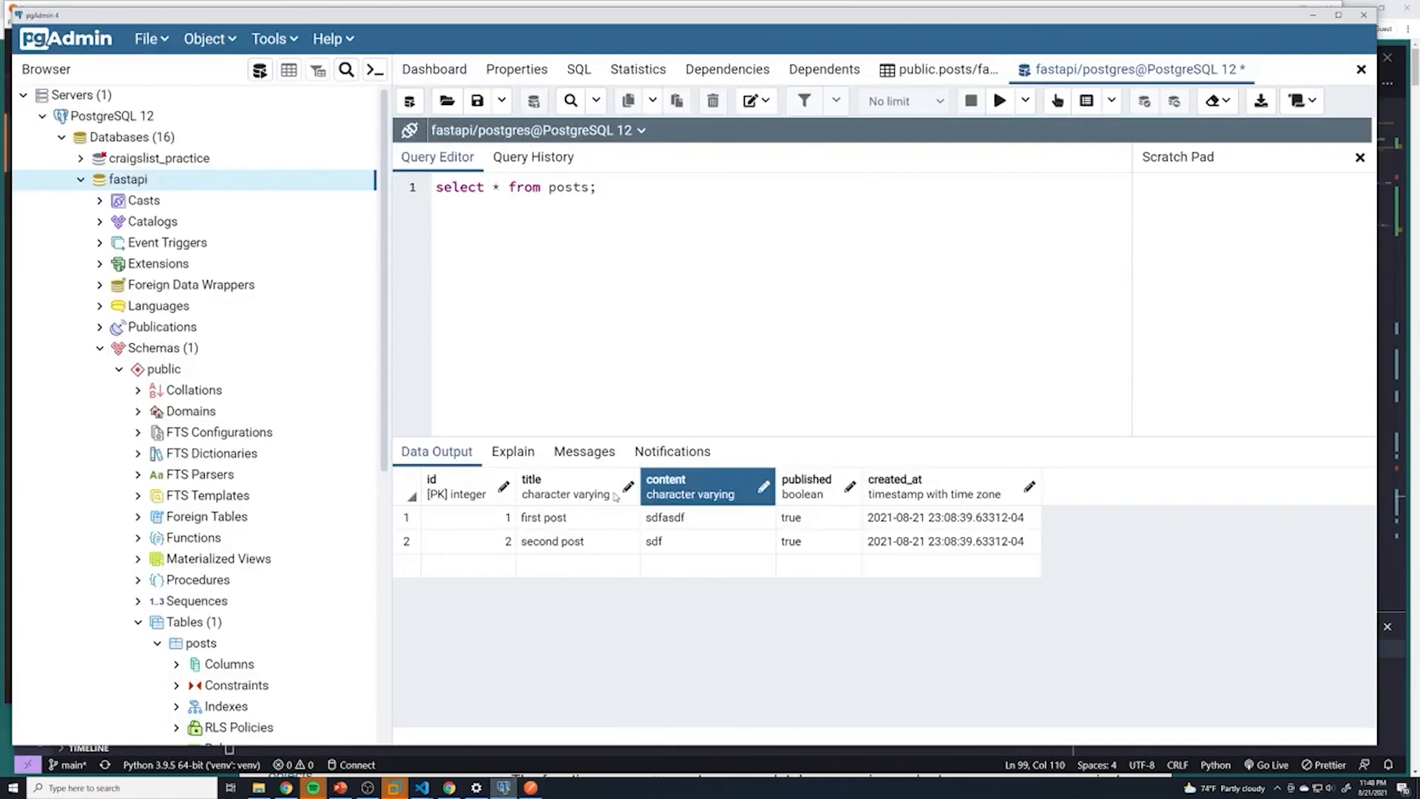
# Rerun the posts query in pgAdmin to verify the update
pyautogui.click(999, 100)
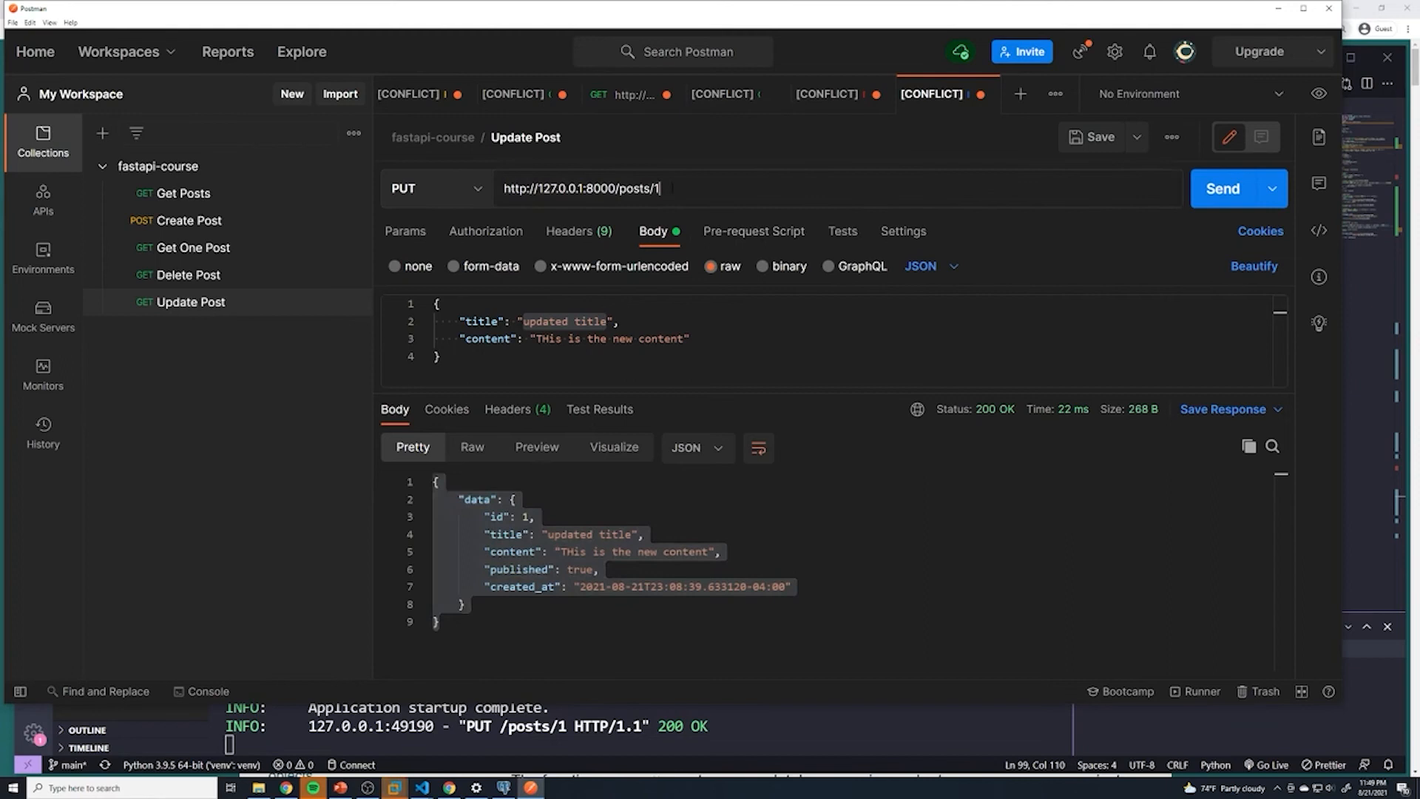
# Send the PUT to nonexistent /posts/23 and see 200 OK with "data": null rather than a 404
pyautogui.press('Backspace')
pyautogui.write('23')
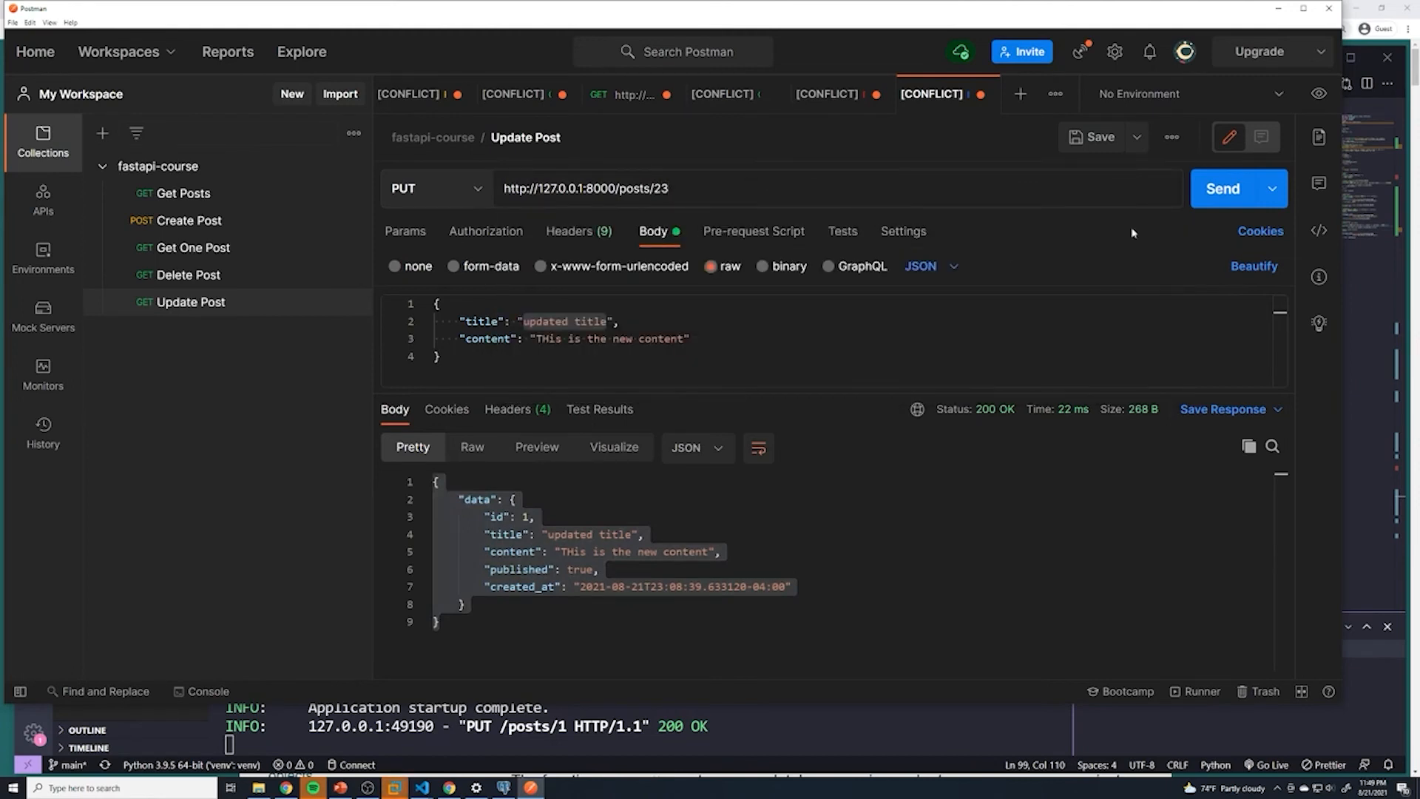
pyautogui.click(1222, 188)
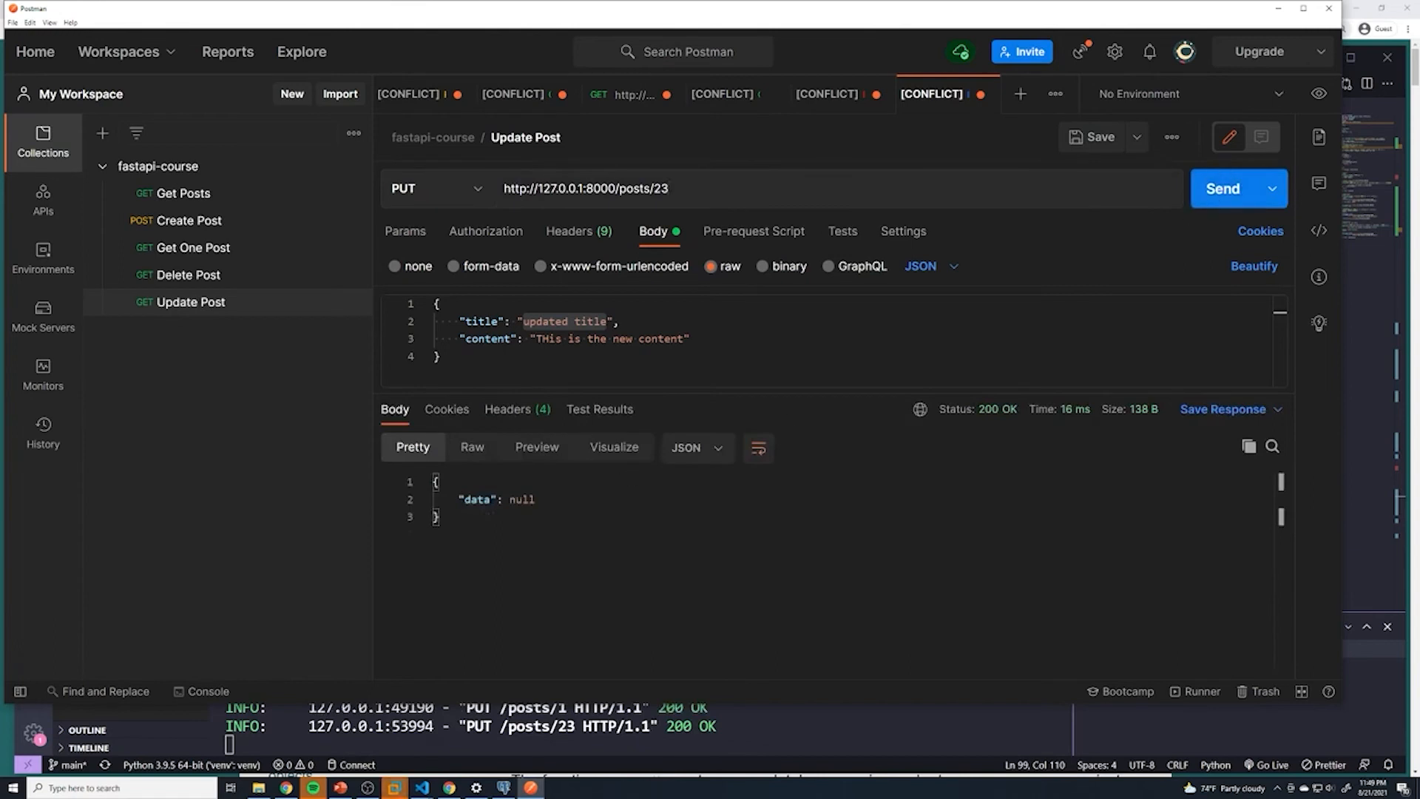
pyautogui.doubleClick(475, 499)
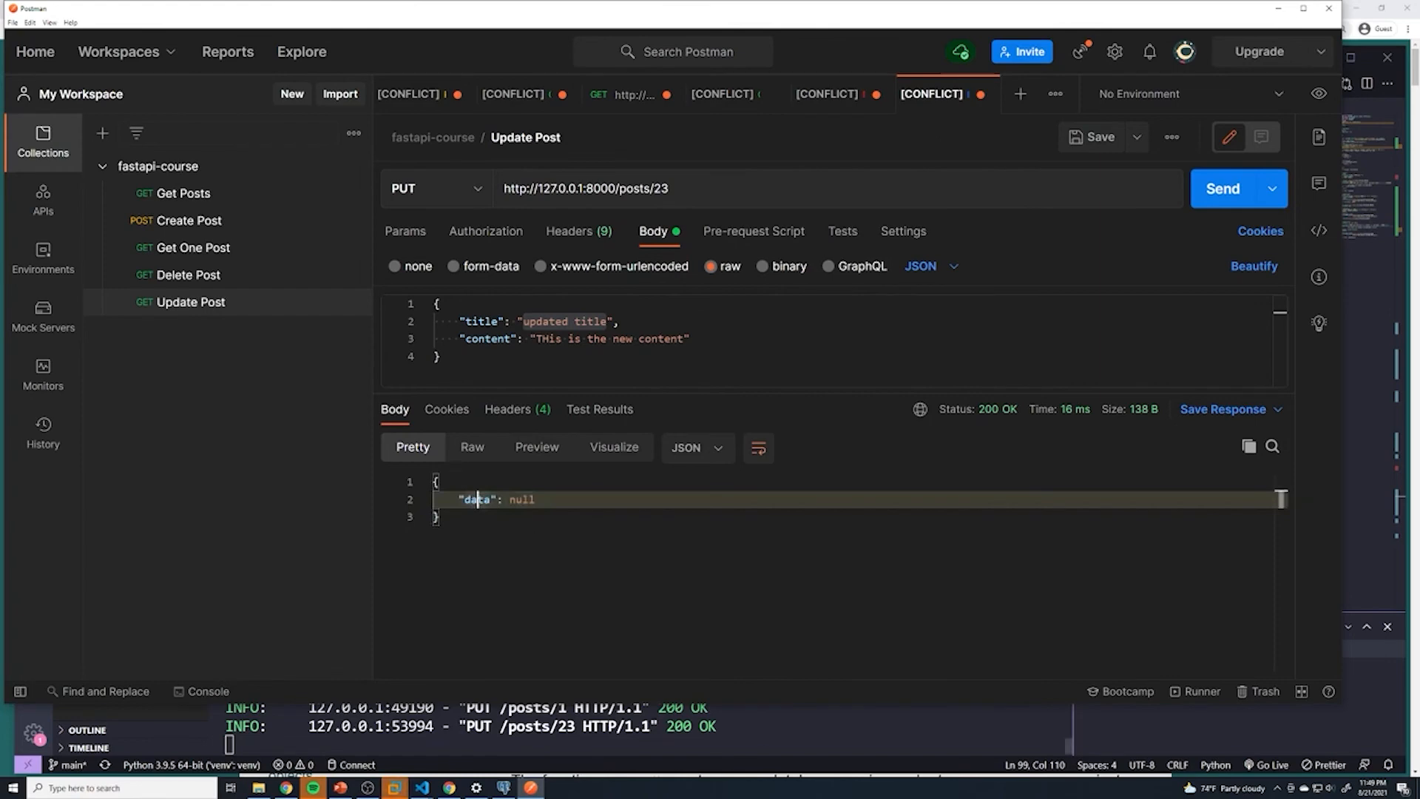
pyautogui.click(421, 788)
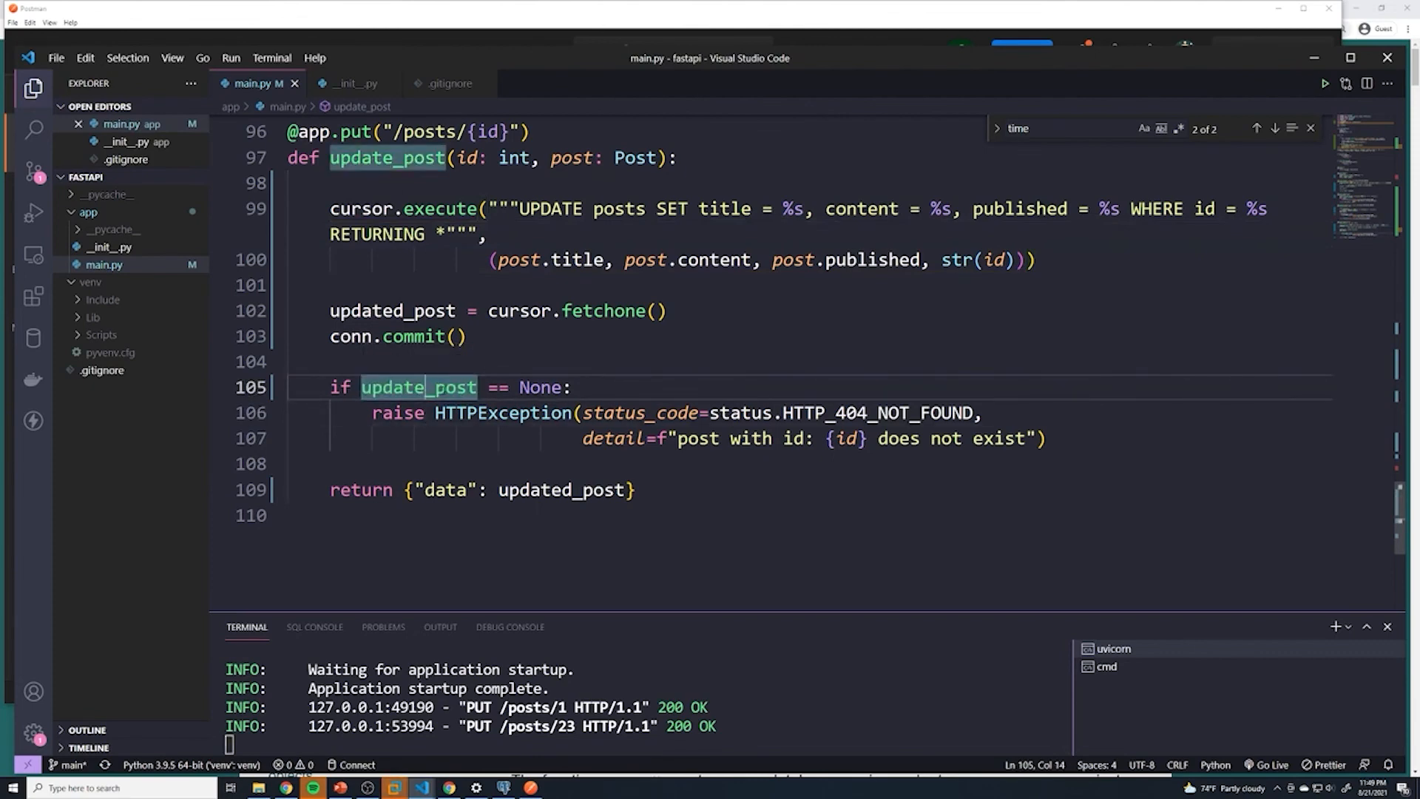
# Fix the None check to use updated_post instead of update_post and save the file
pyautogui.doubleClick(392, 310)
pyautogui.write('d')
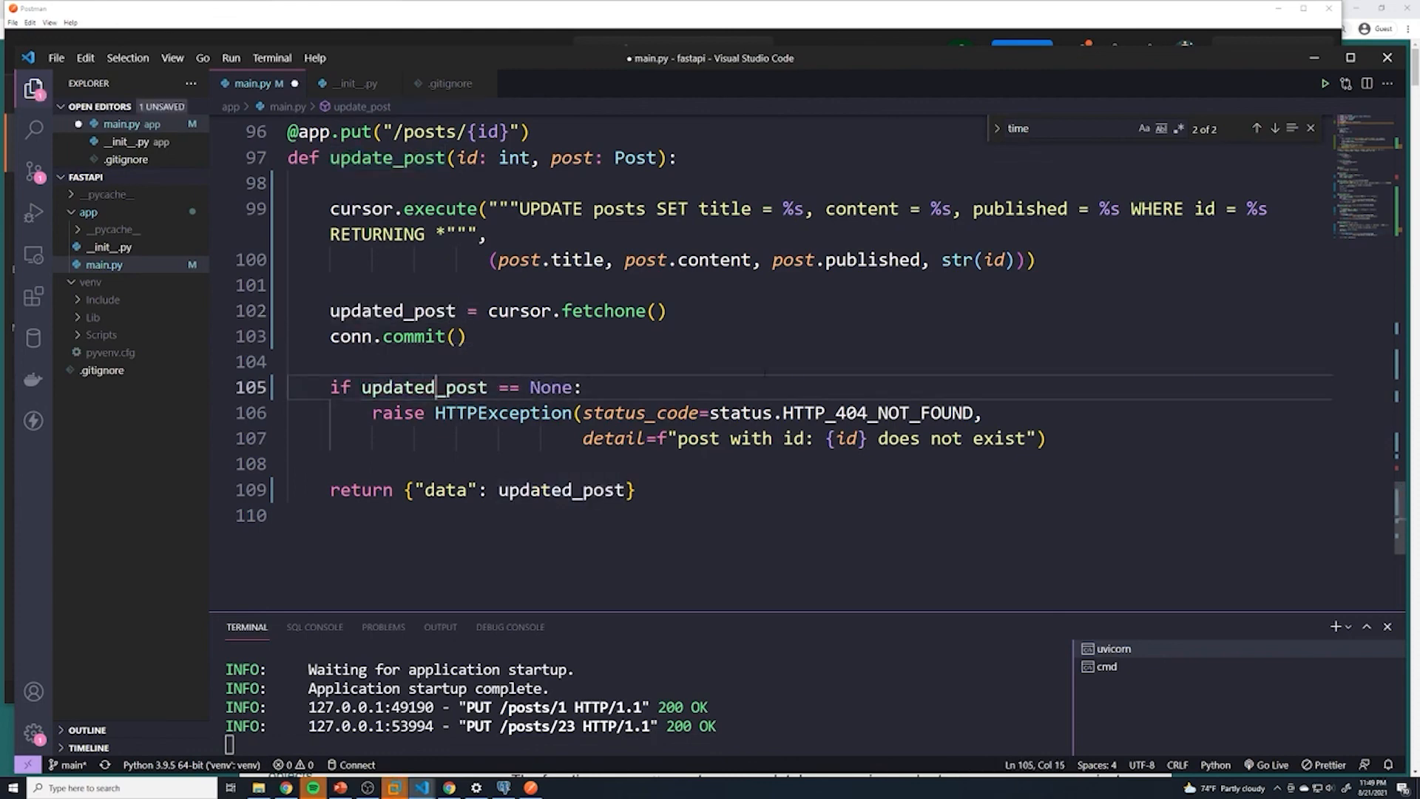
pyautogui.press('ctrl+s')
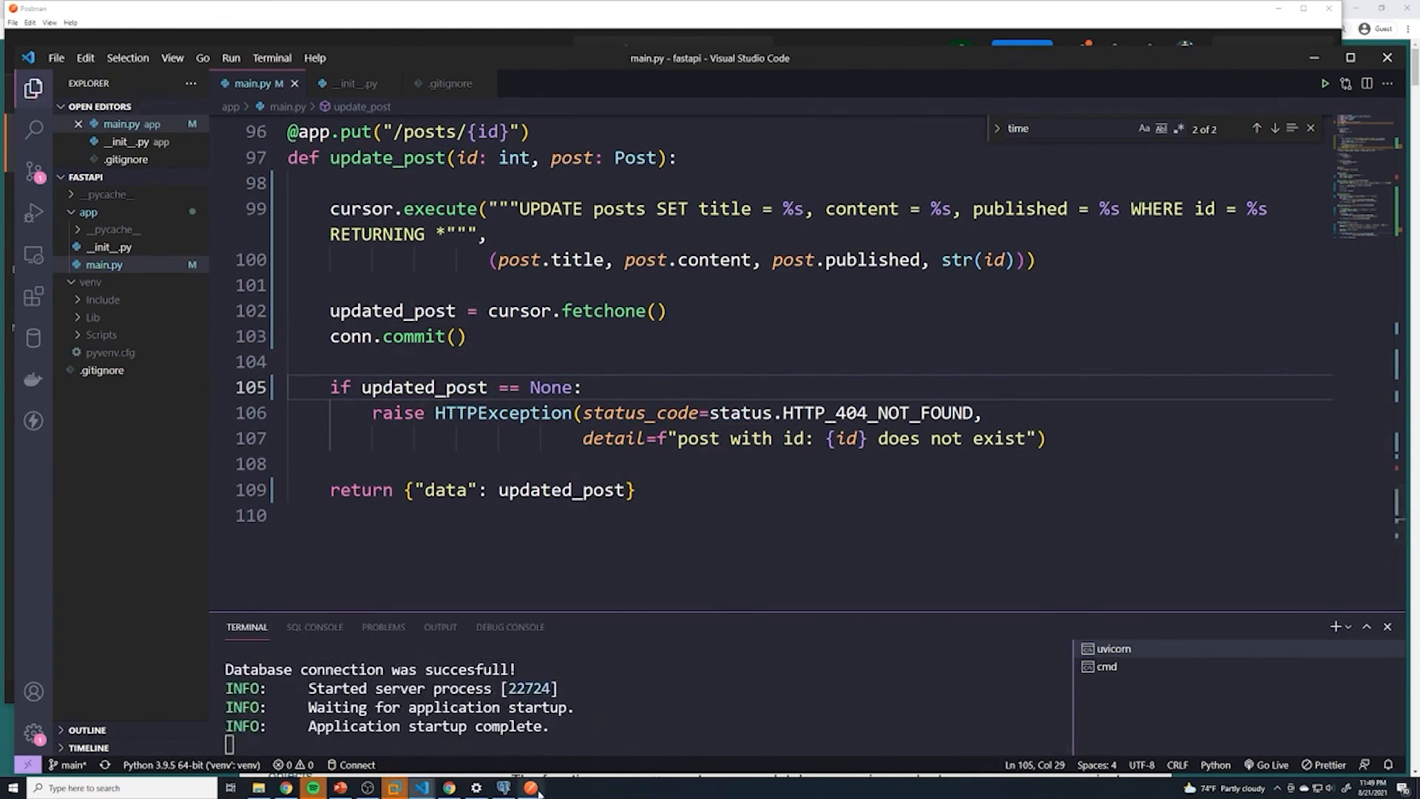